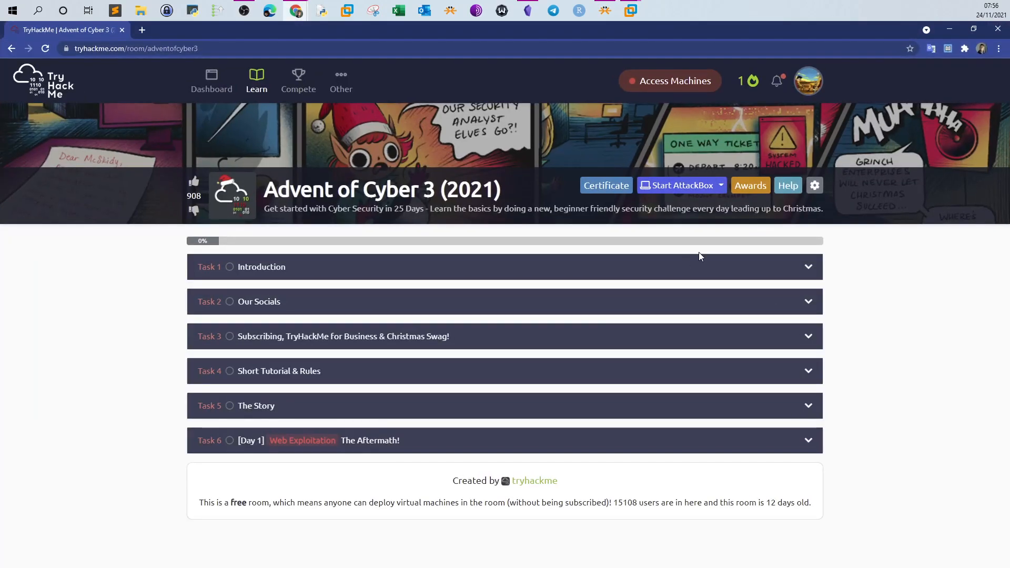
pyautogui.moveTo(396, 225)
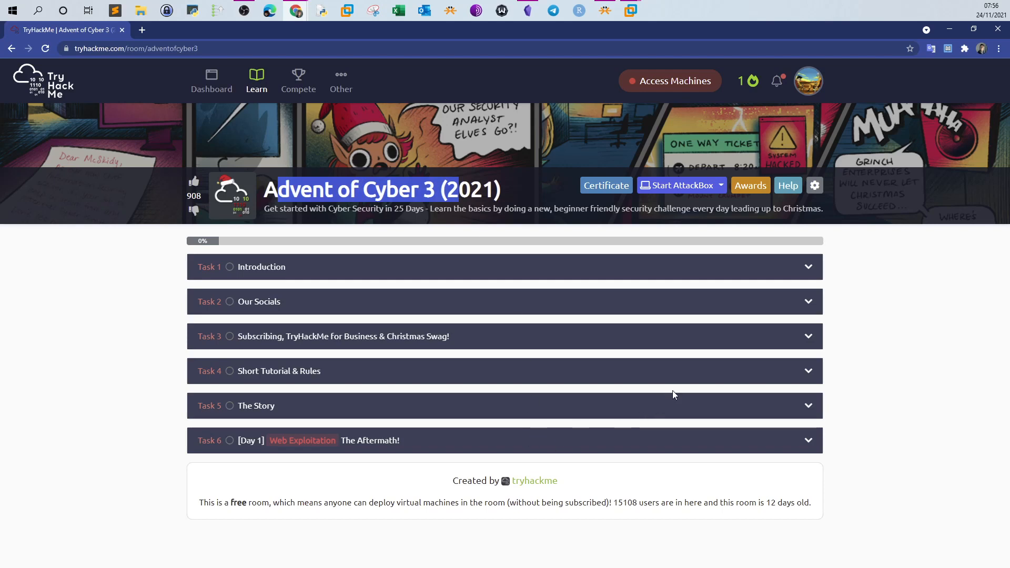
pyautogui.moveTo(498, 359)
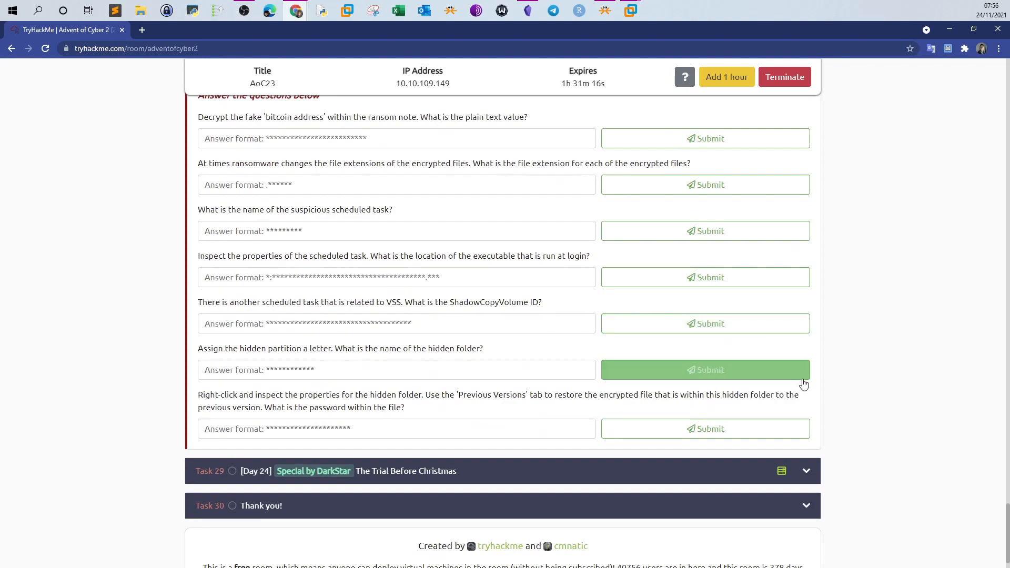
pyautogui.moveTo(289, 475)
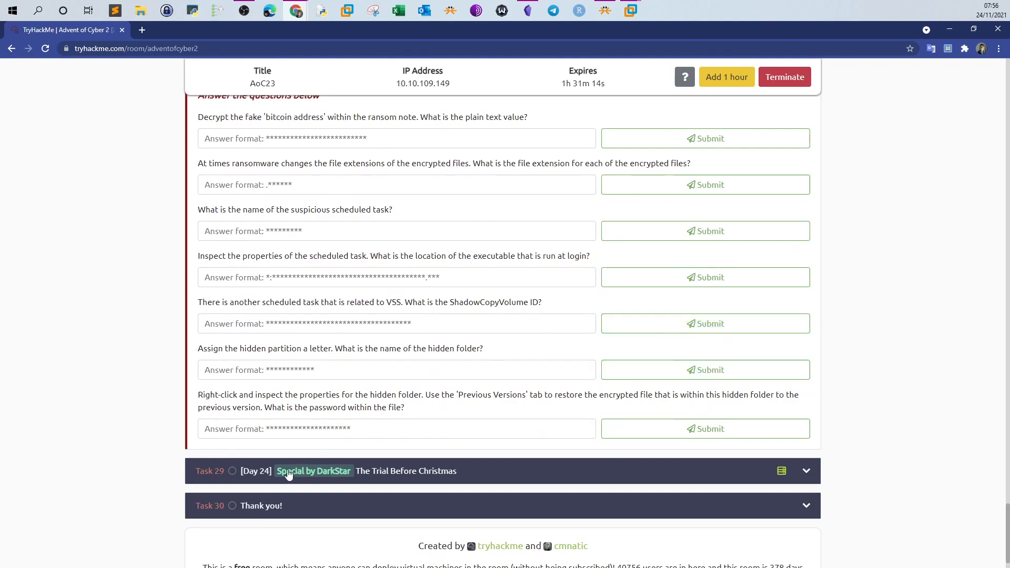
# Step: Scroll back up from the Day 23 questions to the room's task list
pyautogui.scroll(3)
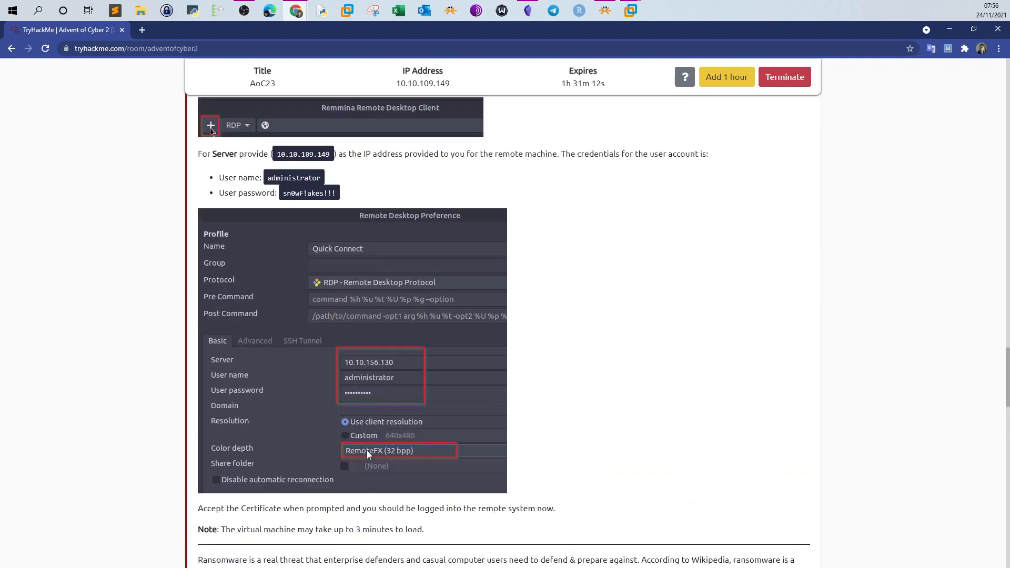
pyautogui.scroll(3)
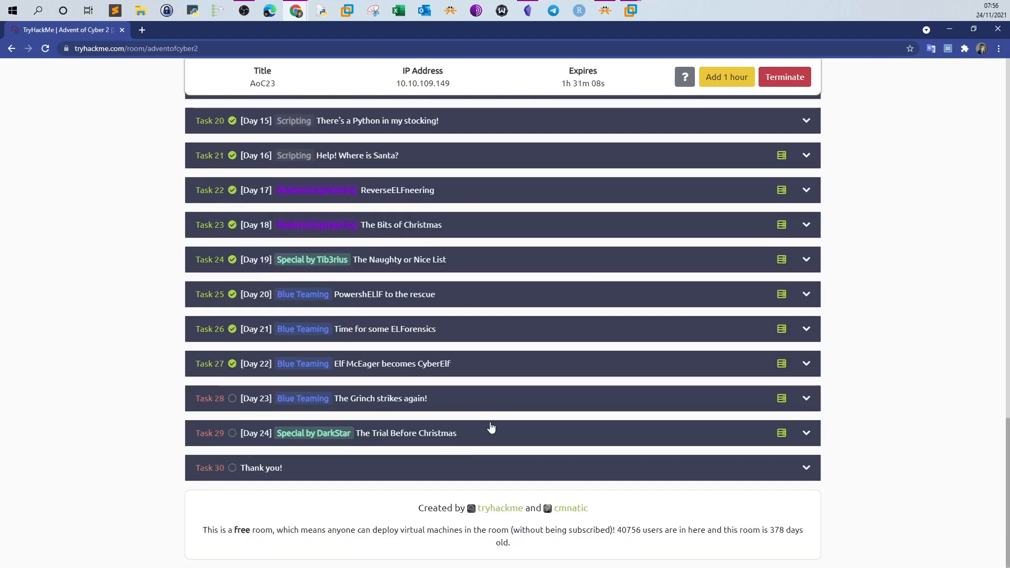
pyautogui.moveTo(360, 415)
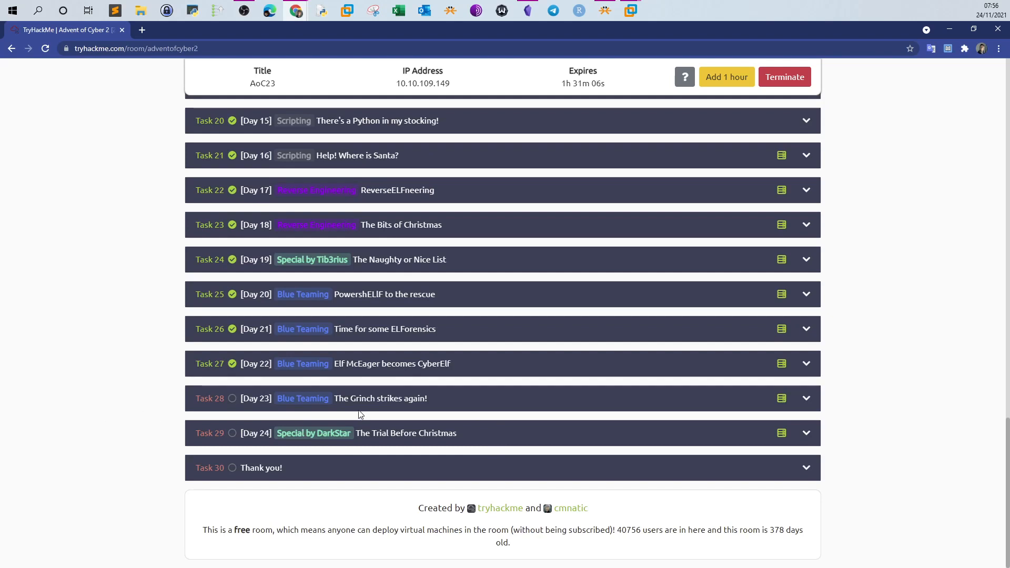
pyautogui.moveTo(247, 404)
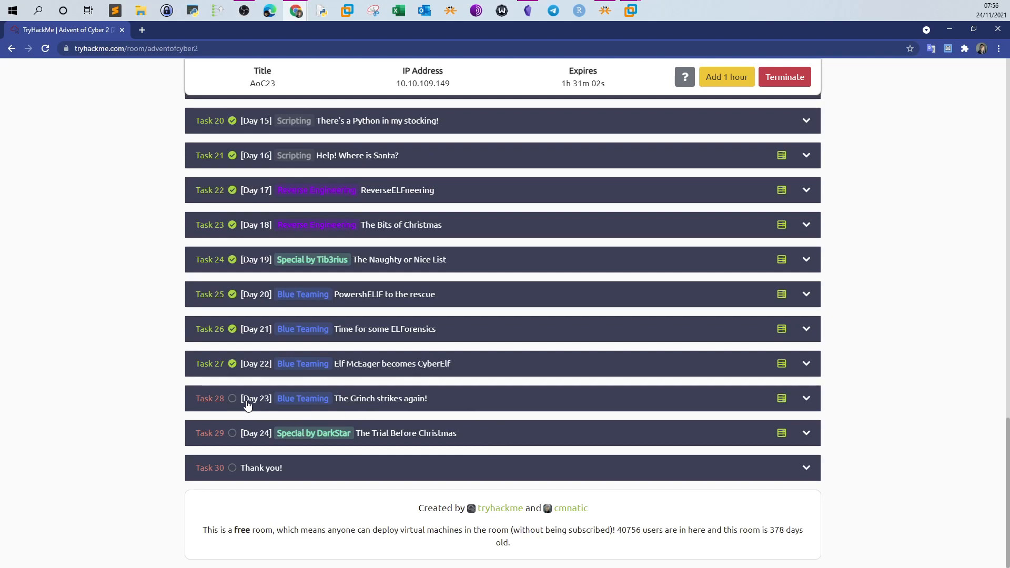
pyautogui.moveTo(604, 6)
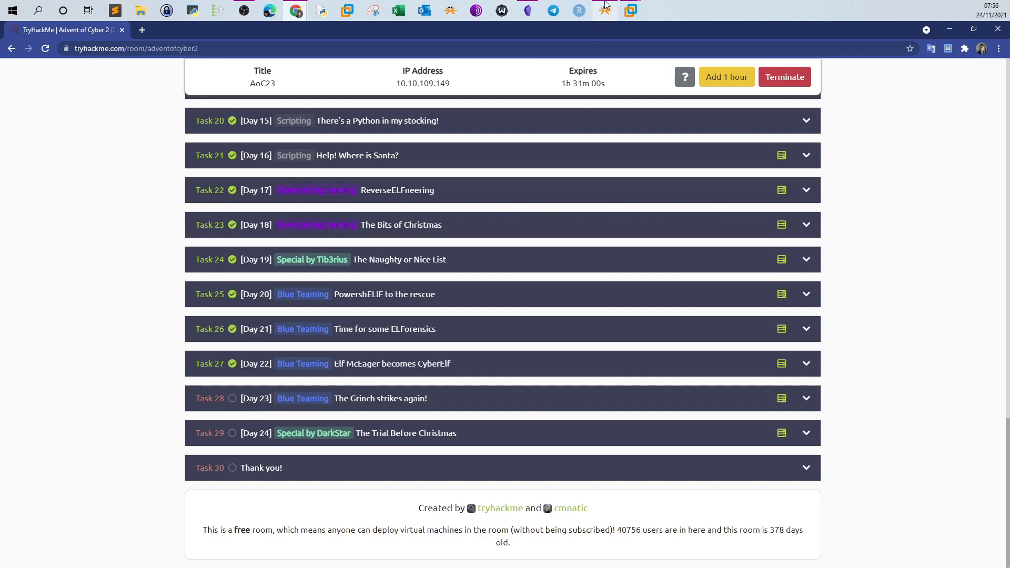
# Step: Bring the Kali VM forward and put the Remmina remote desktop into full screen
pyautogui.click(630, 10)
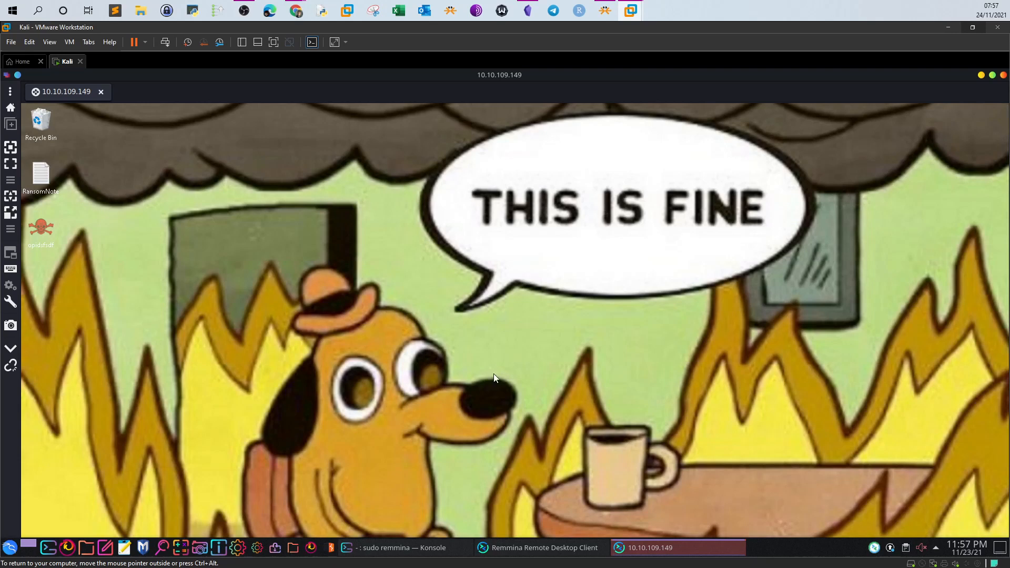
pyautogui.moveTo(420, 245)
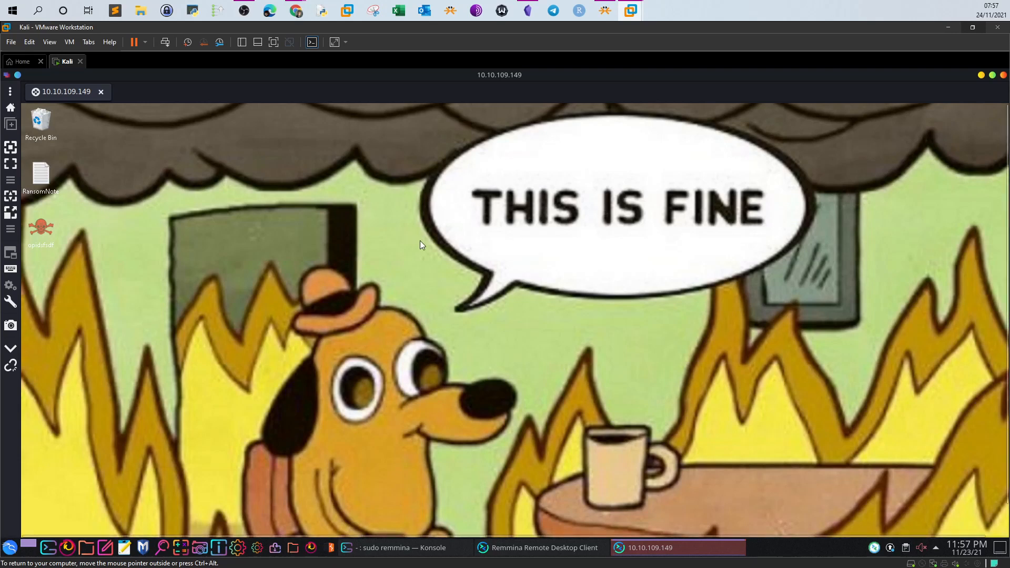
pyautogui.moveTo(530, 279)
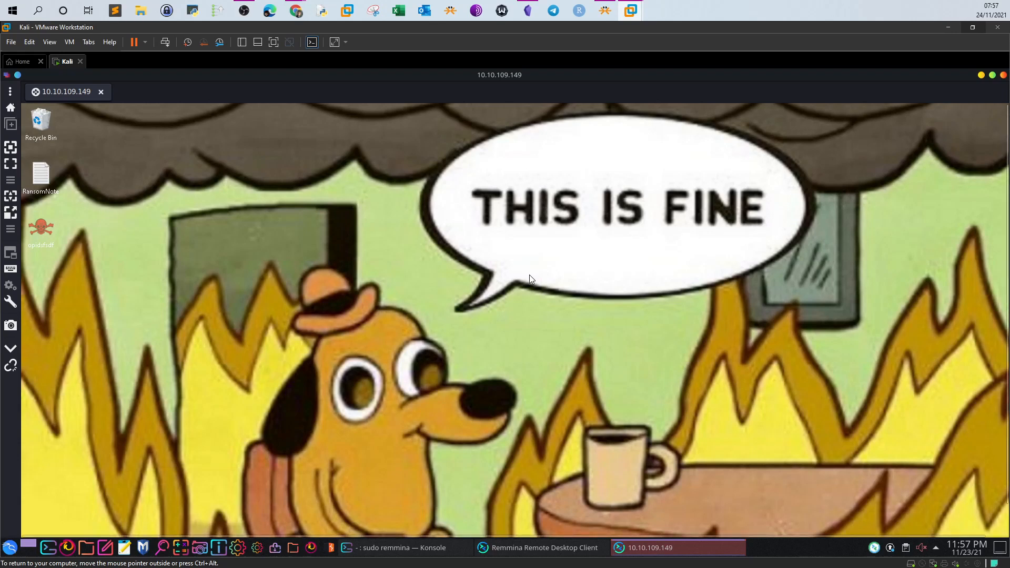
pyautogui.moveTo(702, 282)
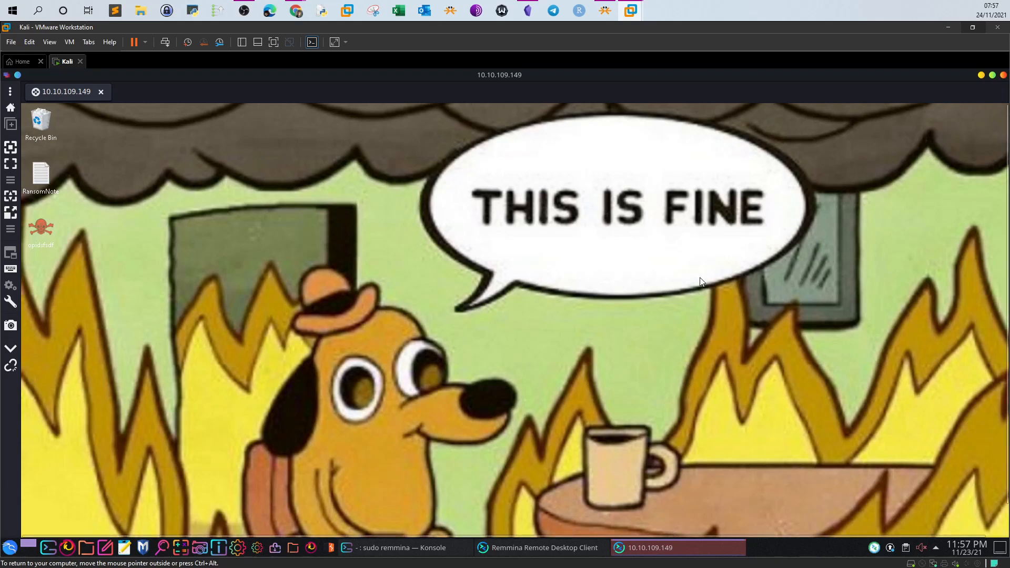
pyautogui.moveTo(778, 442)
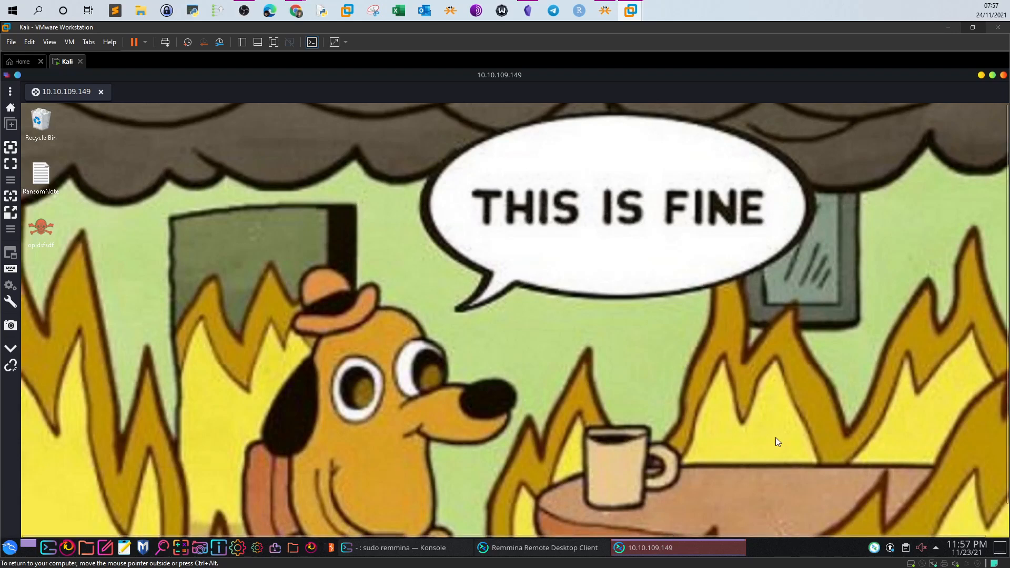
pyautogui.moveTo(798, 483)
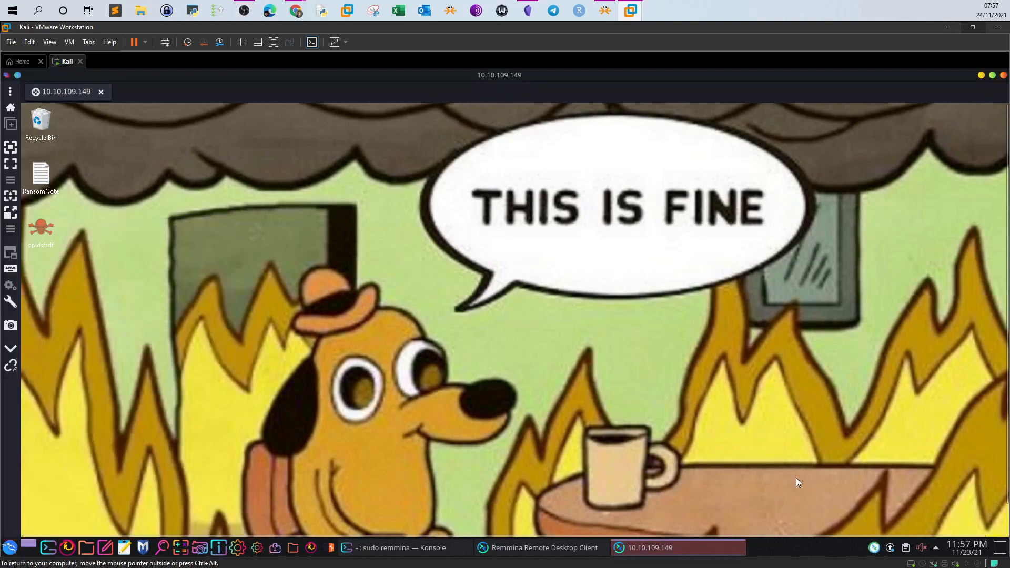
pyautogui.click(13, 536)
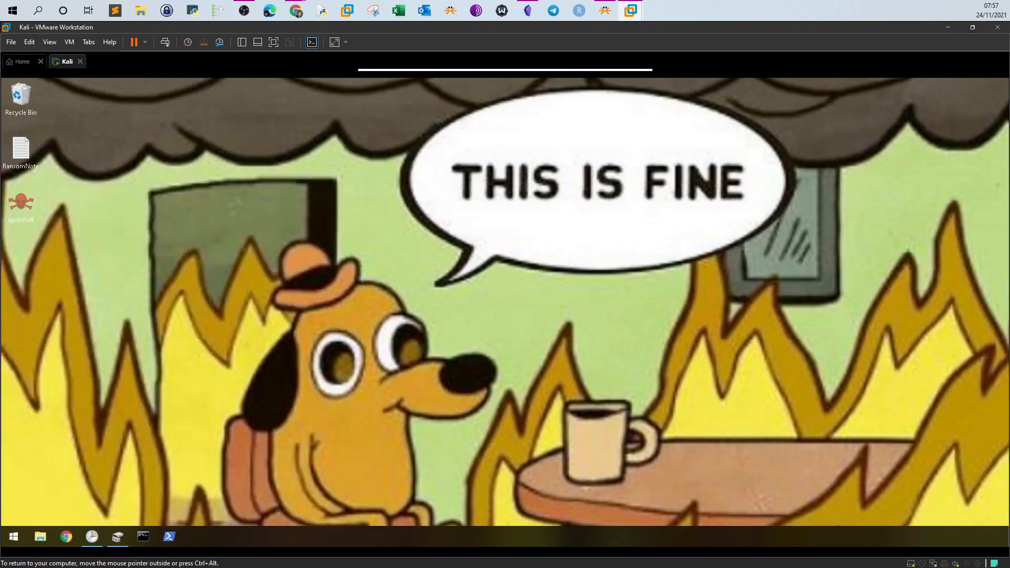
pyautogui.moveTo(94, 498)
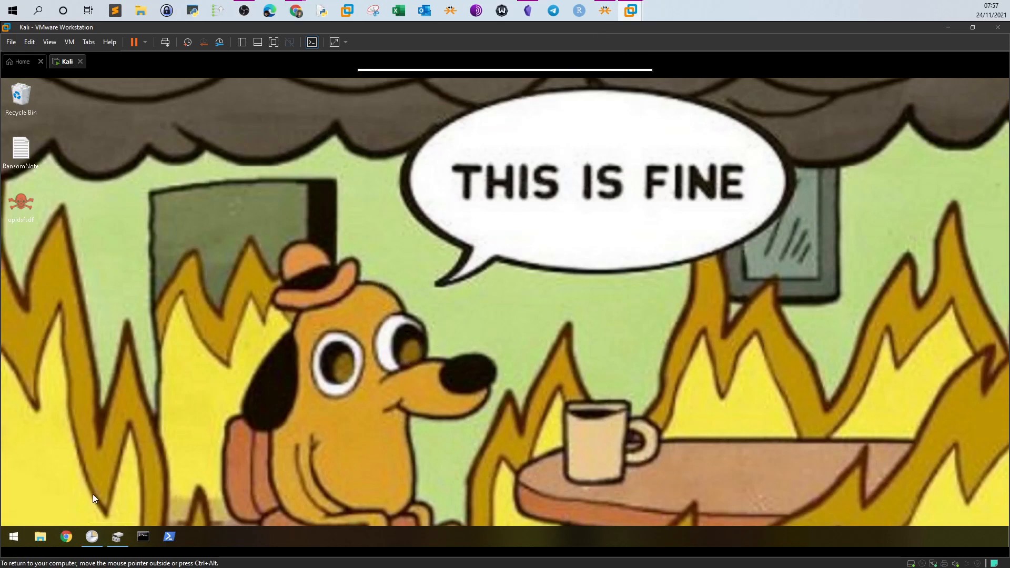
# Step: Browse into Documents > confidential and look inside its elf1 and elf2 subfolders
pyautogui.click(40, 536)
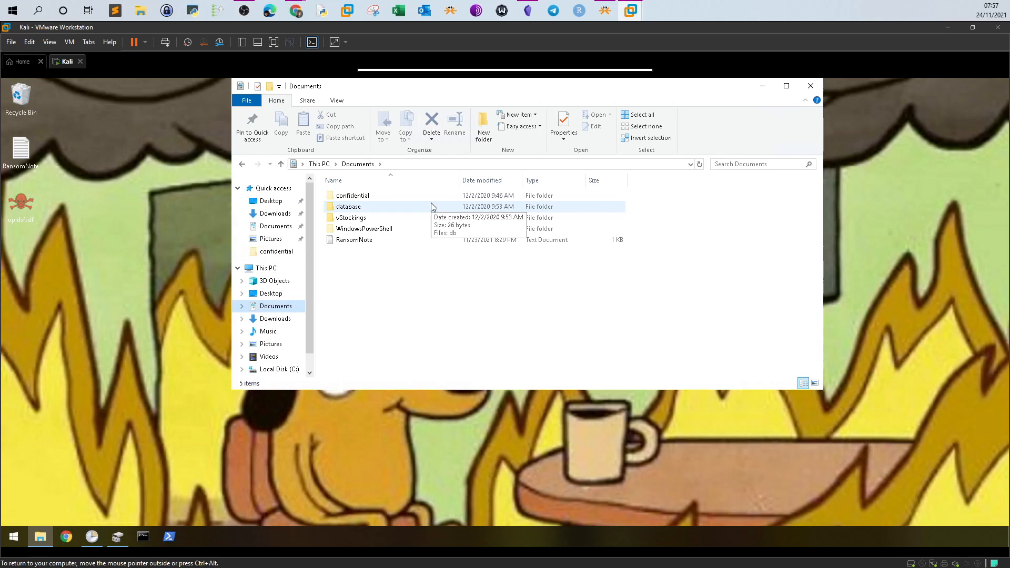
pyautogui.moveTo(397, 248)
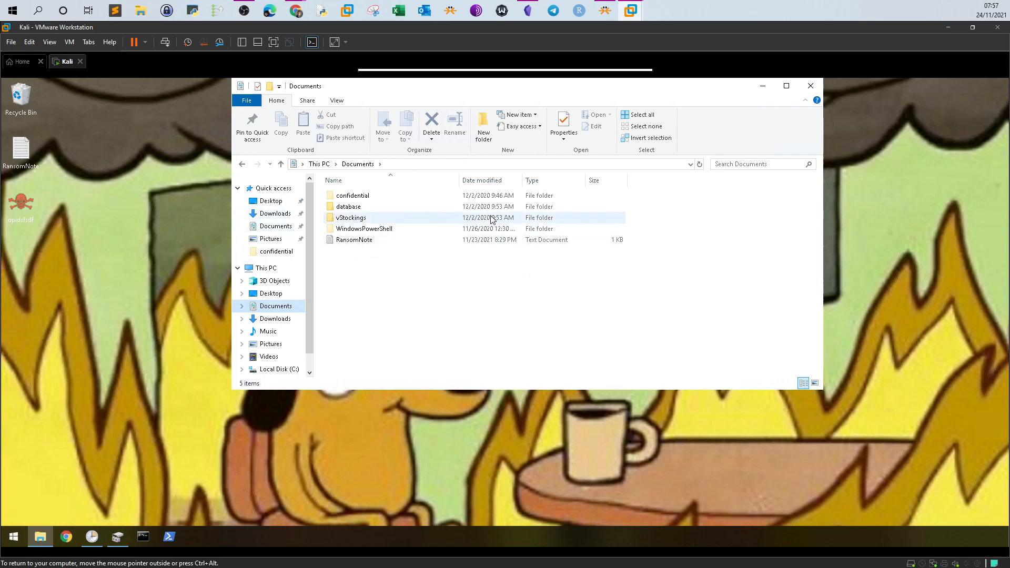
pyautogui.moveTo(386, 228)
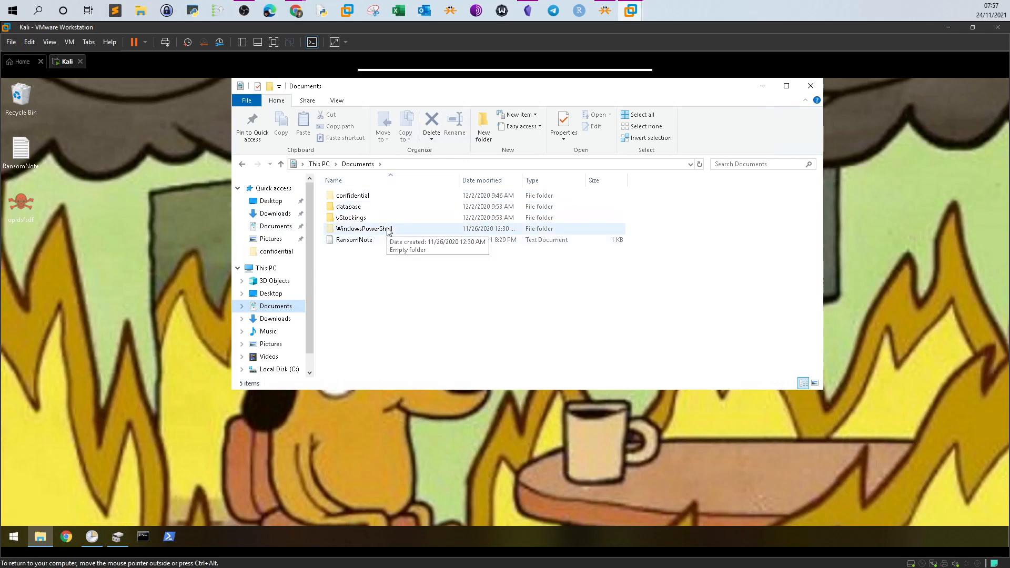
pyautogui.moveTo(367, 214)
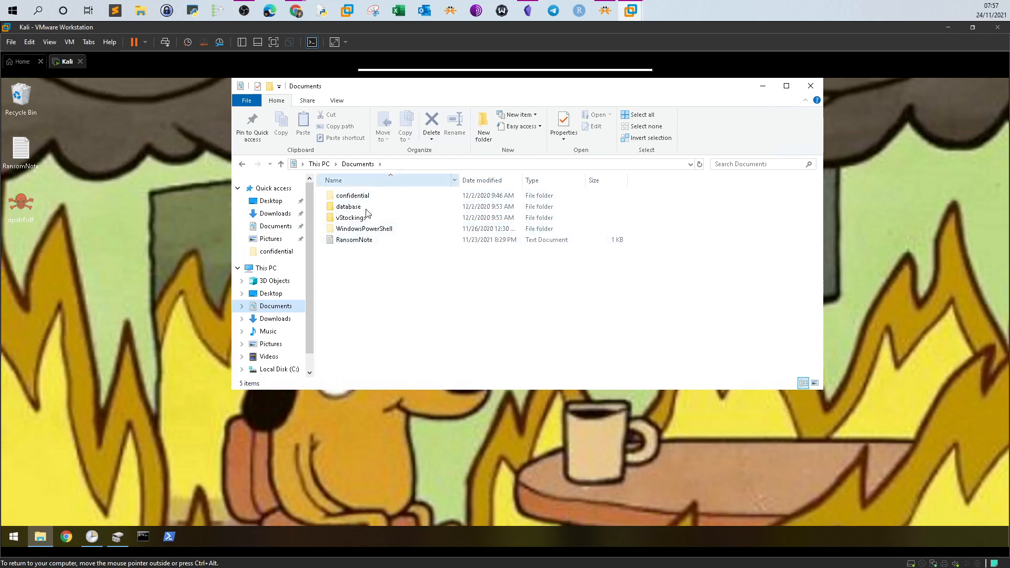
pyautogui.click(353, 195)
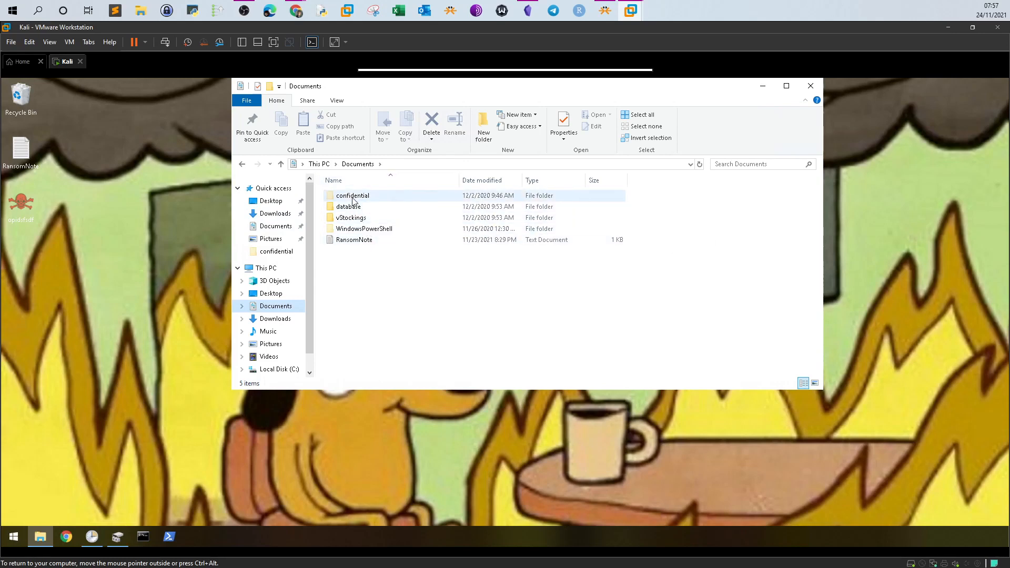
pyautogui.doubleClick(352, 195)
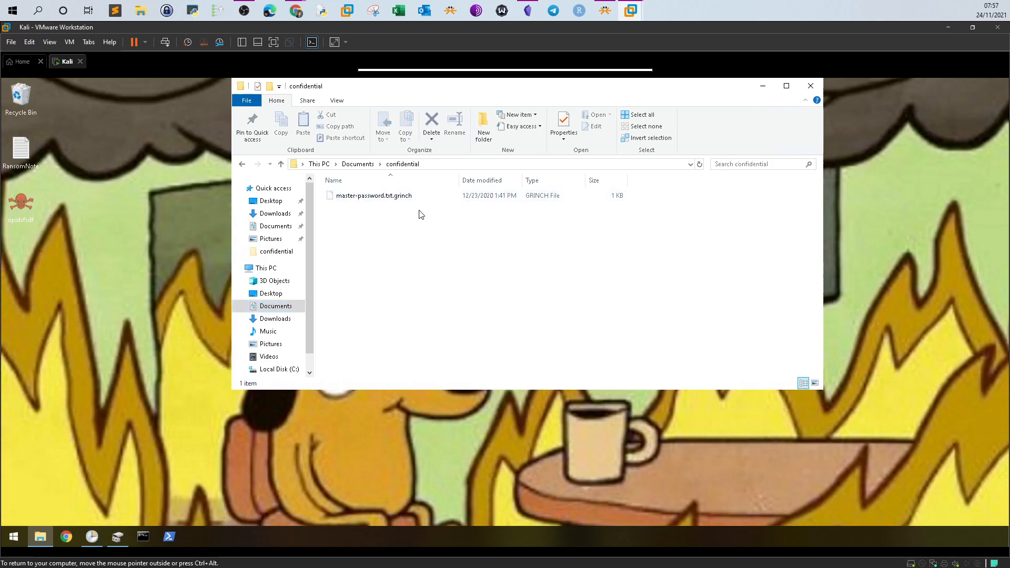
pyautogui.moveTo(403, 207)
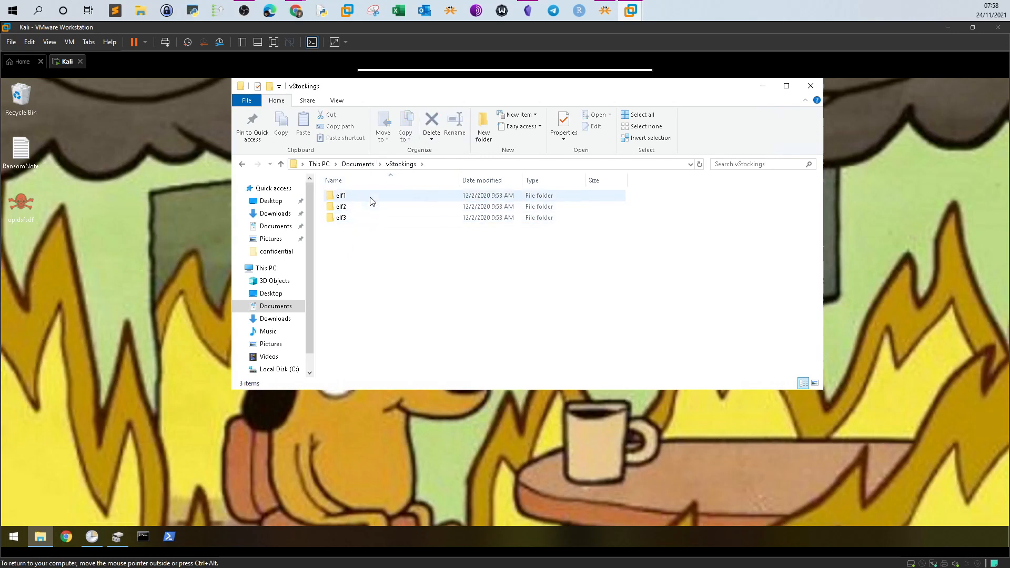
pyautogui.doubleClick(341, 195)
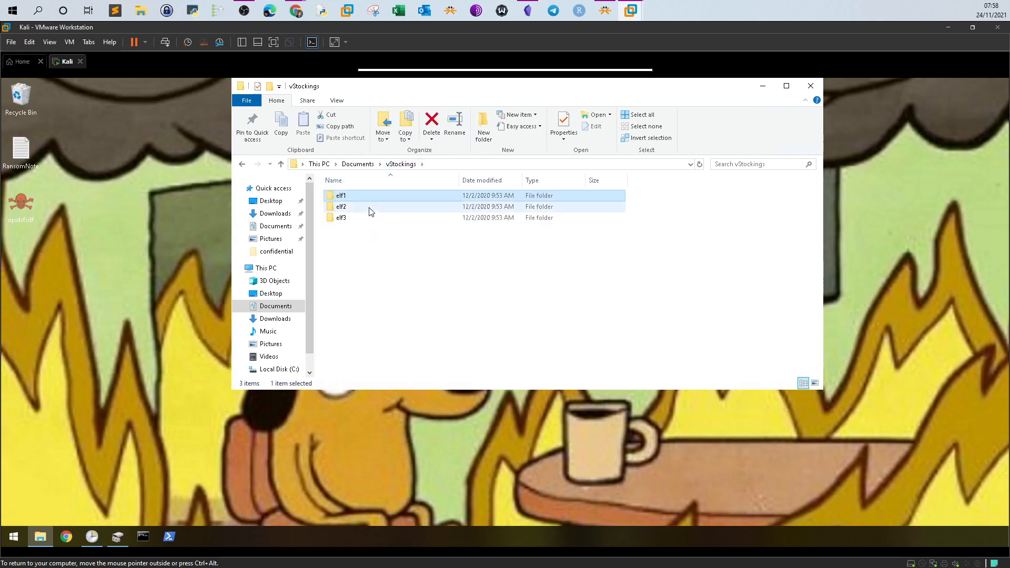
pyautogui.doubleClick(341, 206)
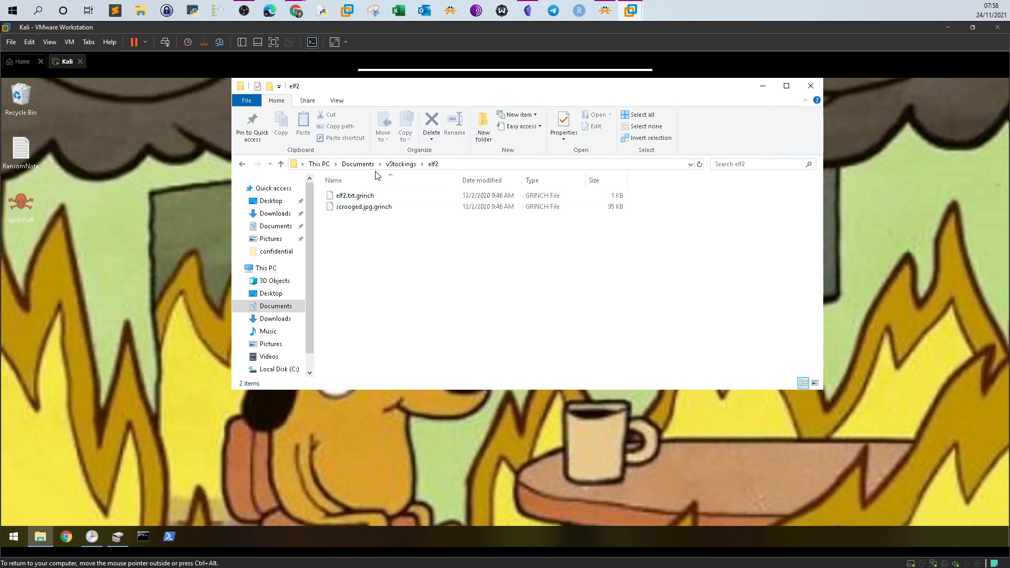
pyautogui.moveTo(365, 177)
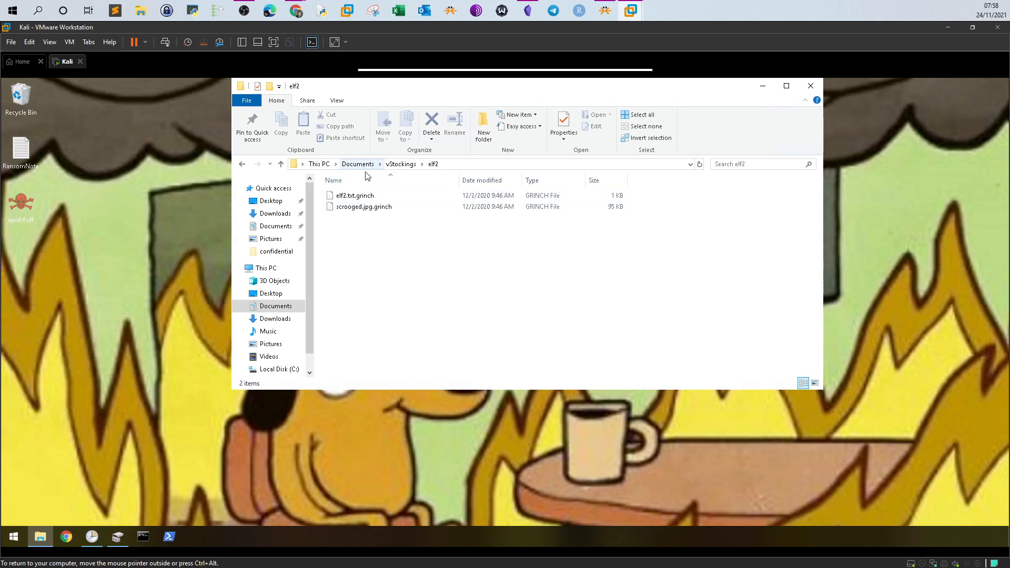
# Step: Return to the Documents folder and scroll to the RansomNote file
pyautogui.click(358, 165)
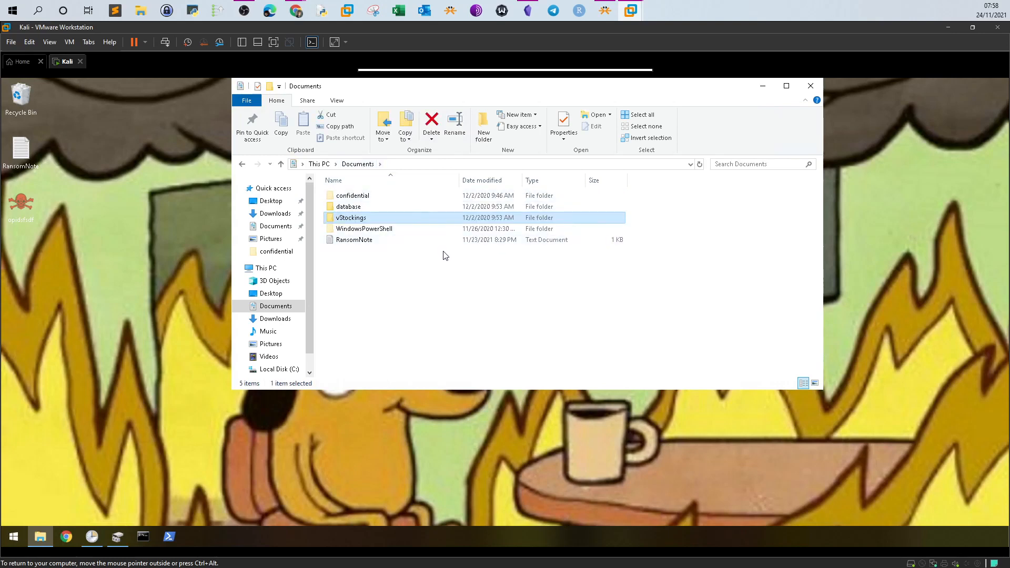
pyautogui.moveTo(415, 226)
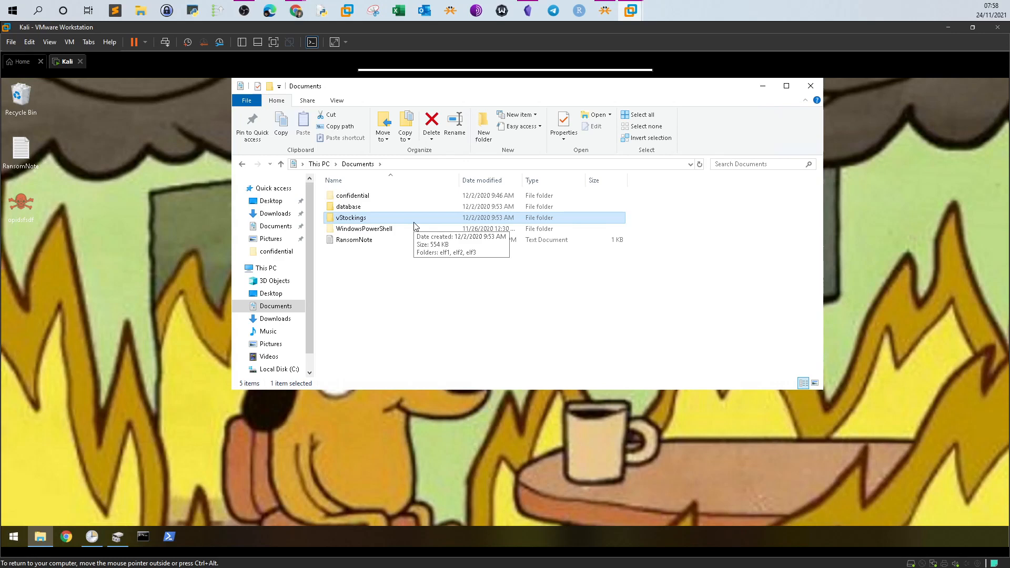
pyautogui.moveTo(813, 239)
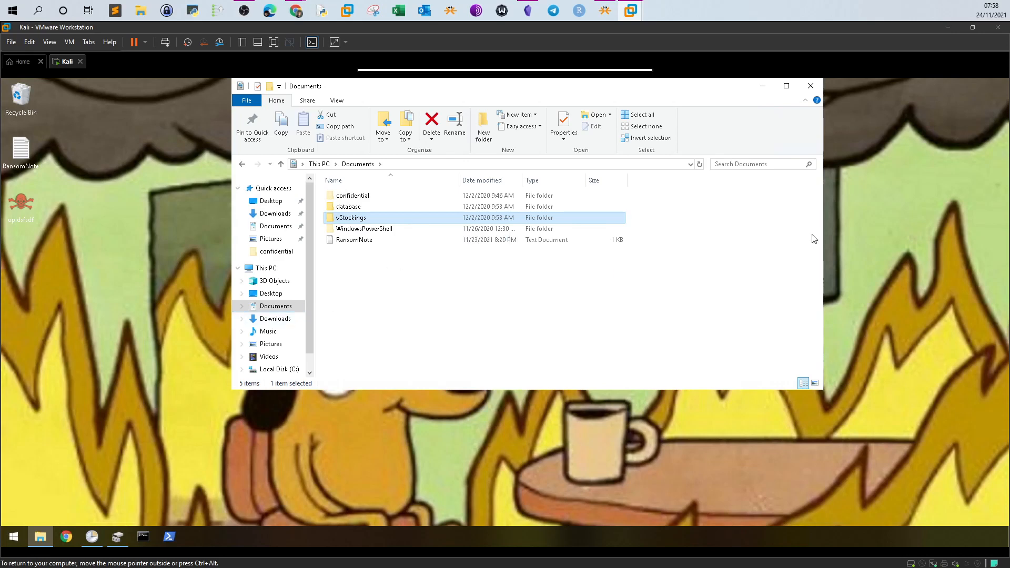
pyautogui.moveTo(677, 229)
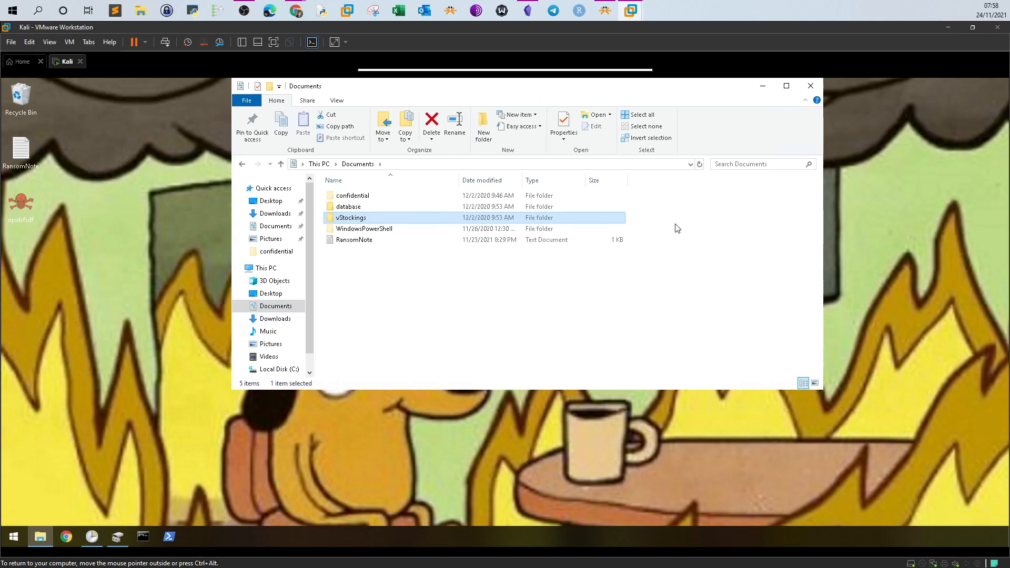
pyautogui.moveTo(316, 300)
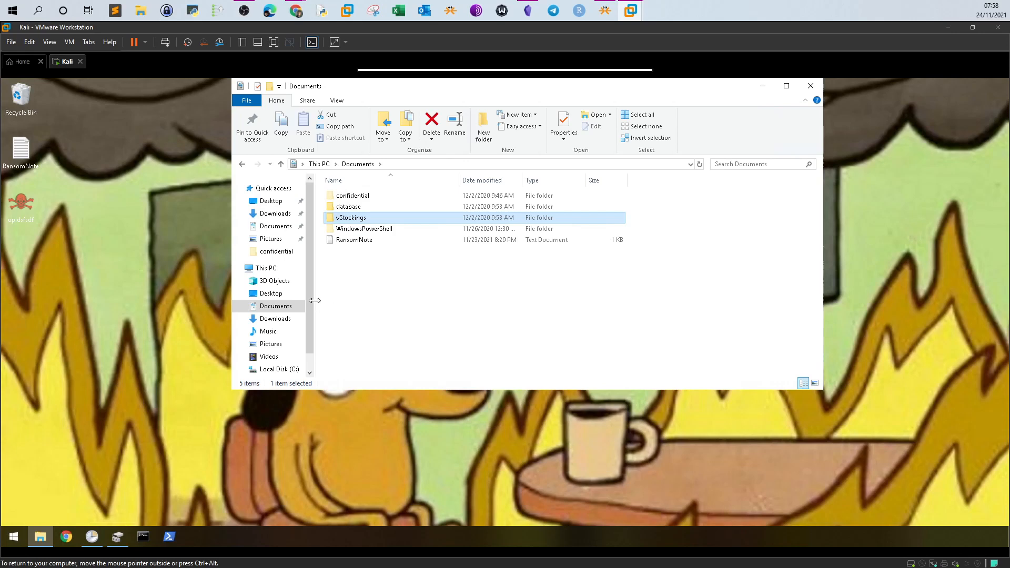
pyautogui.scroll(-3)
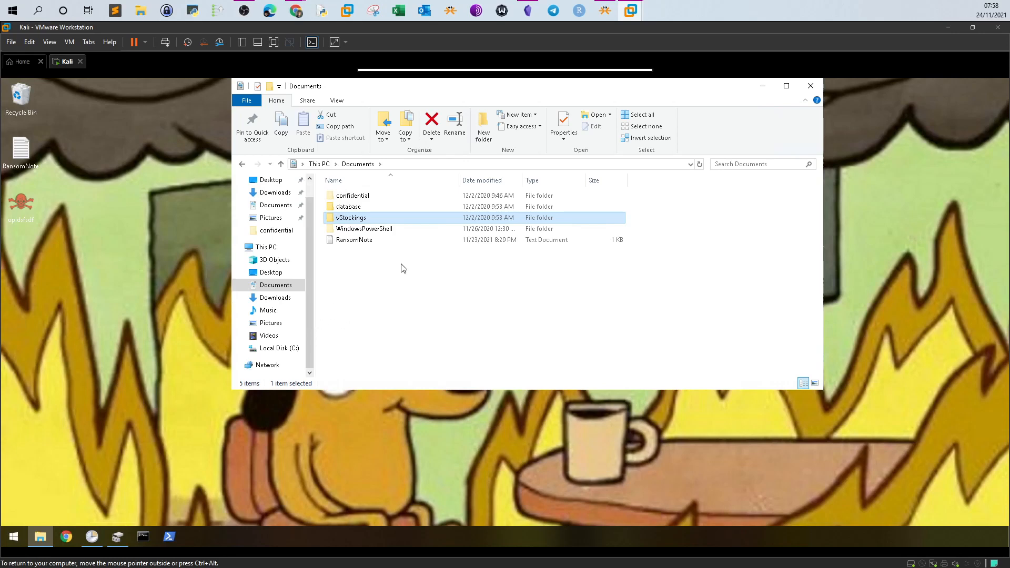
pyautogui.moveTo(470, 137)
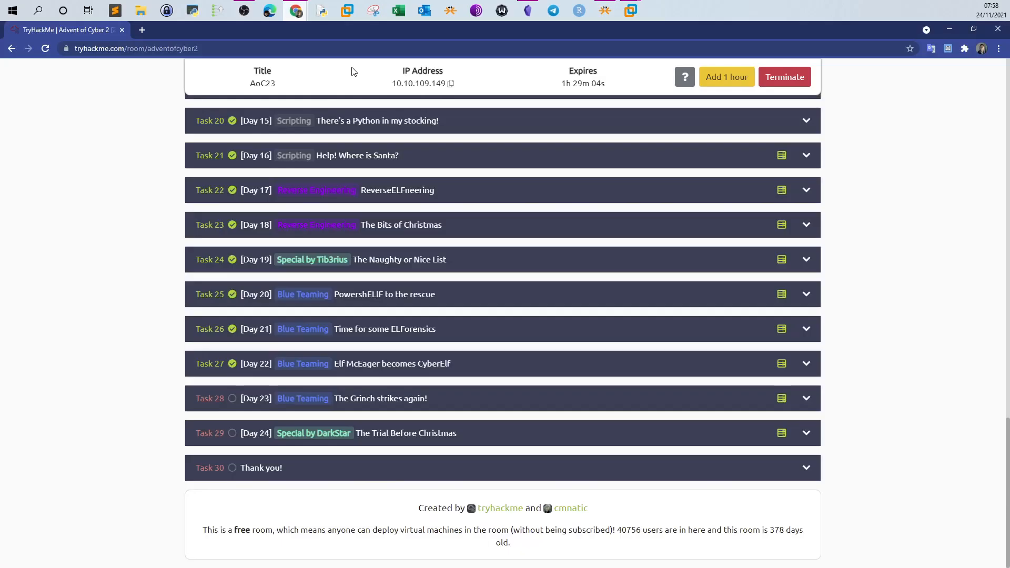
pyautogui.moveTo(437, 395)
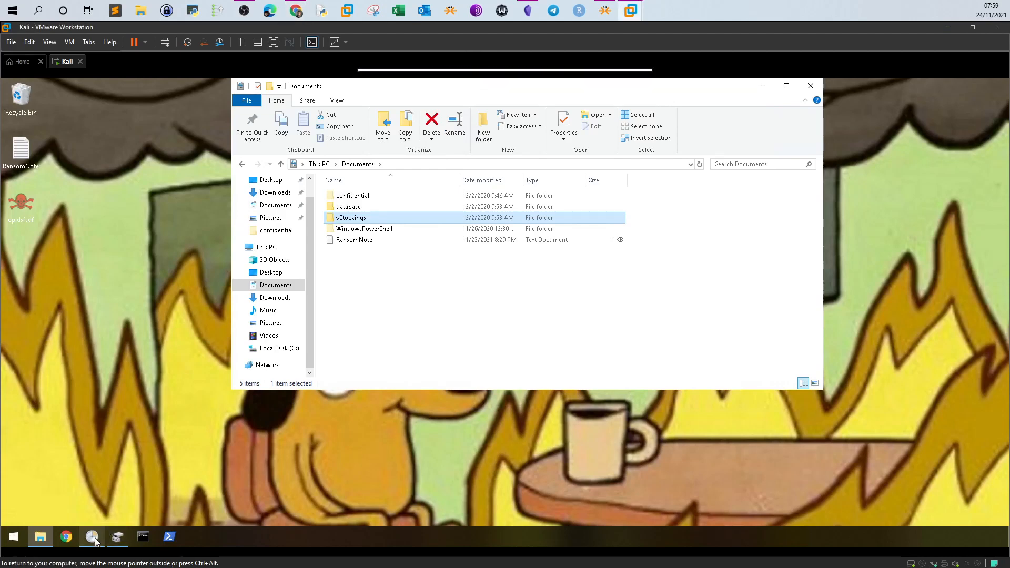
pyautogui.moveTo(92, 536)
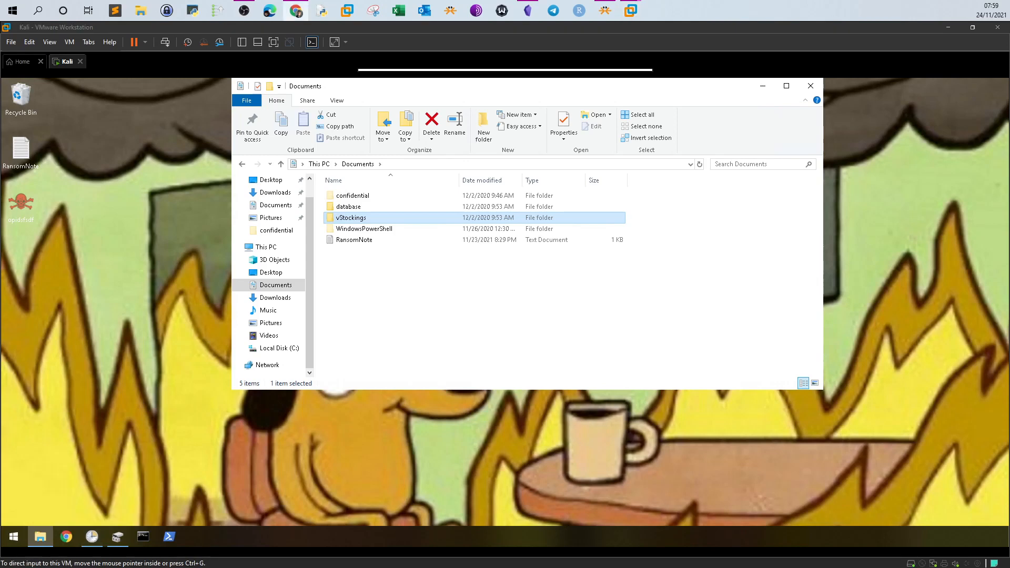
pyautogui.moveTo(589, 441)
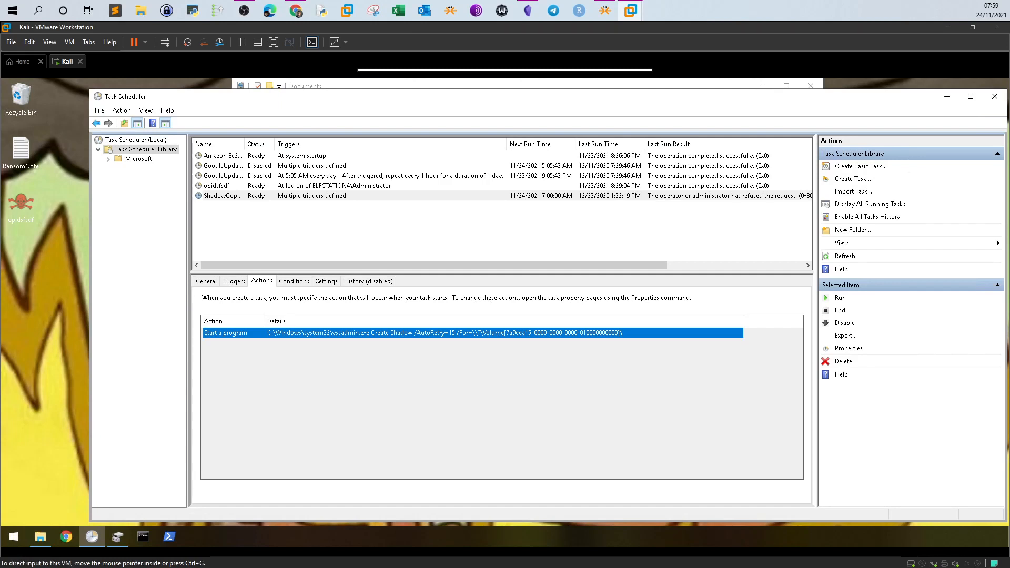
pyautogui.moveTo(600, 213)
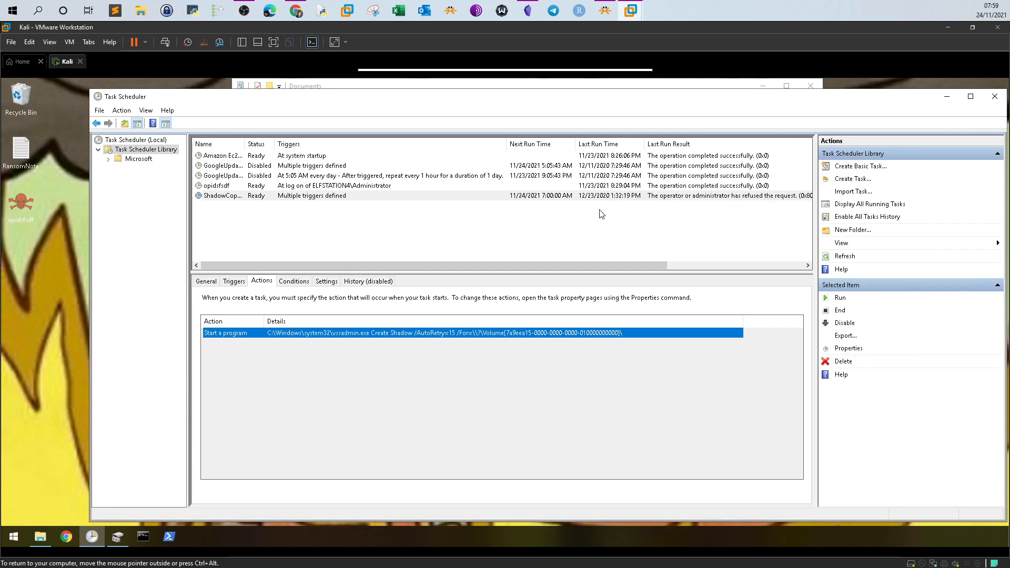
# Step: Refresh the task library, widen the Name column and view ShadowCopyVolume's General details
pyautogui.click(599, 219)
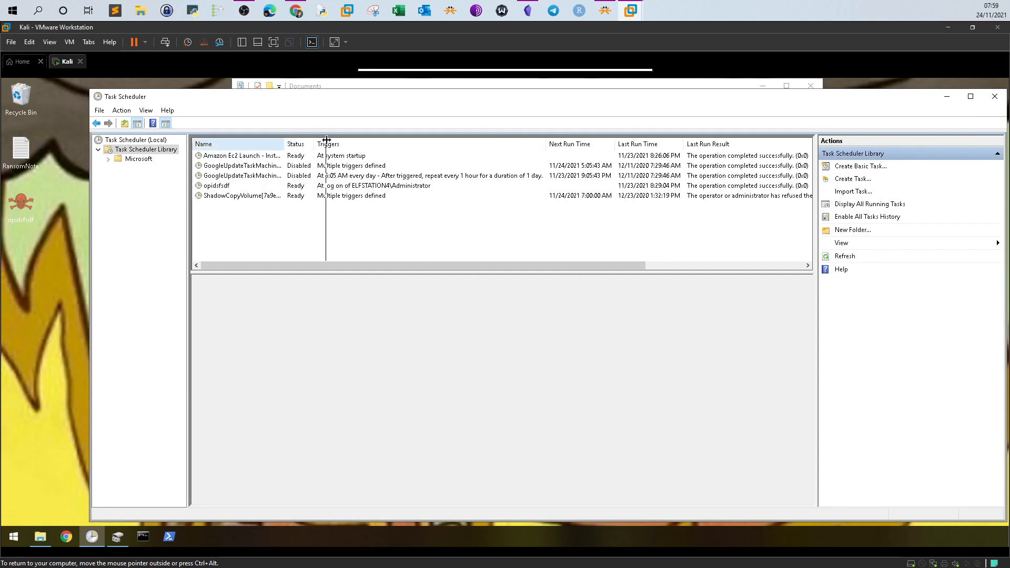
pyautogui.moveTo(286, 144); pyautogui.dragTo(328, 144)
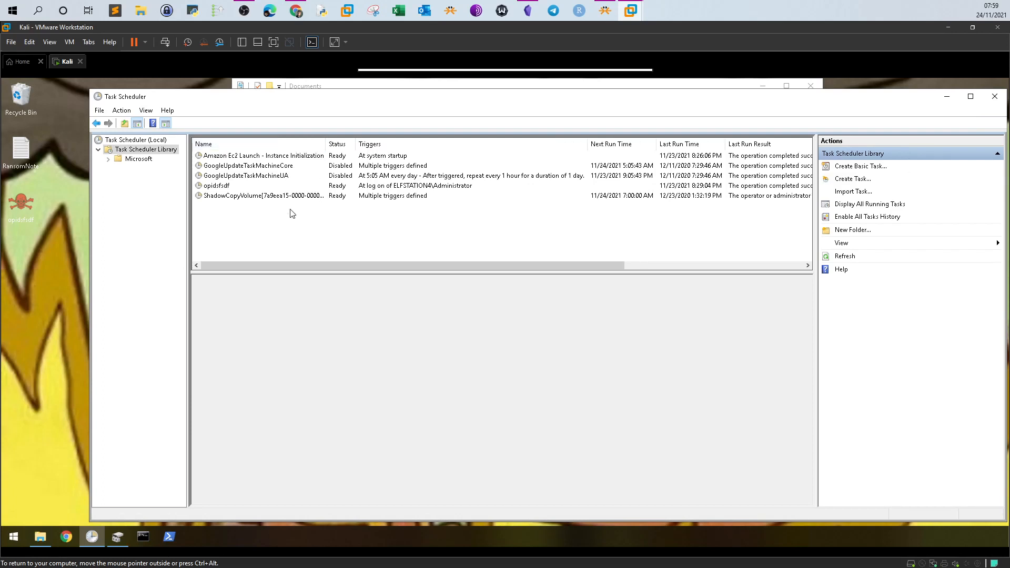
pyautogui.moveTo(220, 202)
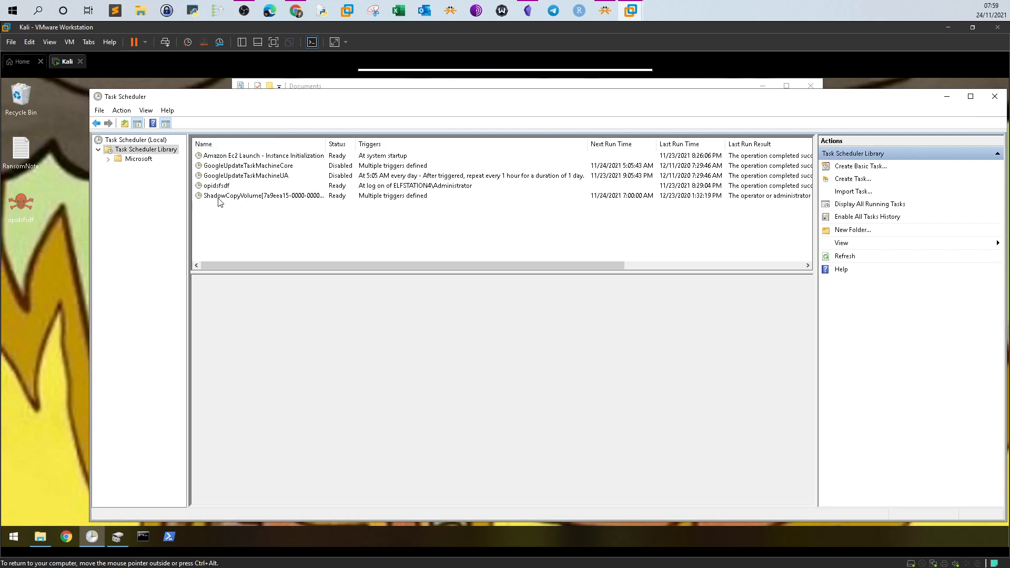
pyautogui.click(263, 195)
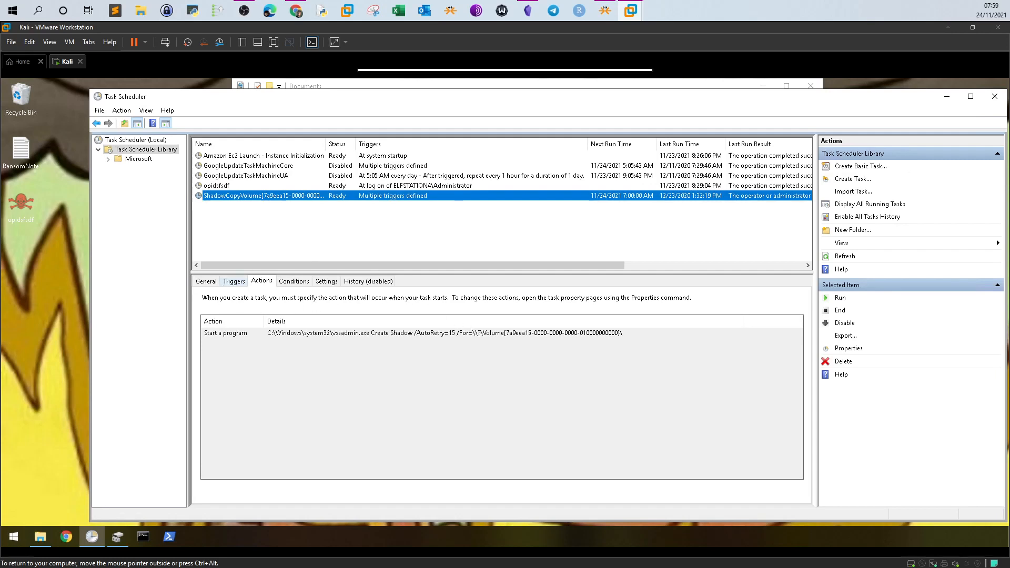
pyautogui.click(205, 281)
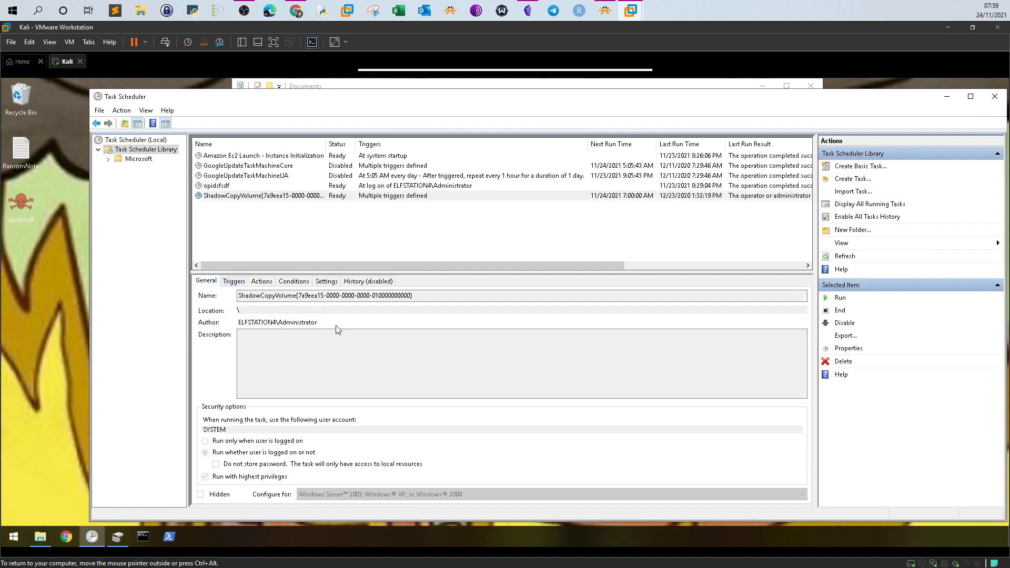
pyautogui.moveTo(282, 333)
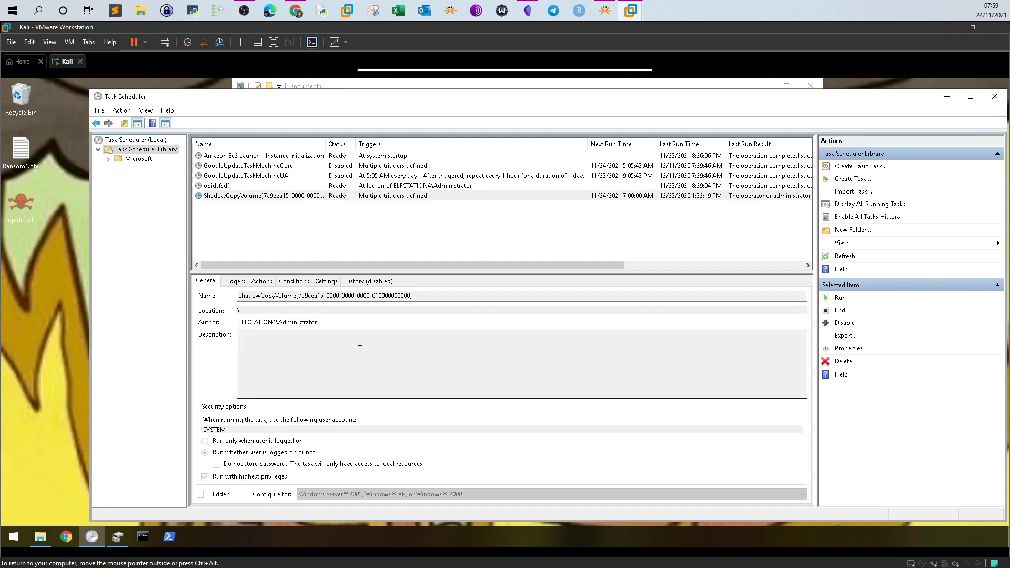
pyautogui.moveTo(235, 313)
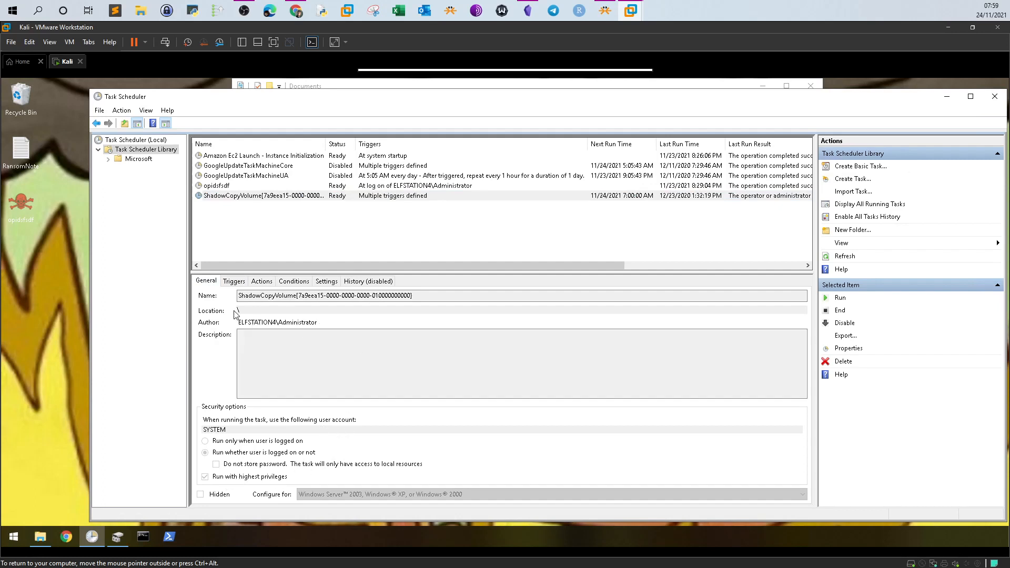
# Step: Check the task's weekly Triggers and vssadmin create-shadow Action, then start an administrator Command Prompt
pyautogui.click(233, 281)
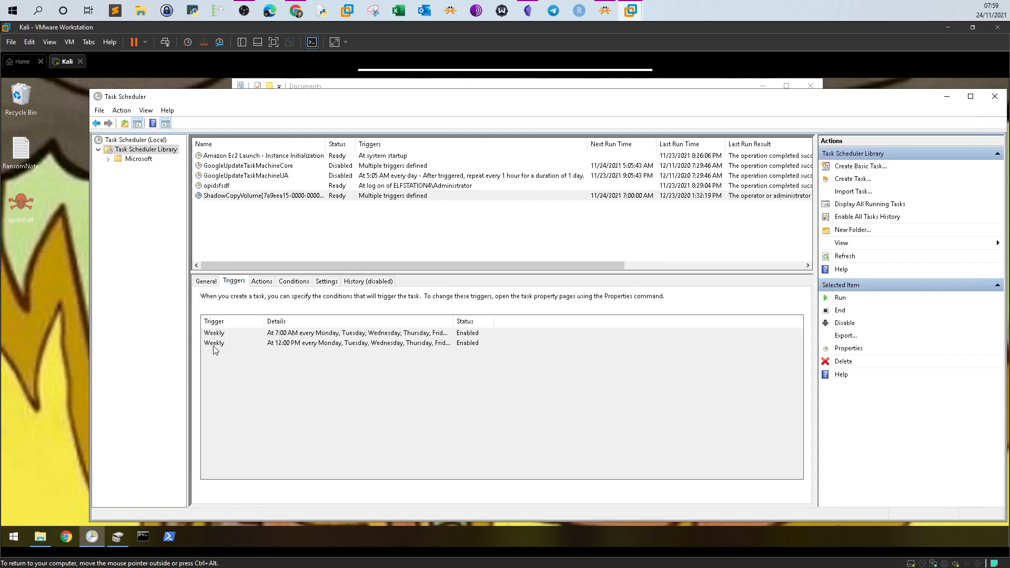
pyautogui.moveTo(263, 345)
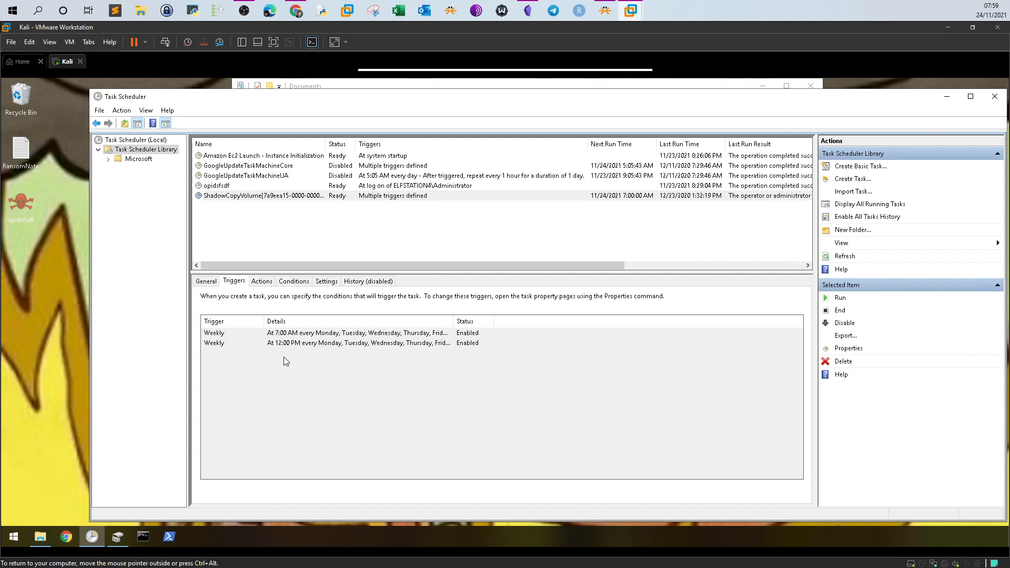
pyautogui.moveTo(263, 288)
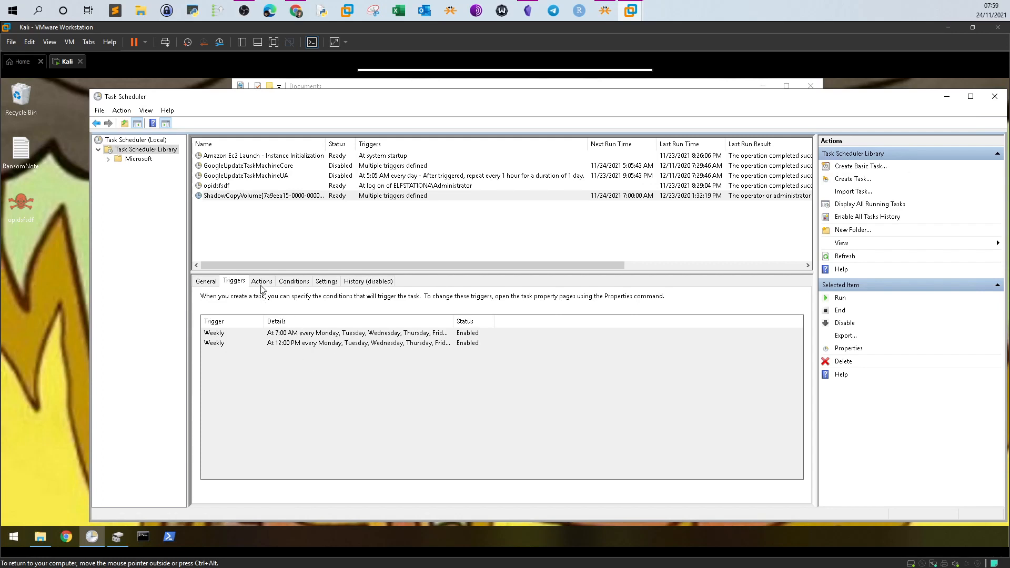
pyautogui.click(262, 281)
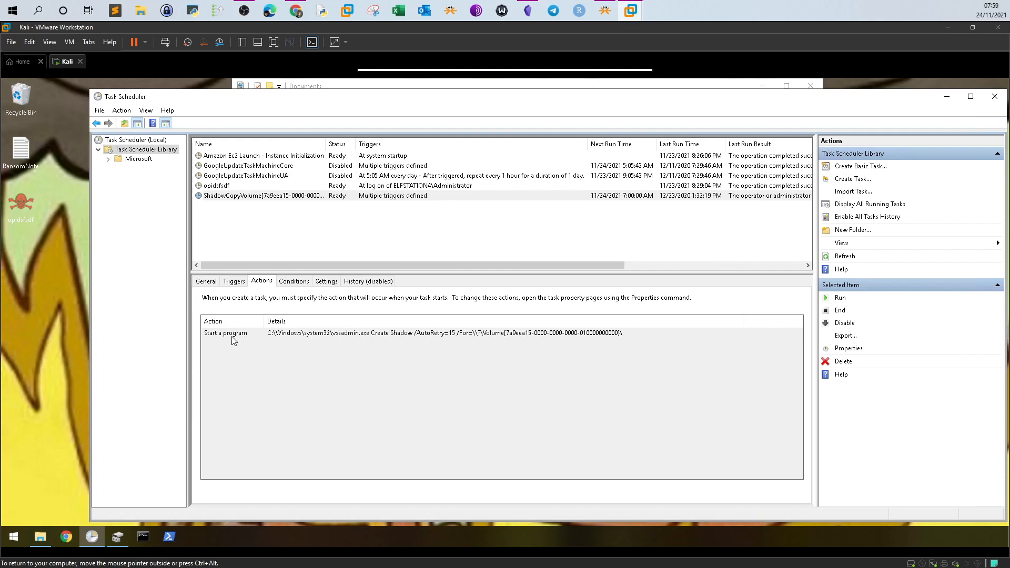
pyautogui.moveTo(349, 339)
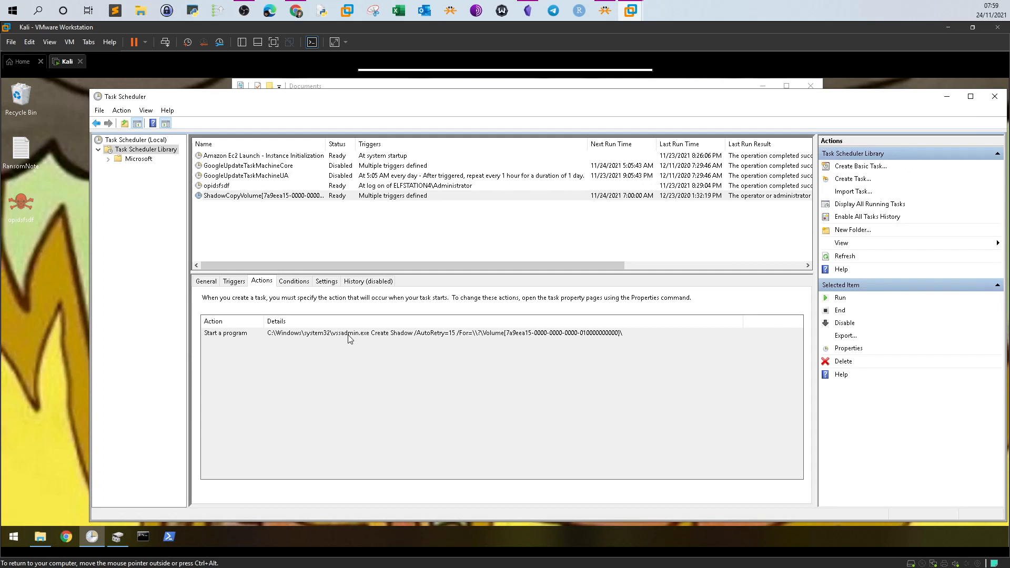
pyautogui.moveTo(425, 347)
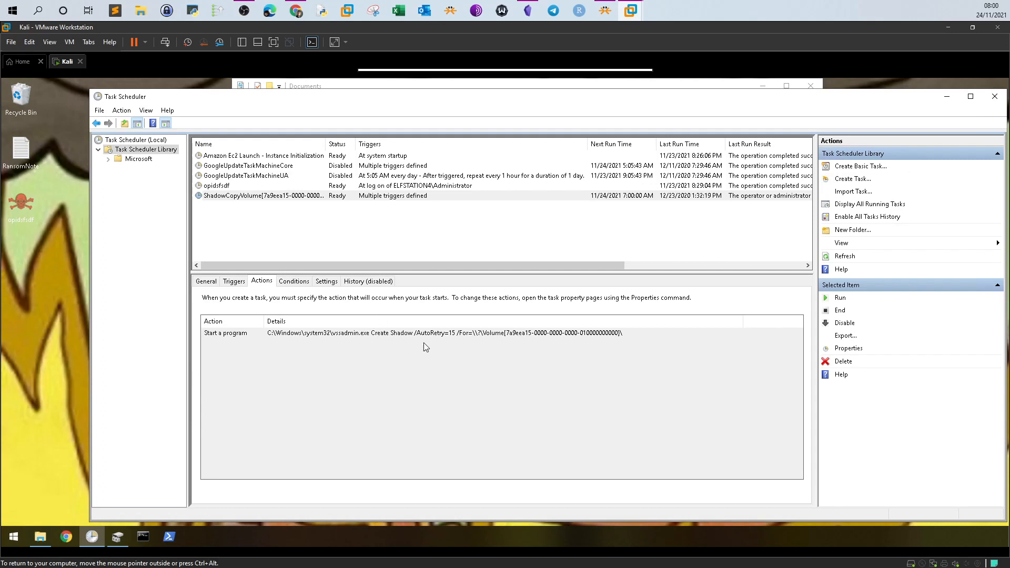
pyautogui.moveTo(511, 339)
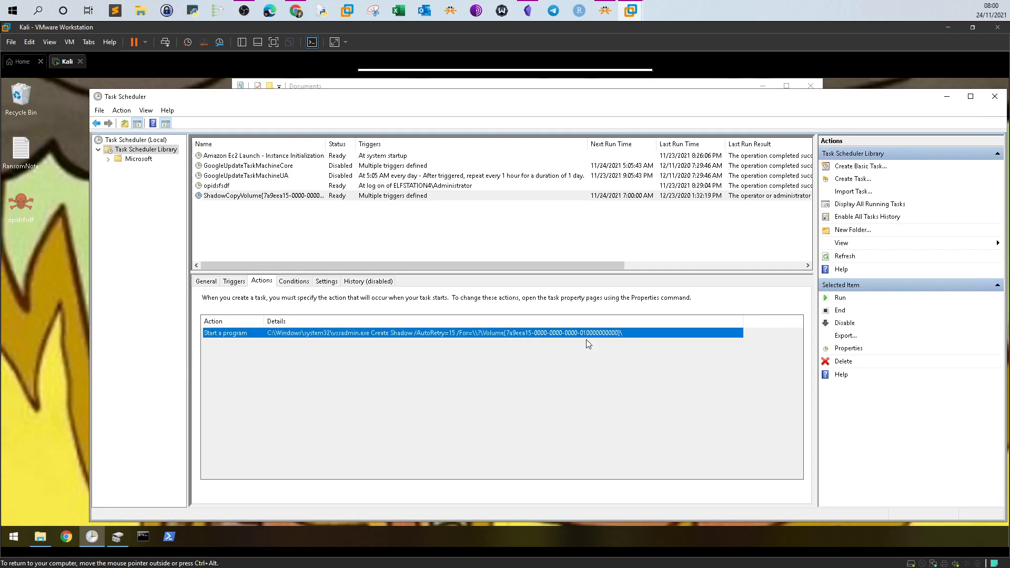
pyautogui.click(595, 352)
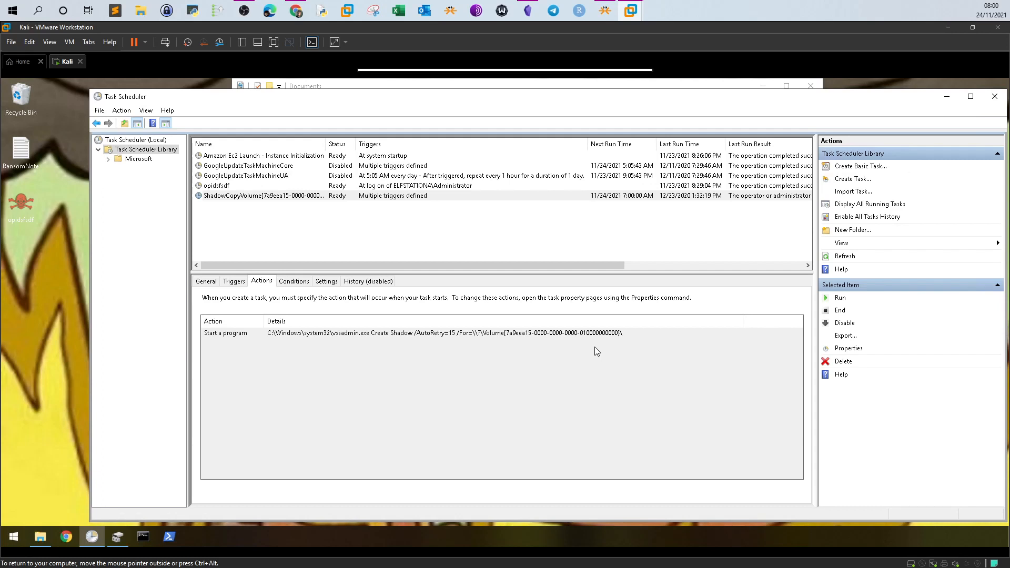
pyautogui.moveTo(587, 347)
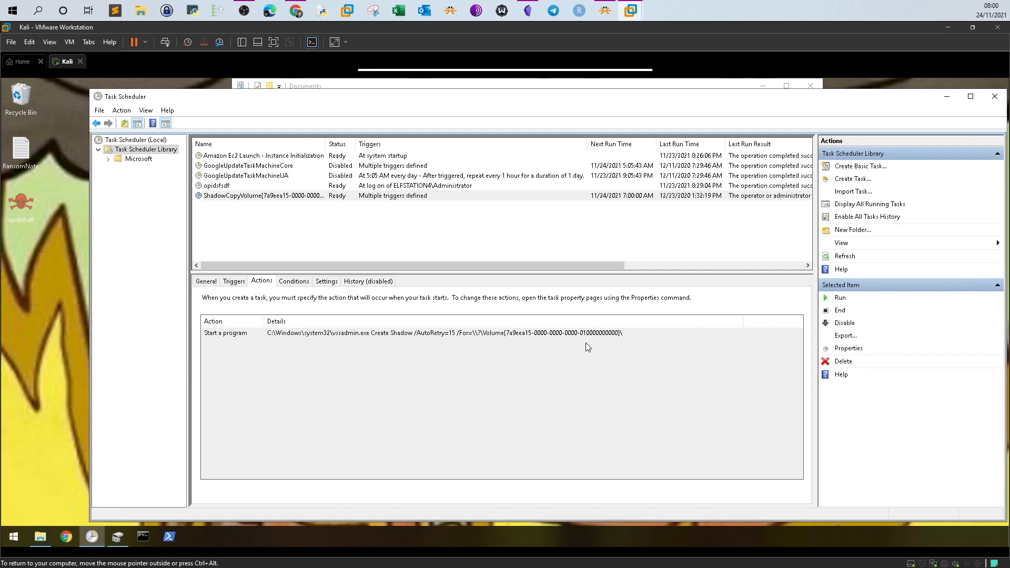
pyautogui.moveTo(533, 347)
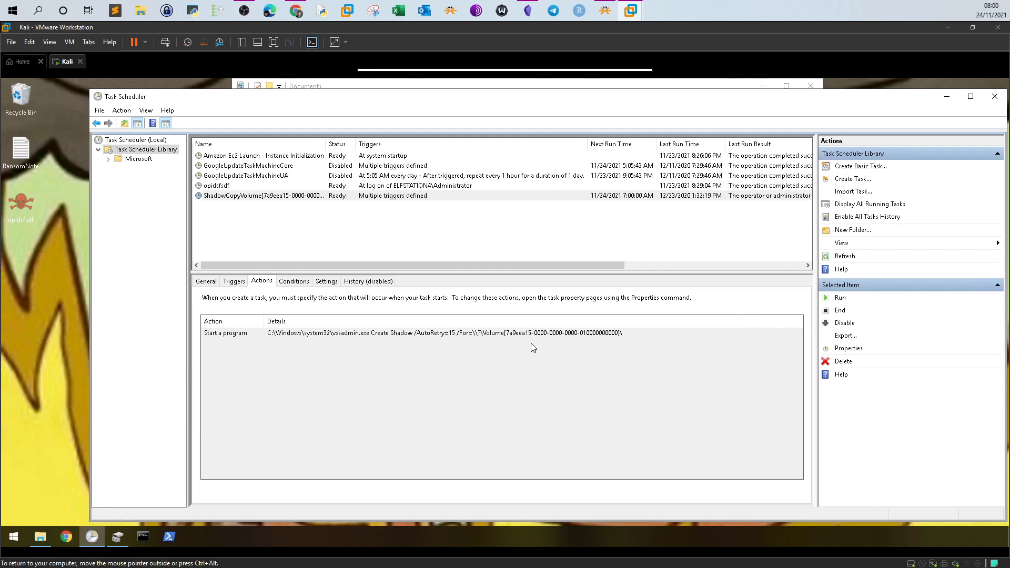
pyautogui.moveTo(572, 318)
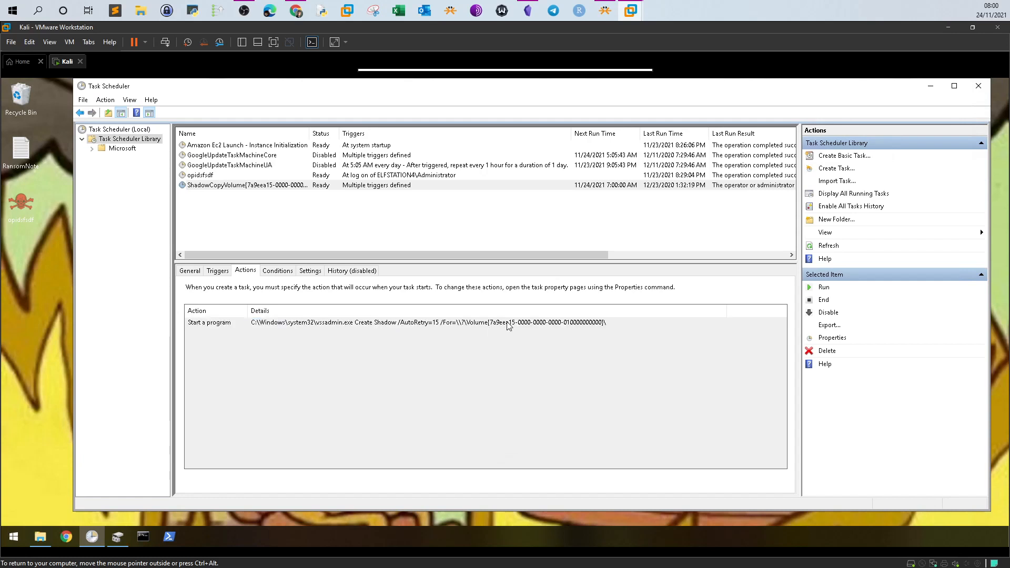
pyautogui.moveTo(515, 334)
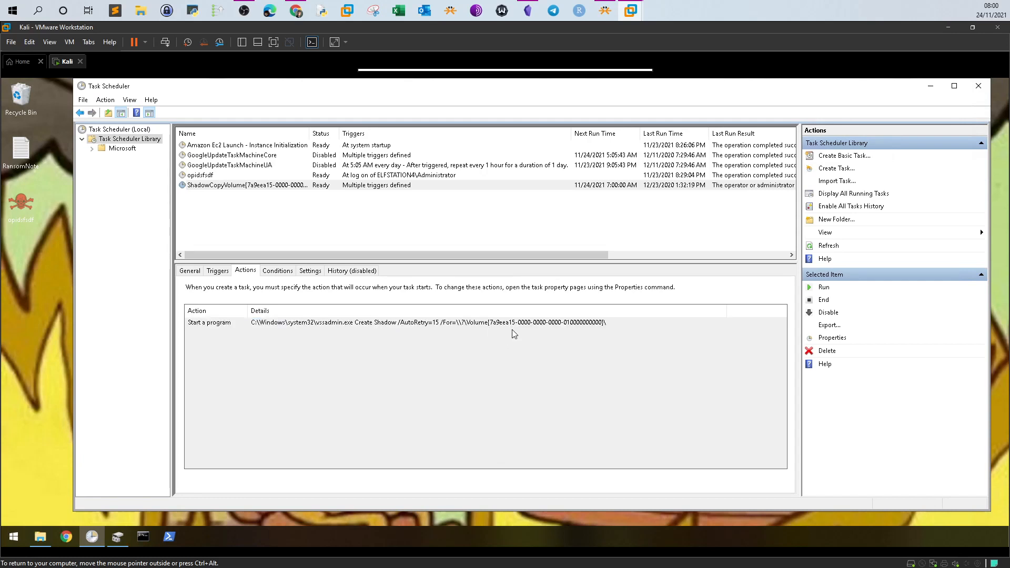
pyautogui.moveTo(503, 337)
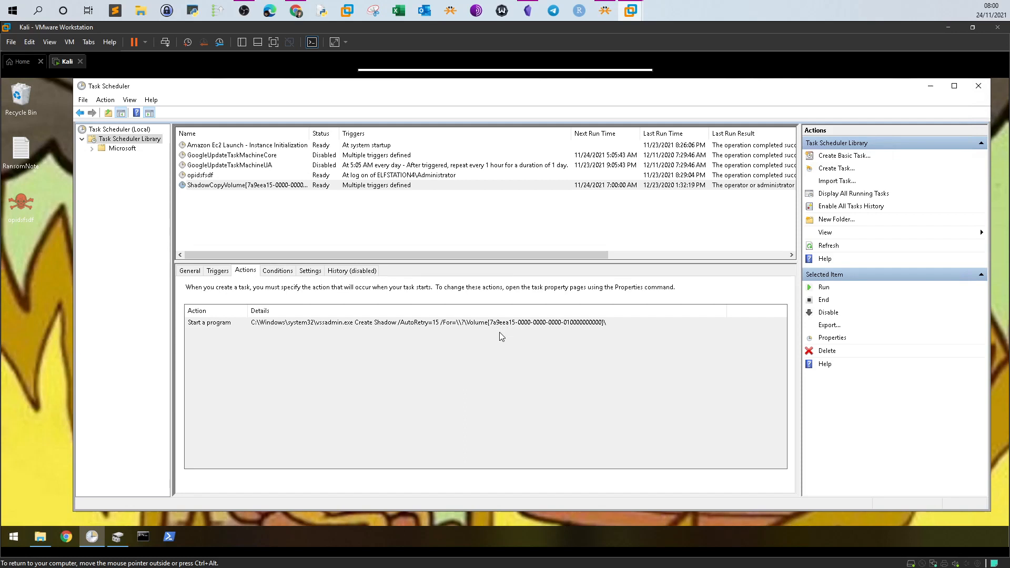
pyautogui.moveTo(496, 329)
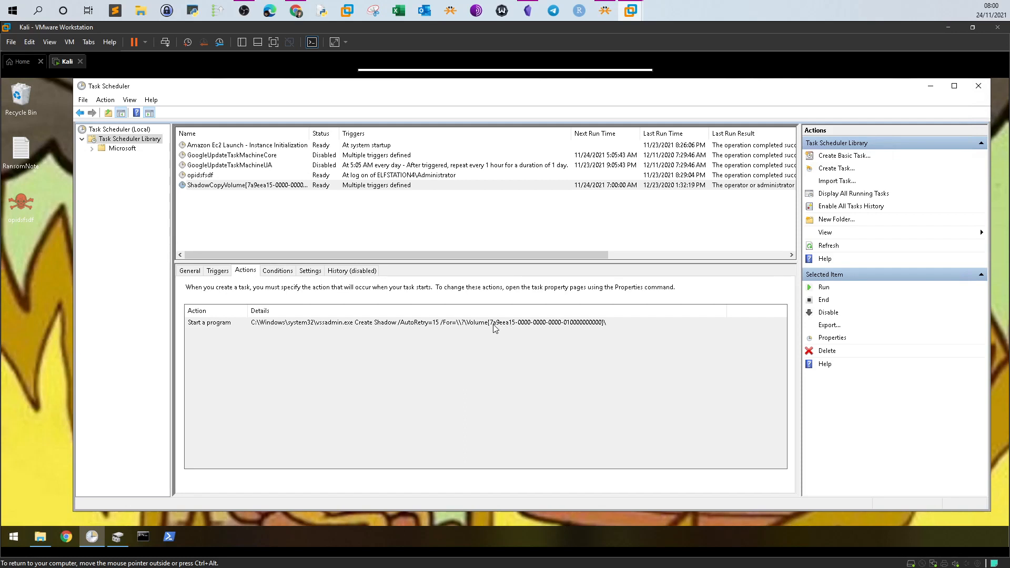
pyautogui.click(143, 536)
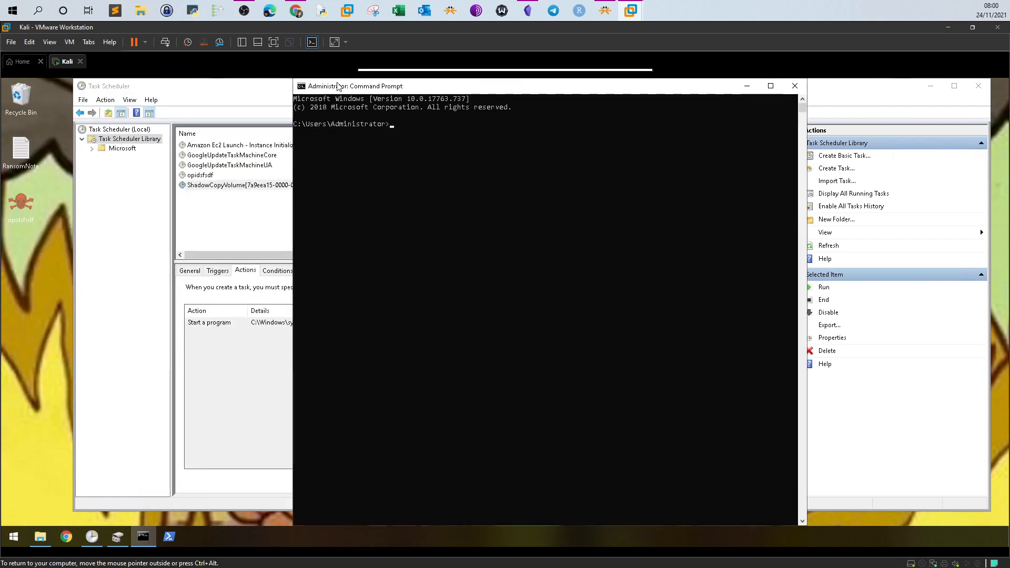
pyautogui.moveTo(357, 88)
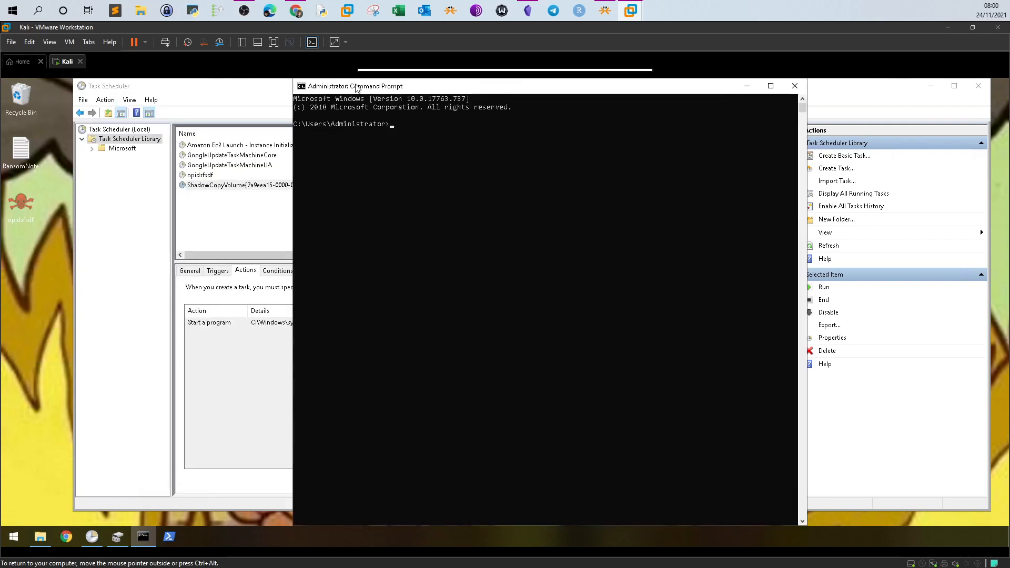
# Step: Run 'vssadmin list volumes' to list the shadow copy volumes, then close the Command Prompt
pyautogui.write('vss')
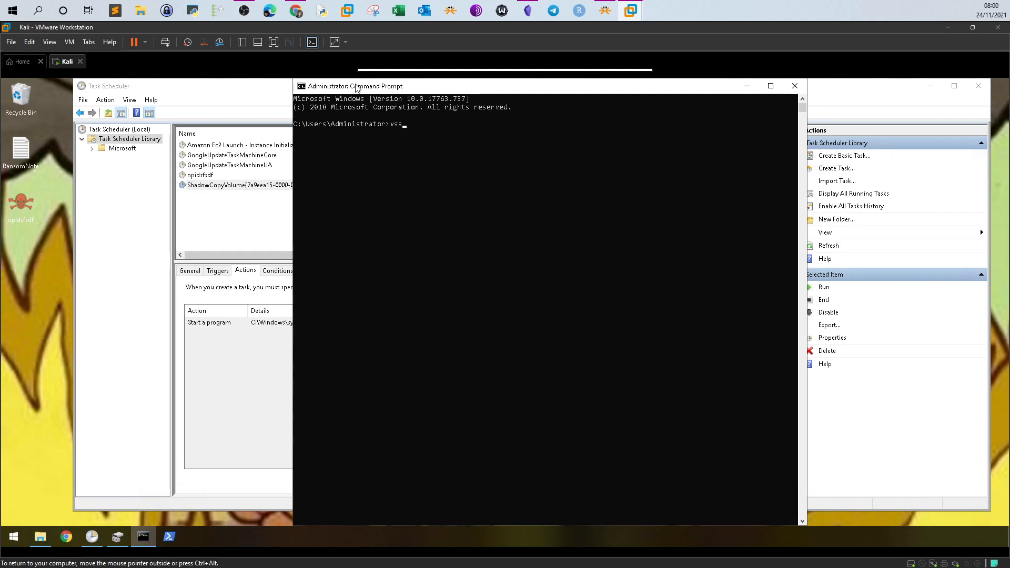
pyautogui.write('admin lis')
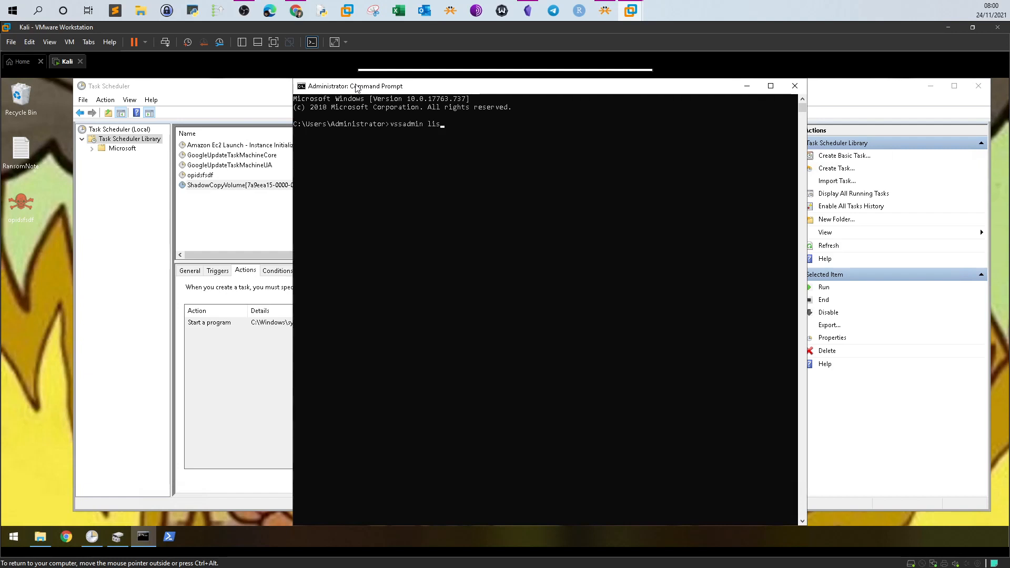
pyautogui.write('t volum')
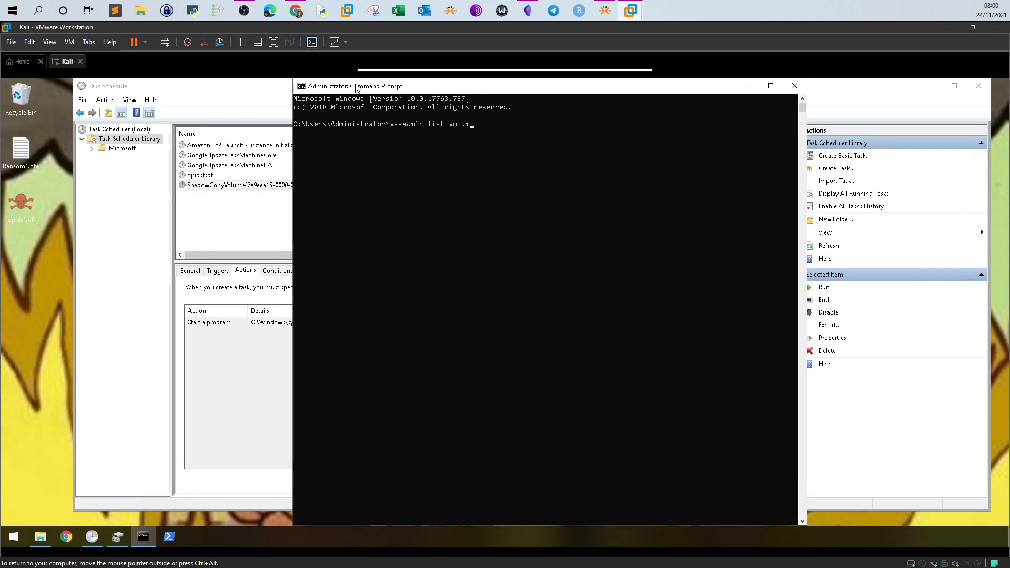
pyautogui.press('Return')
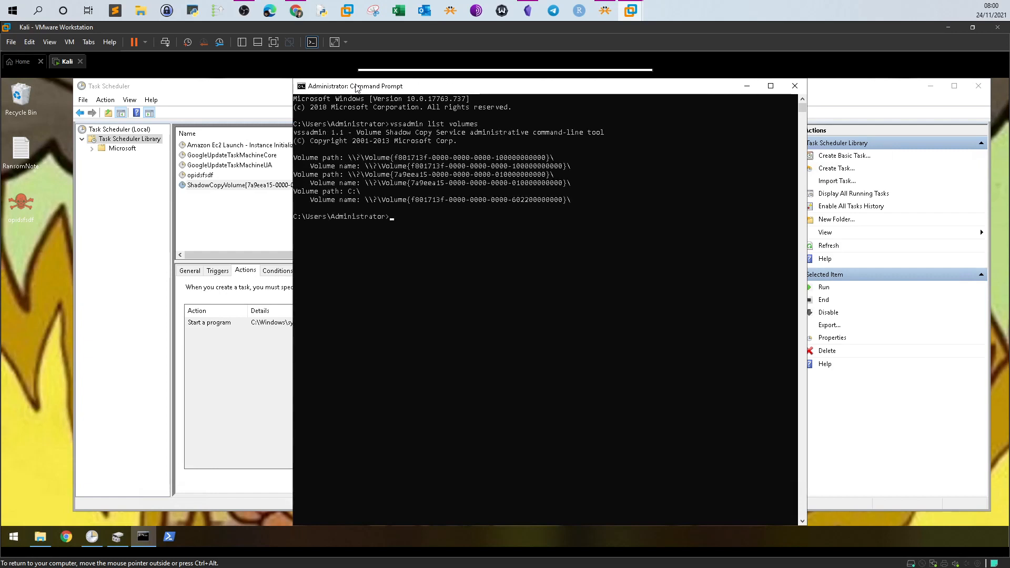
pyautogui.moveTo(374, 179)
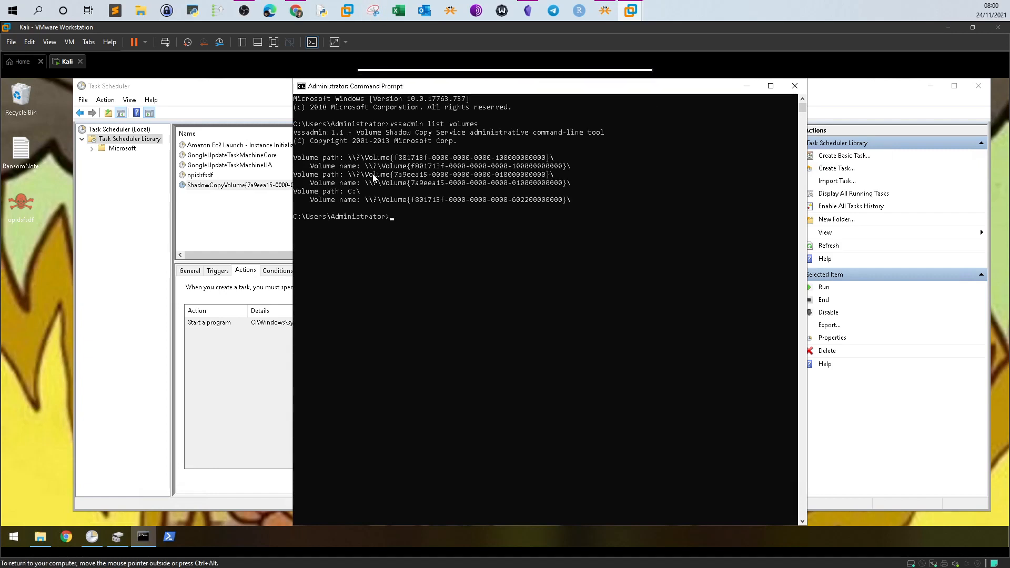
pyautogui.moveTo(430, 156)
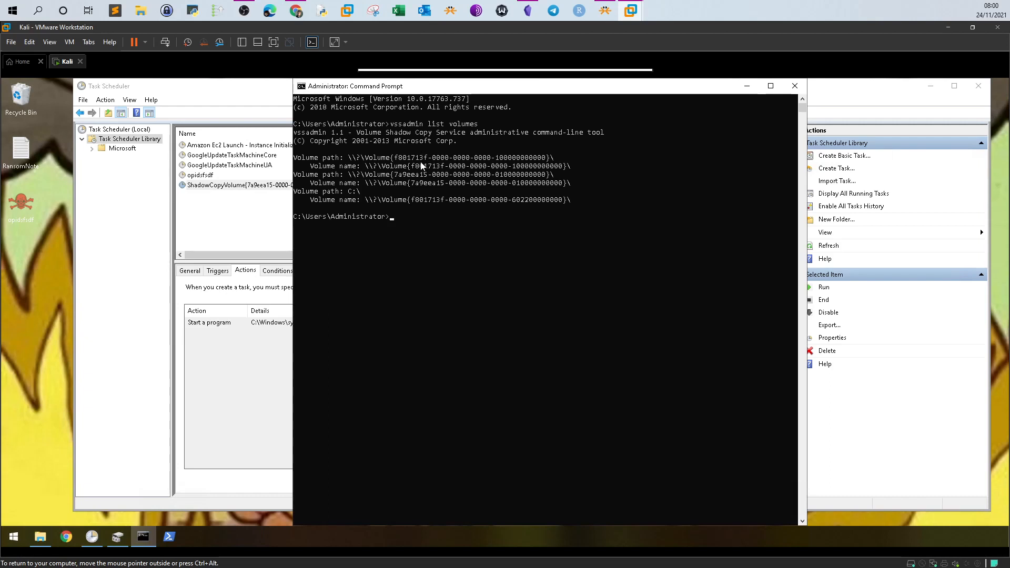
pyautogui.click(401, 157)
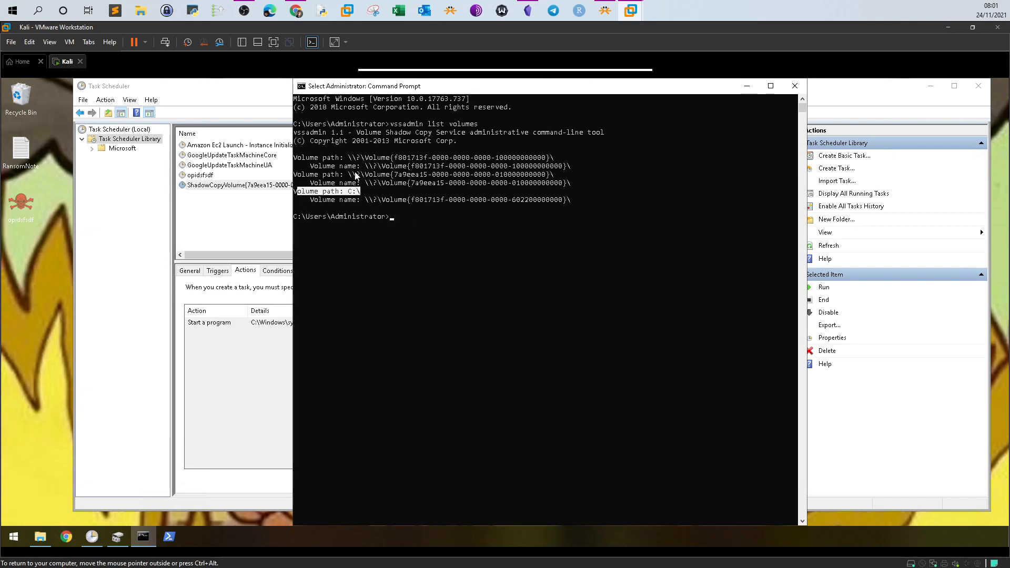
pyautogui.click(794, 86)
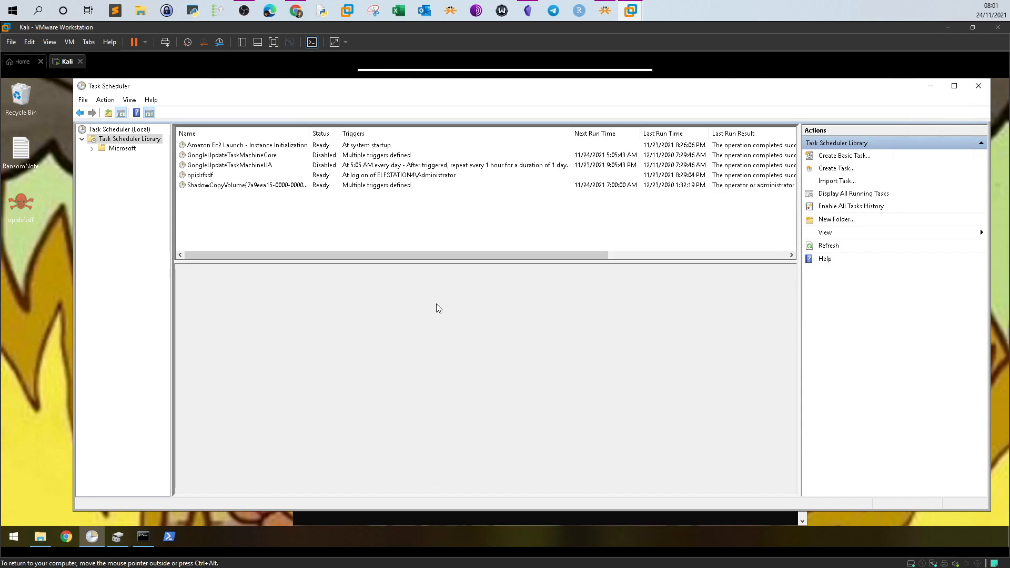
# Step: Review the ShadowCopyVolume task's action, then show This PC's drives in File Explorer
pyautogui.click(246, 186)
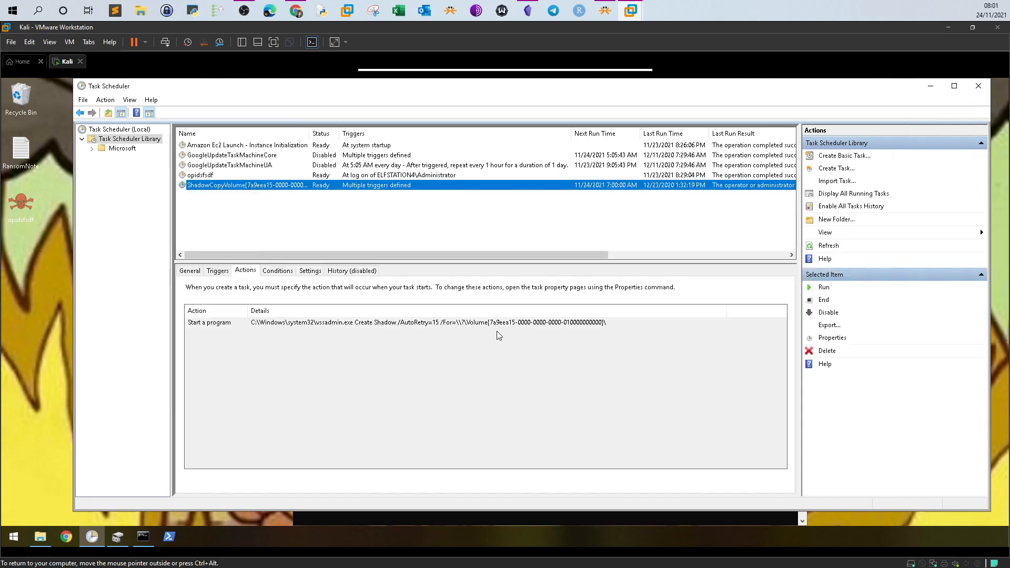
pyautogui.moveTo(150, 548)
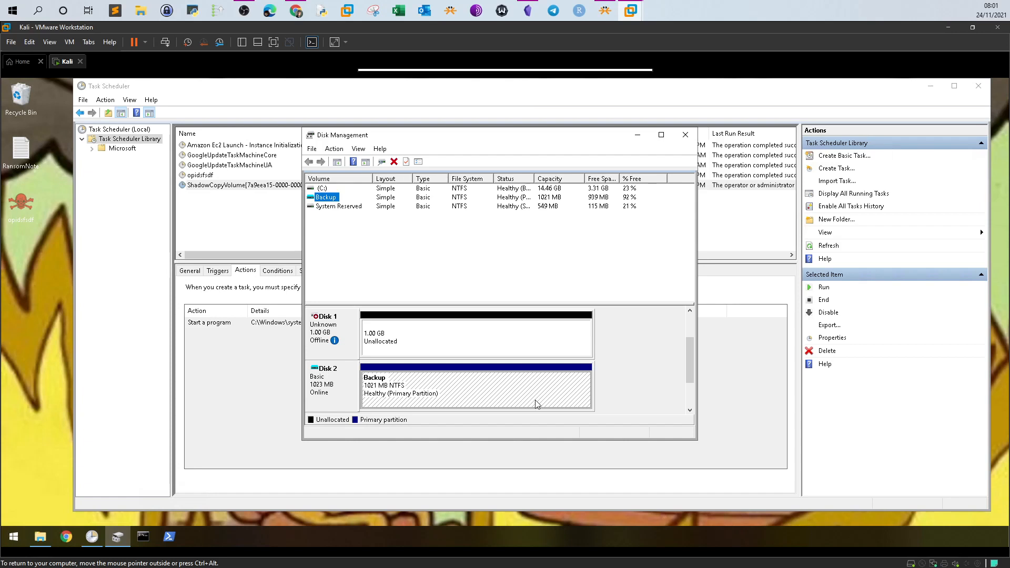
pyautogui.moveTo(377, 402)
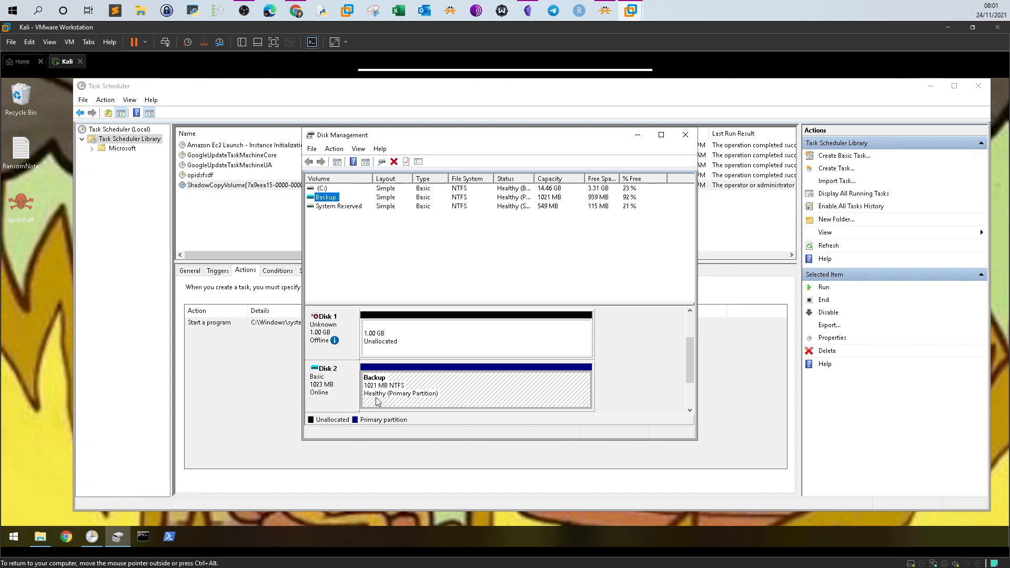
pyautogui.moveTo(90, 537)
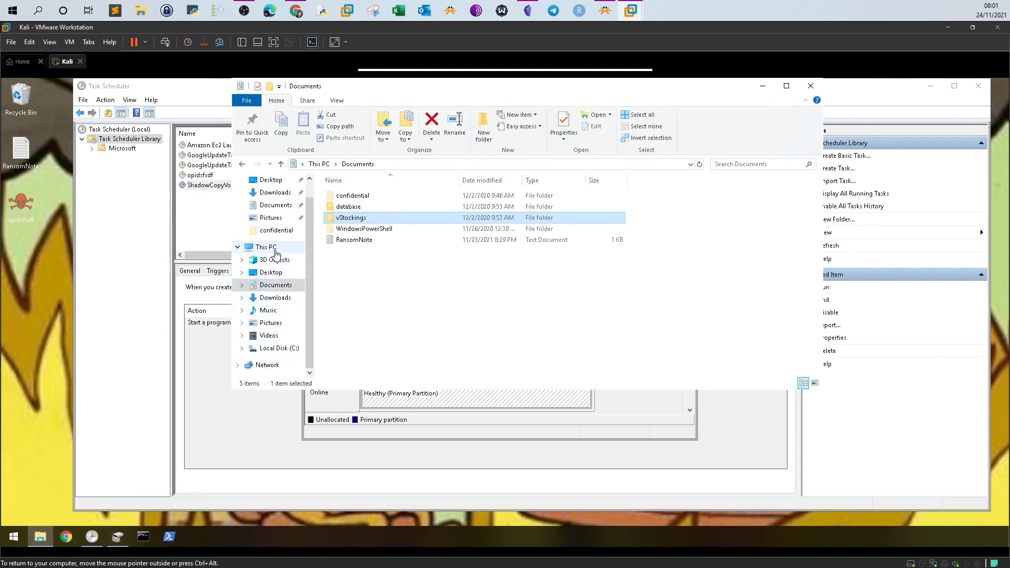
pyautogui.click(264, 246)
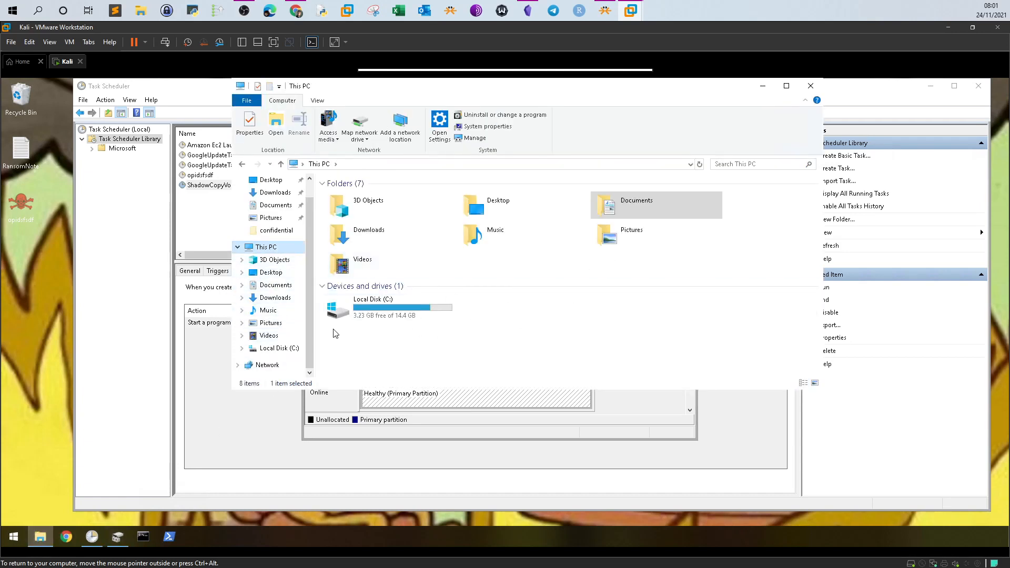
pyautogui.moveTo(404, 327)
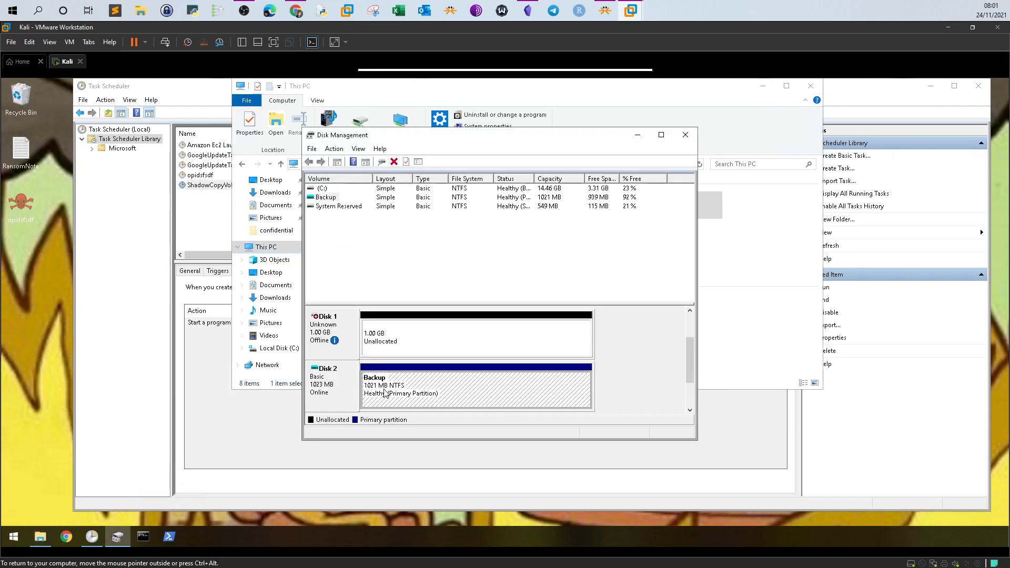
pyautogui.moveTo(403, 376)
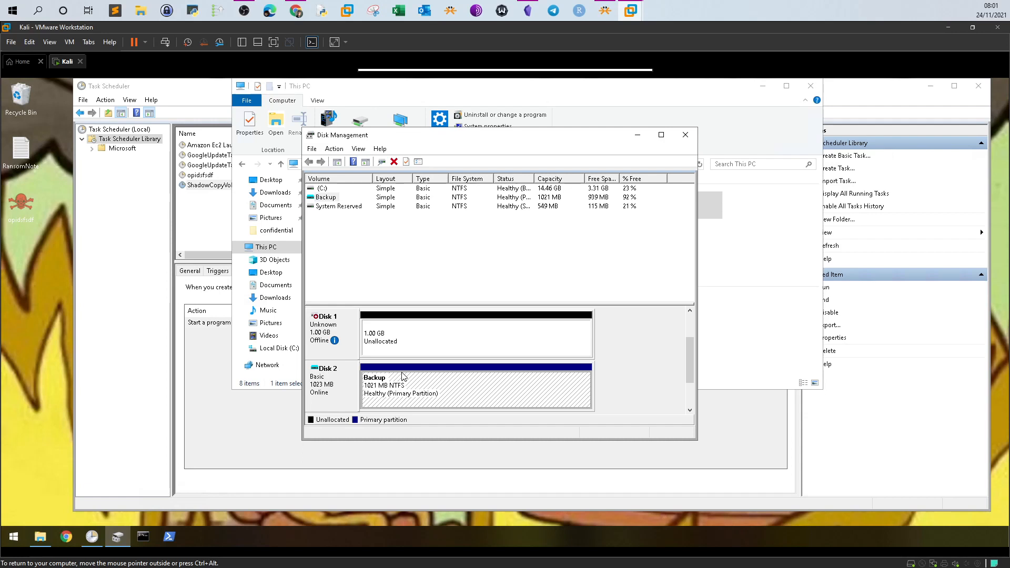
pyautogui.moveTo(411, 388)
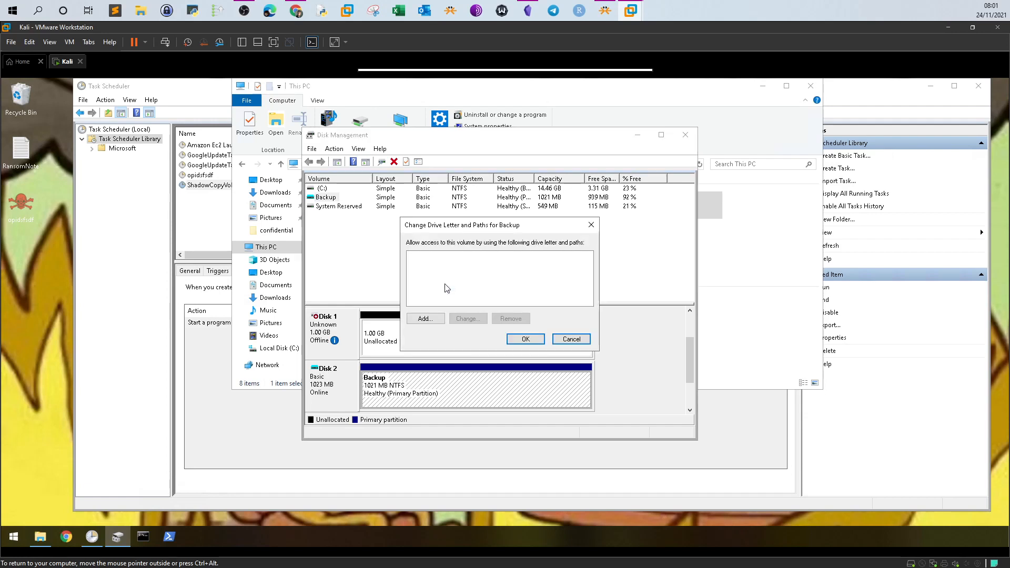
pyautogui.moveTo(424, 260)
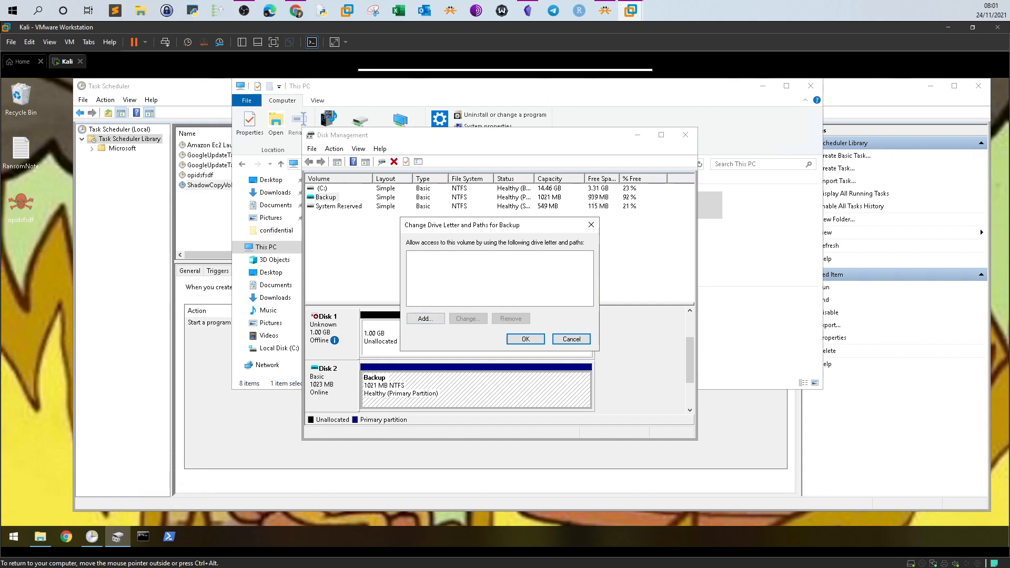
# Step: Assign drive letter D to the Backup volume and bring This PC forward showing Backup (D:)
pyautogui.click(424, 318)
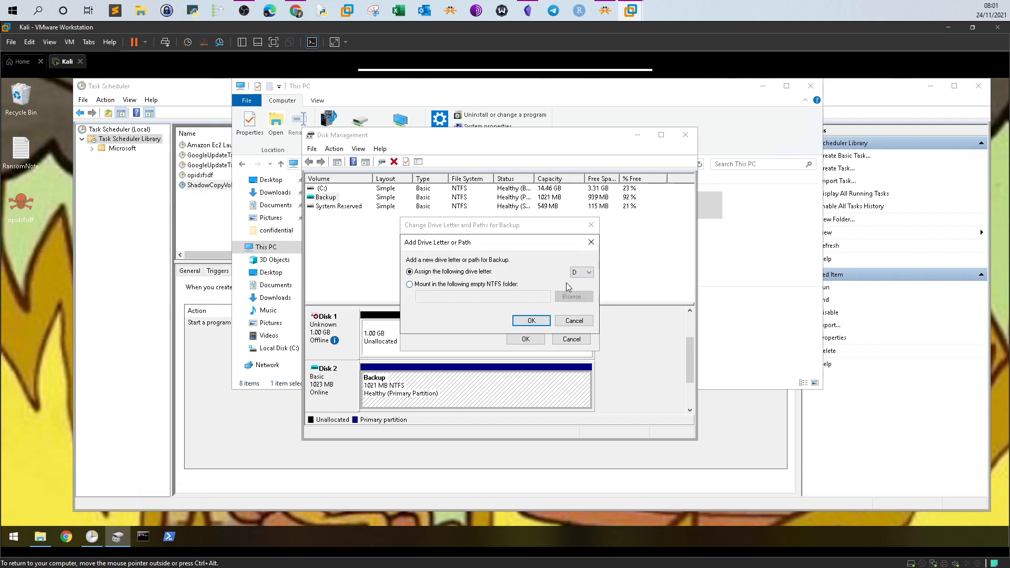
pyautogui.click(531, 320)
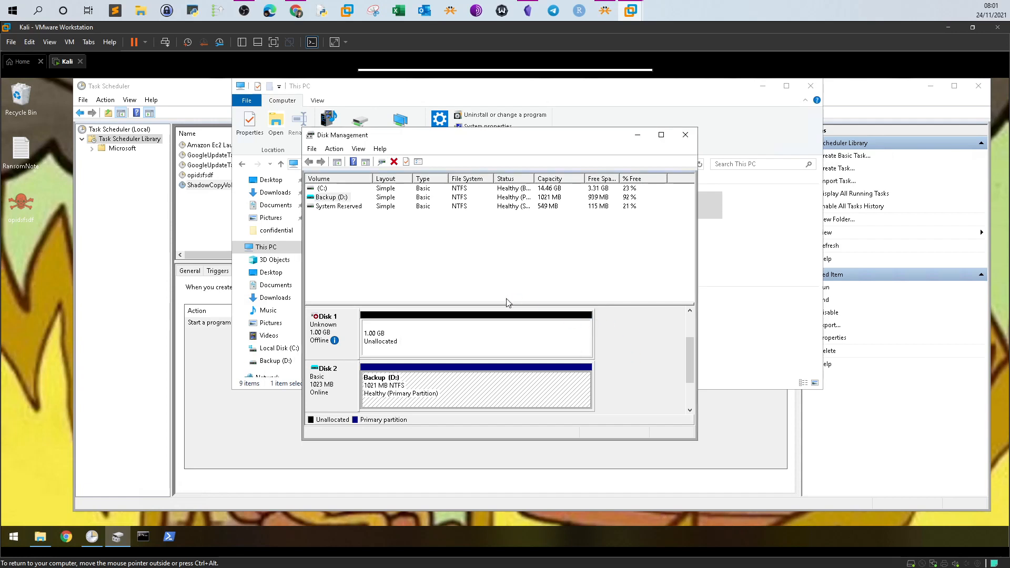
pyautogui.click(331, 197)
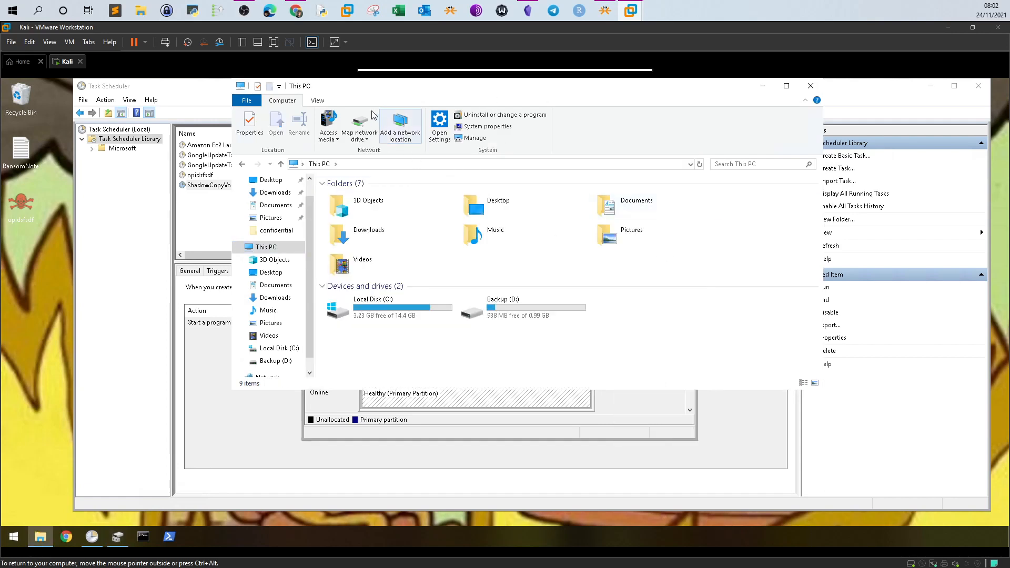
# Step: Maximise File Explorer and browse Backup (D:) into its confidential folder
pyautogui.click(785, 85)
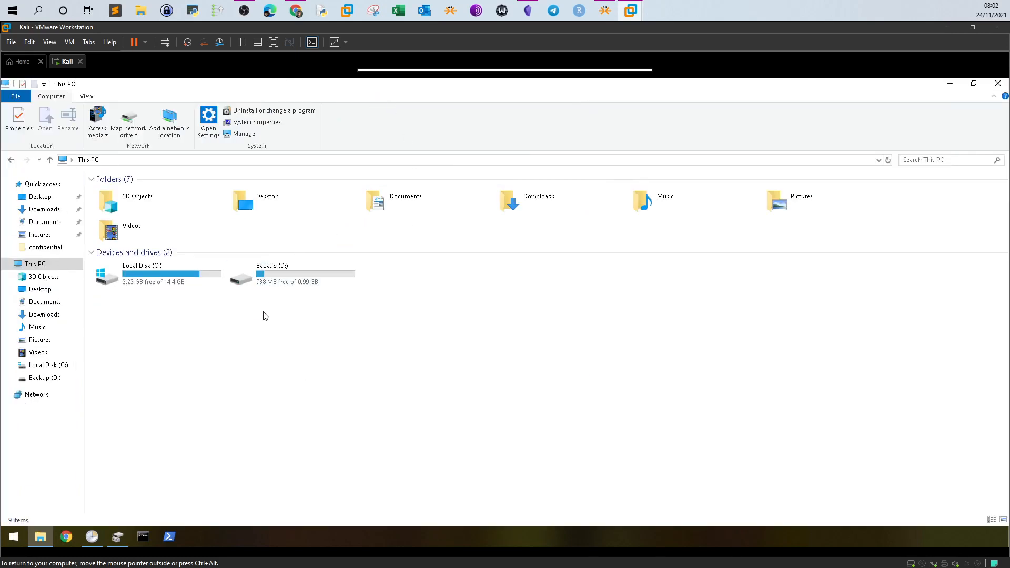
pyautogui.doubleClick(272, 270)
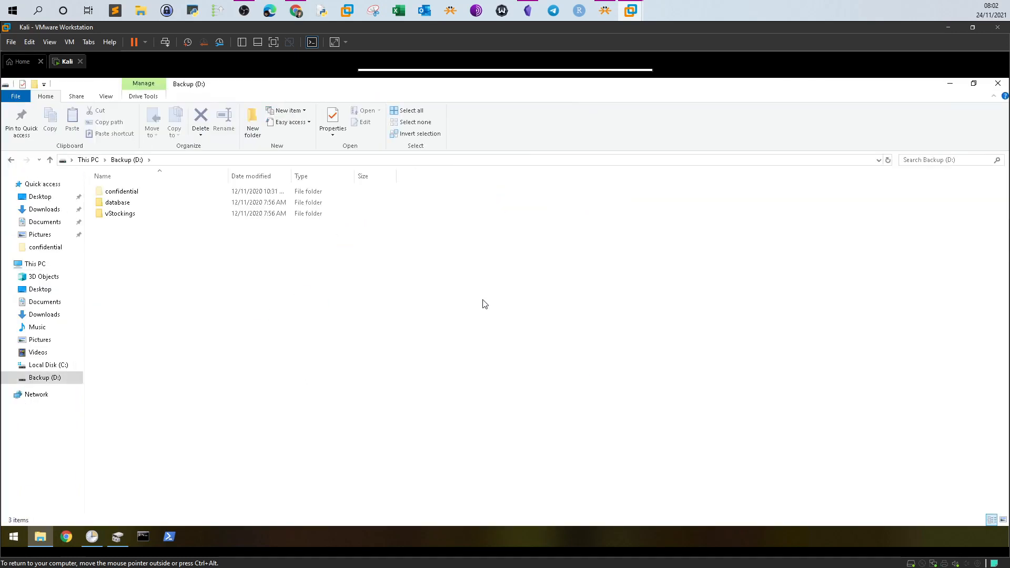
pyautogui.moveTo(183, 252)
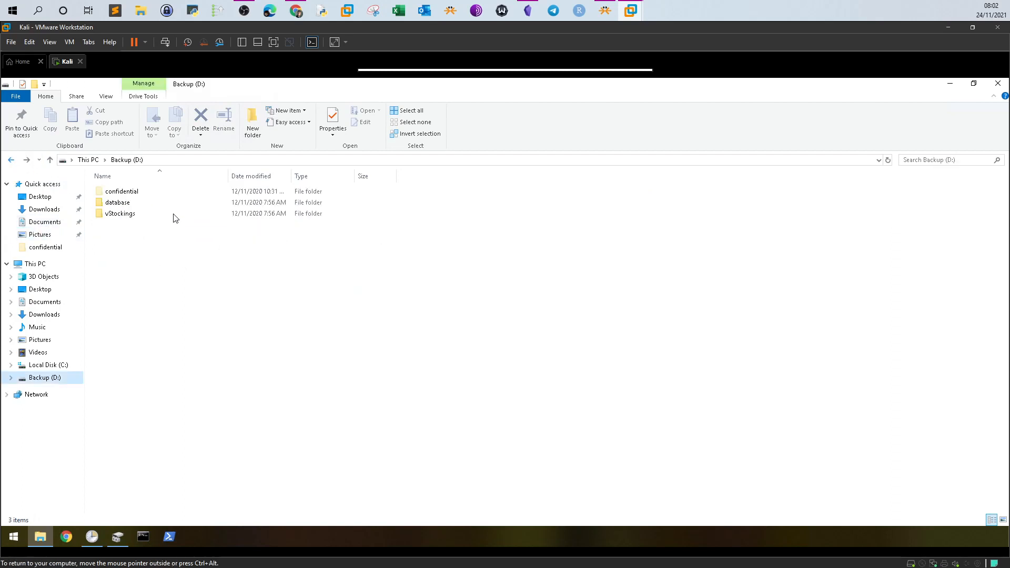
pyautogui.doubleClick(122, 191)
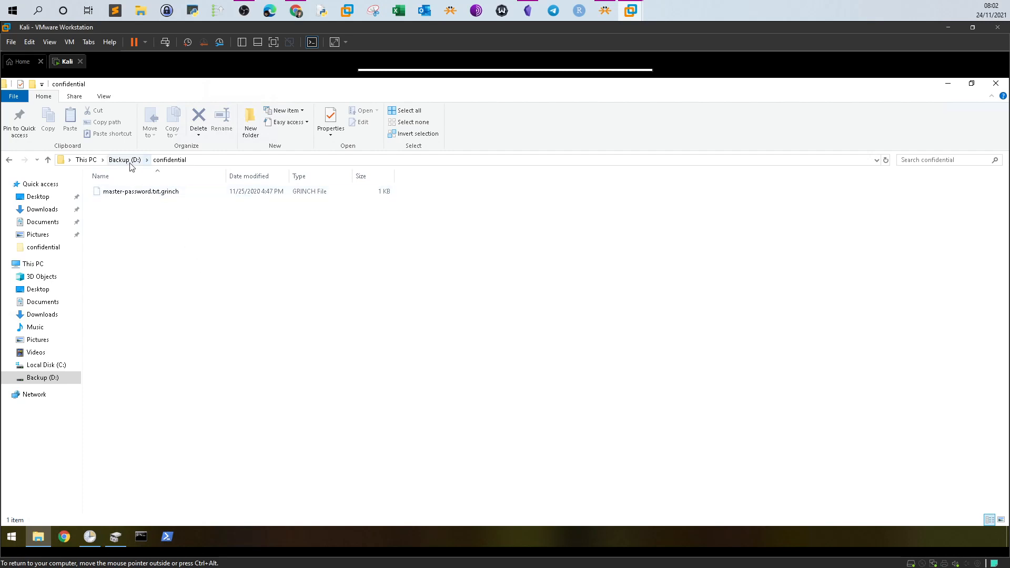
pyautogui.moveTo(495, 294)
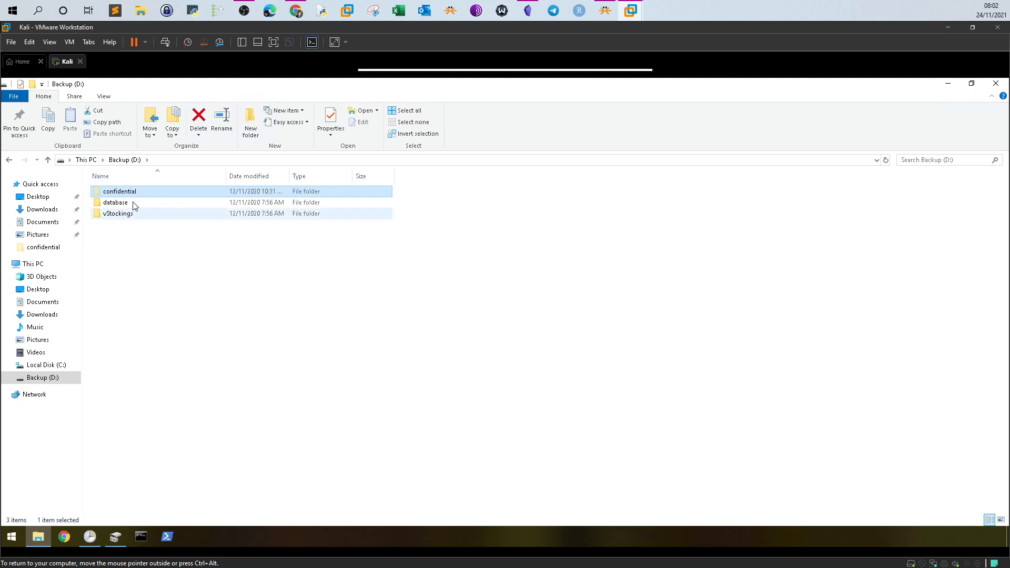
# Step: Look in vStockings, return to confidential with master-password.txt.grinch, then start an administrator PowerShell
pyautogui.doubleClick(118, 214)
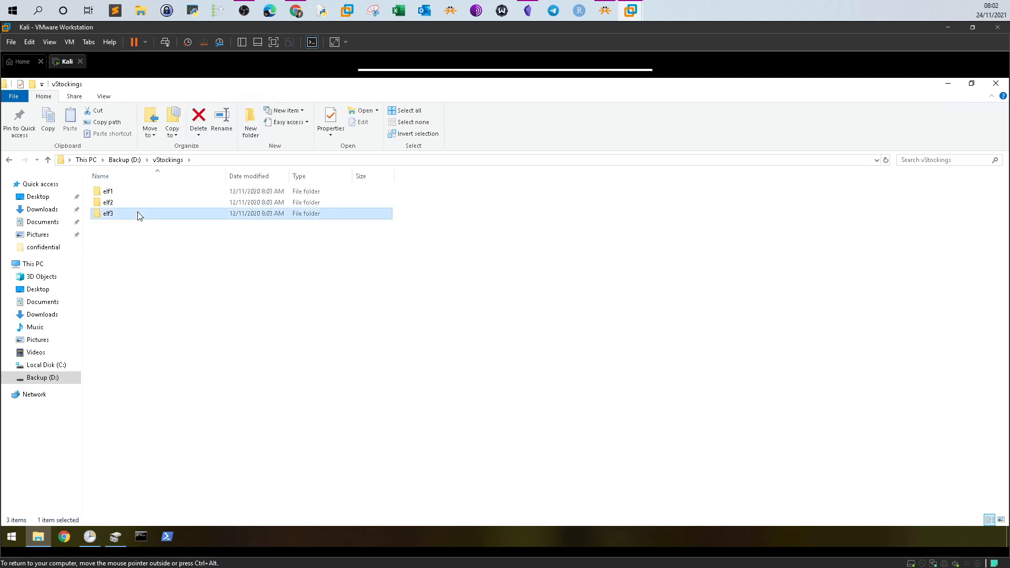
pyautogui.doubleClick(107, 213)
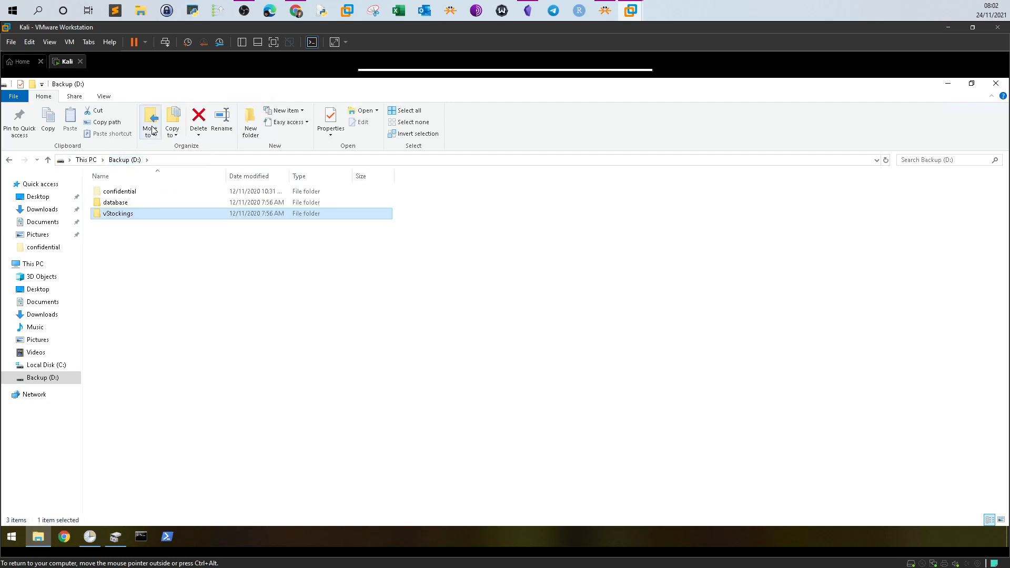
pyautogui.moveTo(155, 206)
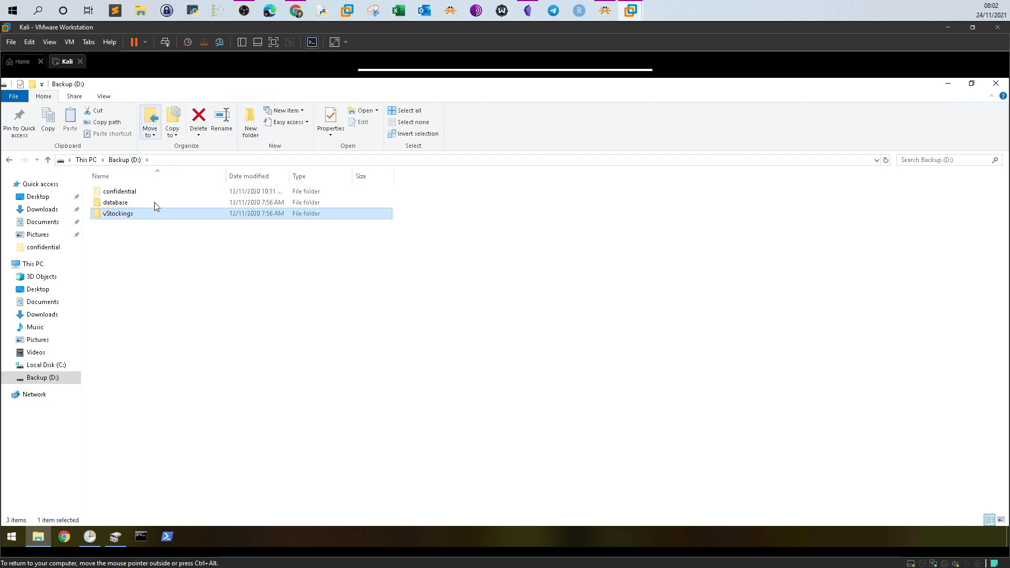
pyautogui.doubleClick(119, 192)
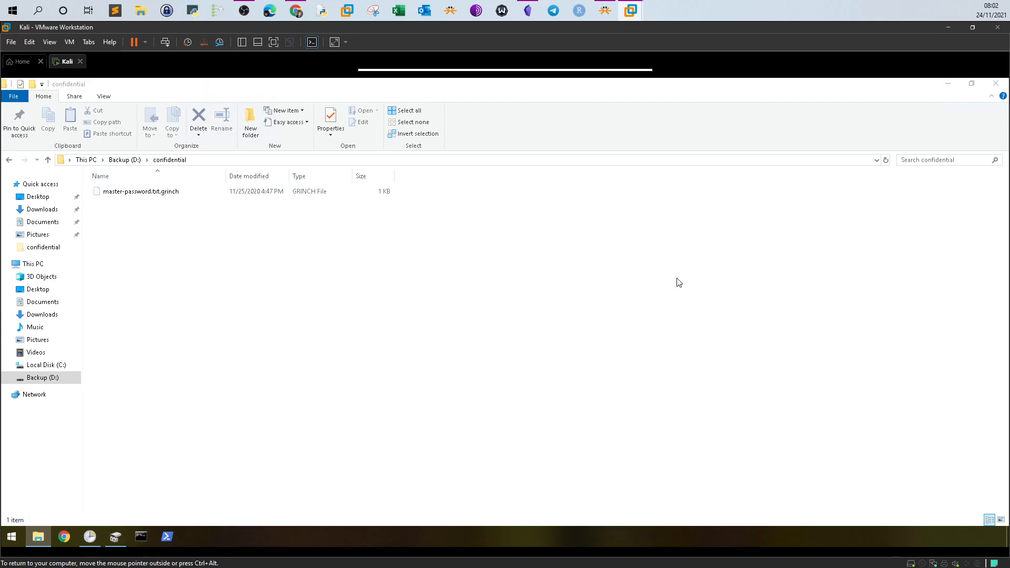
pyautogui.click(168, 537)
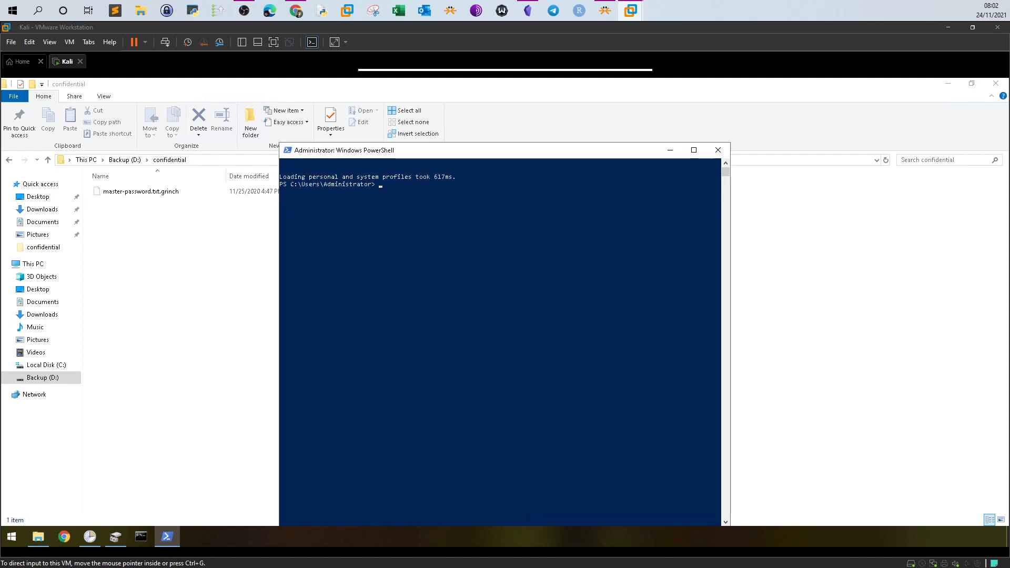
pyautogui.moveTo(484, 263)
pyautogui.write('ls')
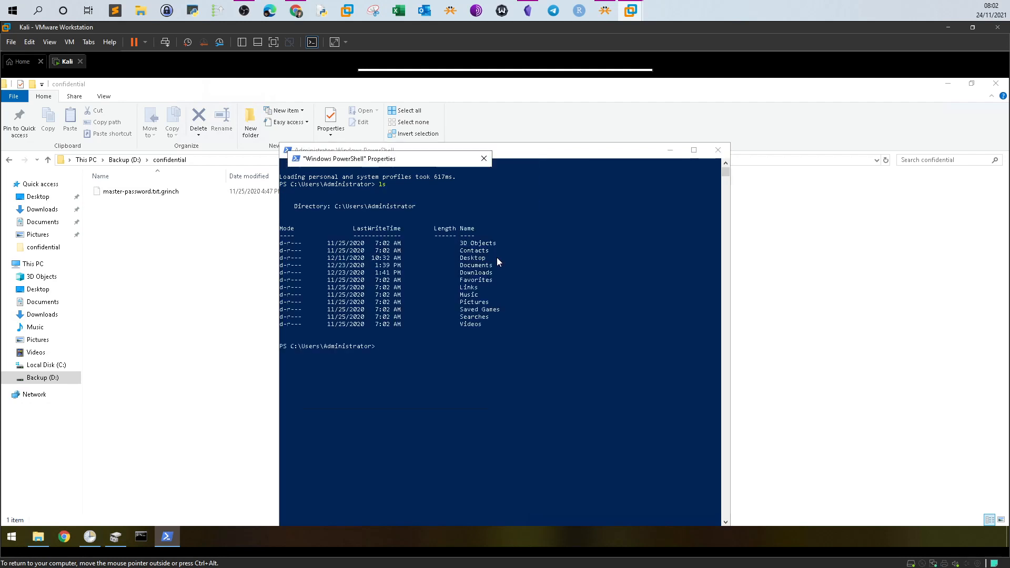
# Step: Enlarge the PowerShell console font from its properties
pyautogui.click(330, 175)
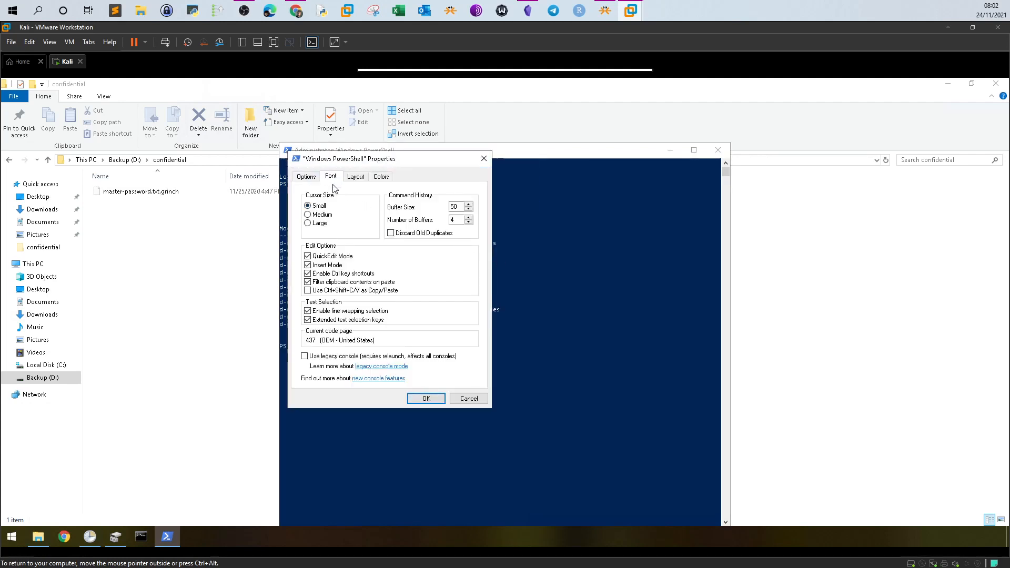
pyautogui.click(330, 175)
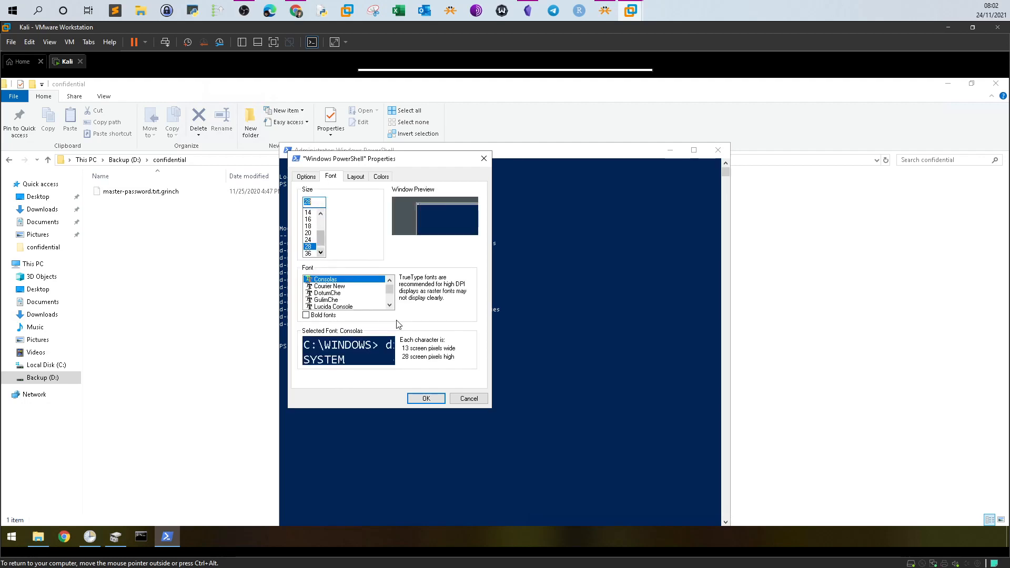
pyautogui.click(425, 398)
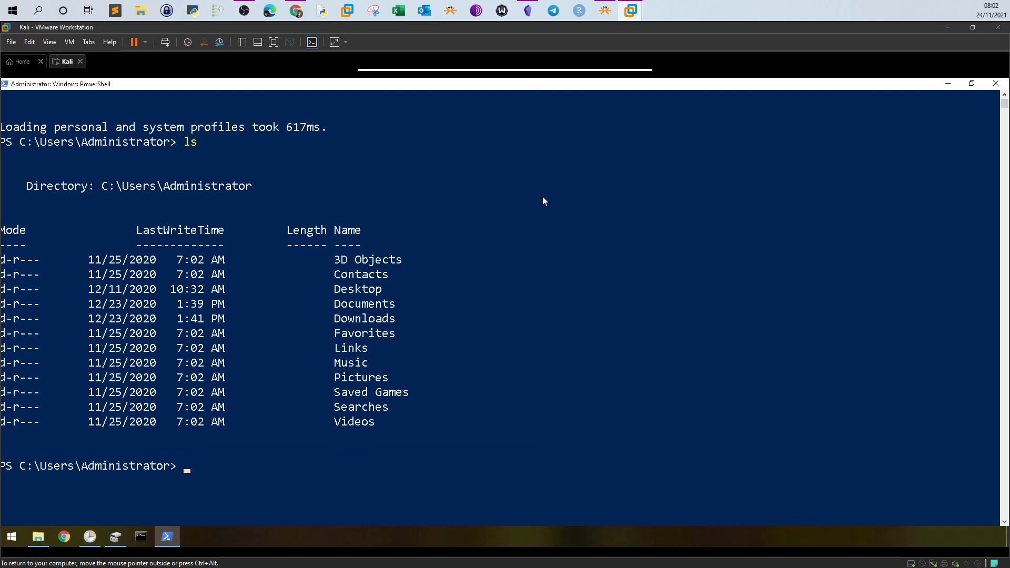
# Step: Change directory to D:\ and list its folders, database and vStockings
pyautogui.write('cd ..')
pyautogui.write('ls')
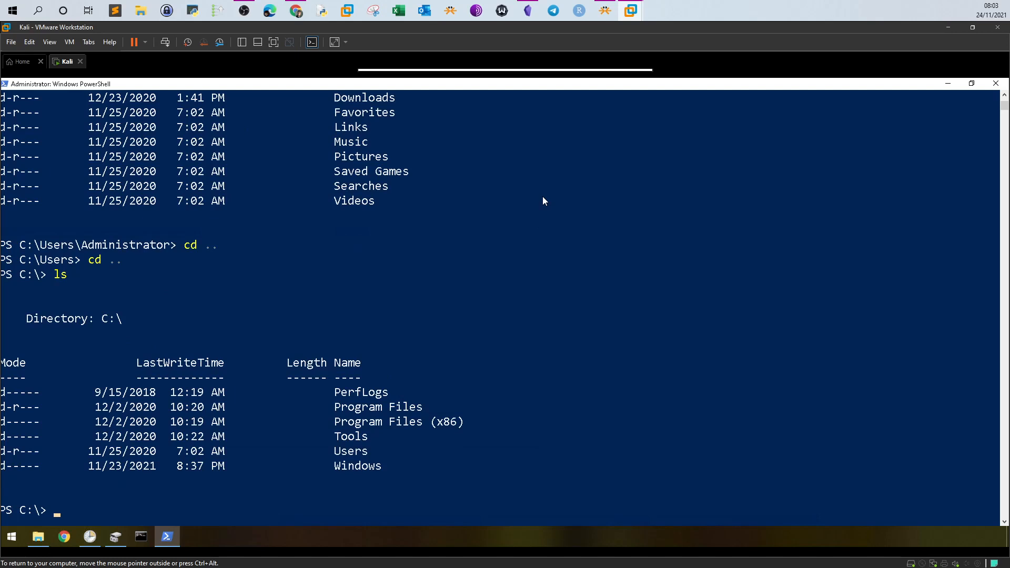
pyautogui.moveTo(545, 200)
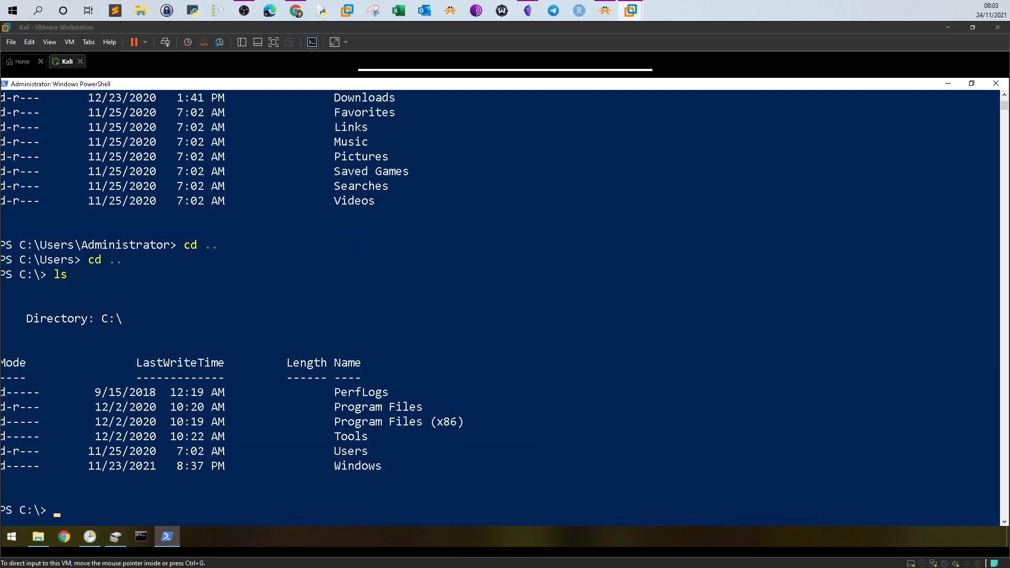
pyautogui.moveTo(702, 322)
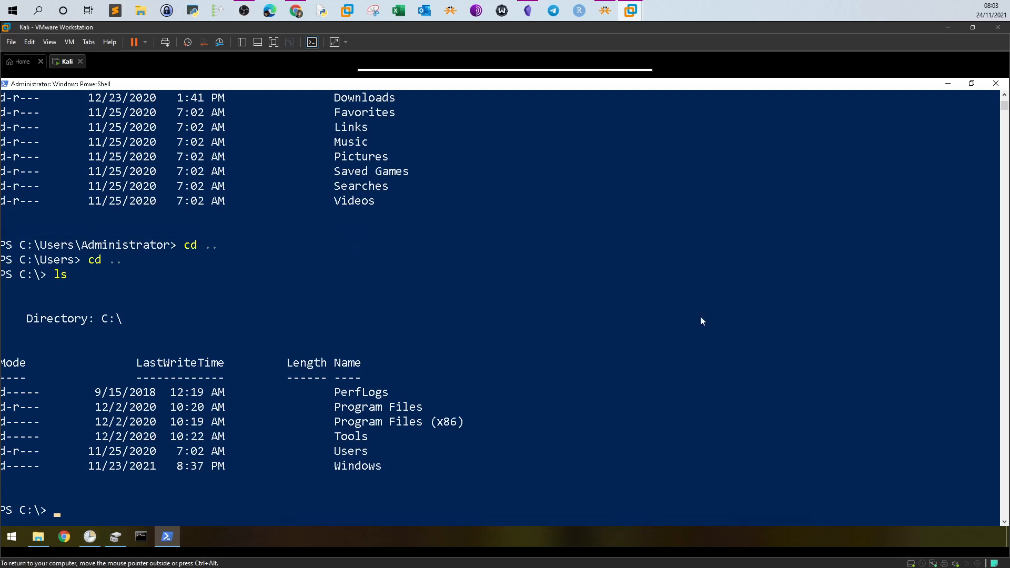
pyautogui.write('cd')
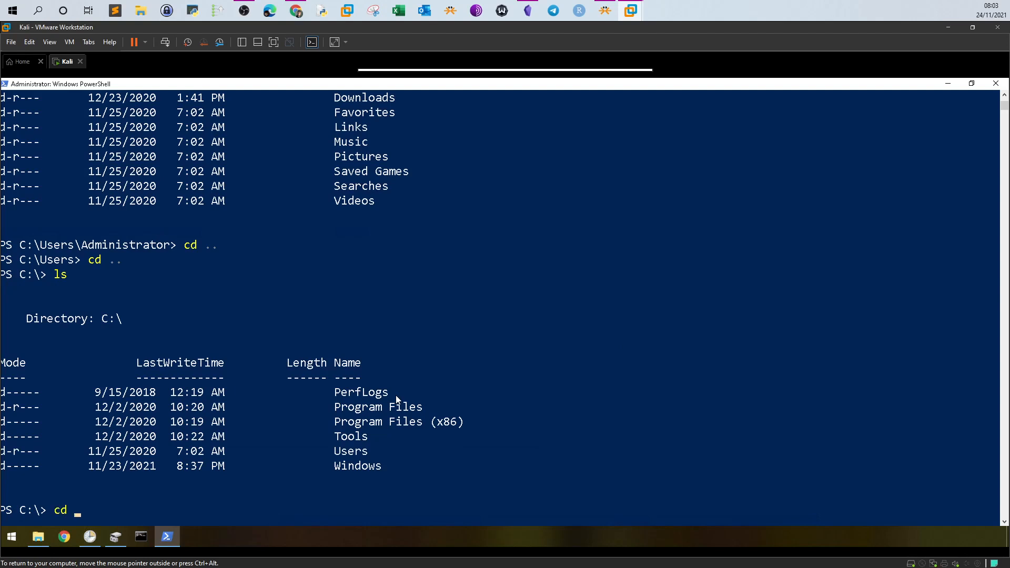
pyautogui.write('D')
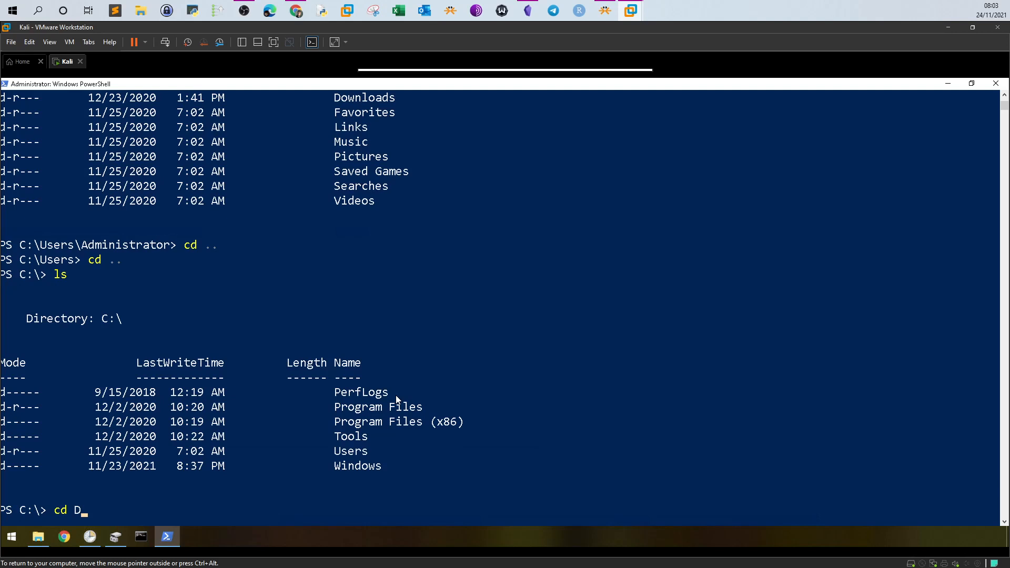
pyautogui.write(':\\')
pyautogui.write('ks')
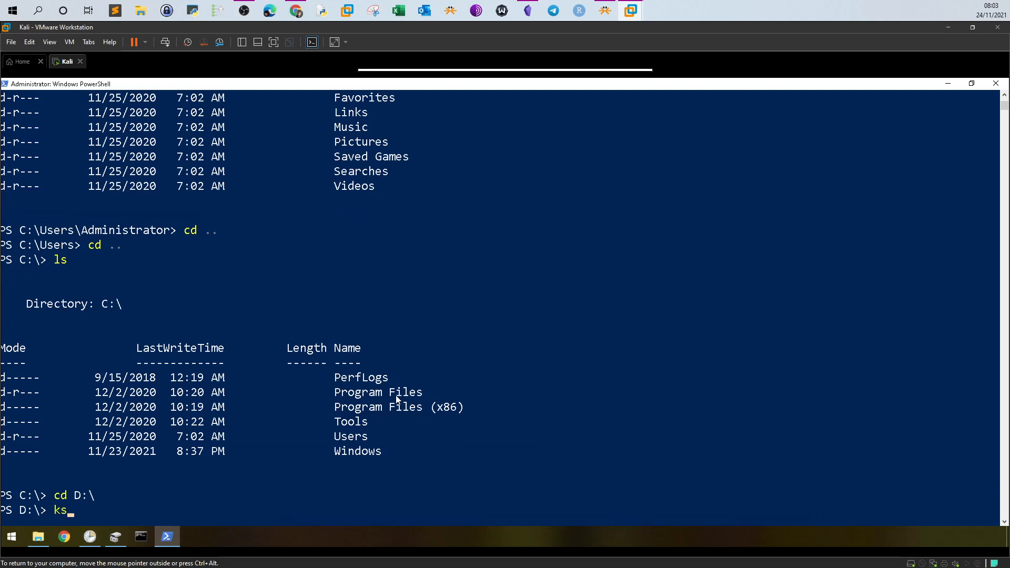
pyautogui.press('Return')
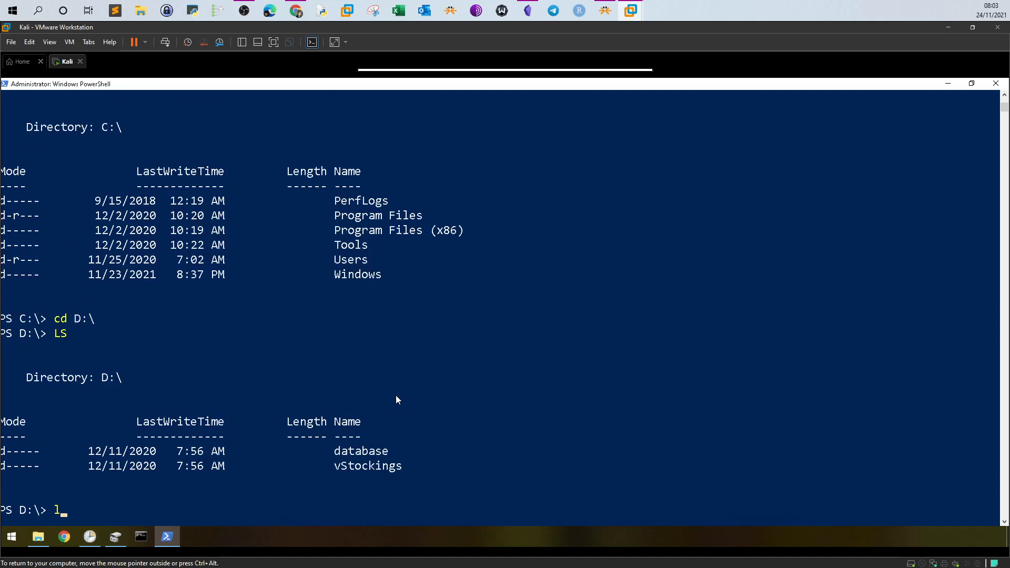
# Step: Run Get-ChildItem -Force on D:\ to reveal hidden items including confidential
pyautogui.press('Return')
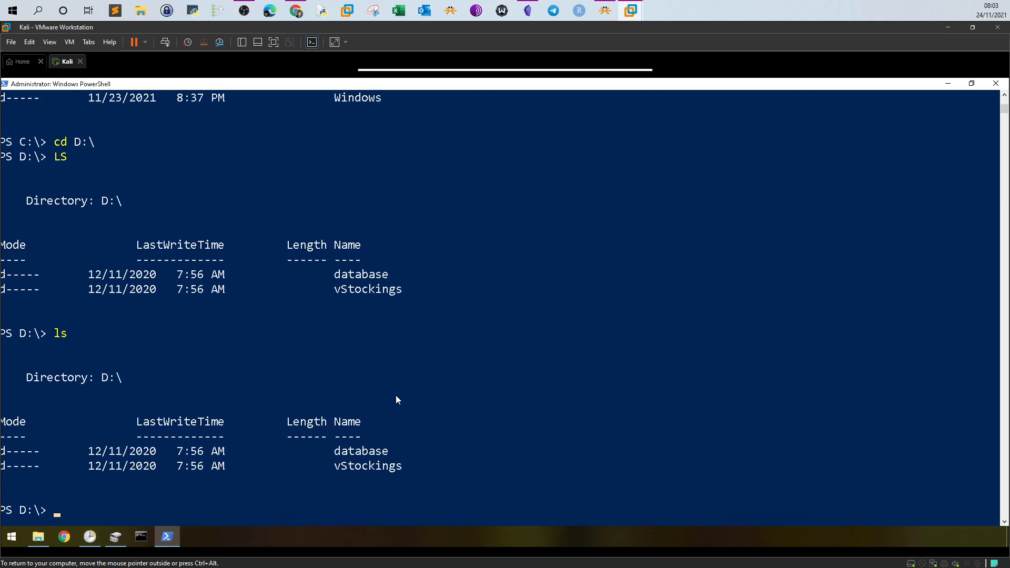
pyautogui.write('Get-')
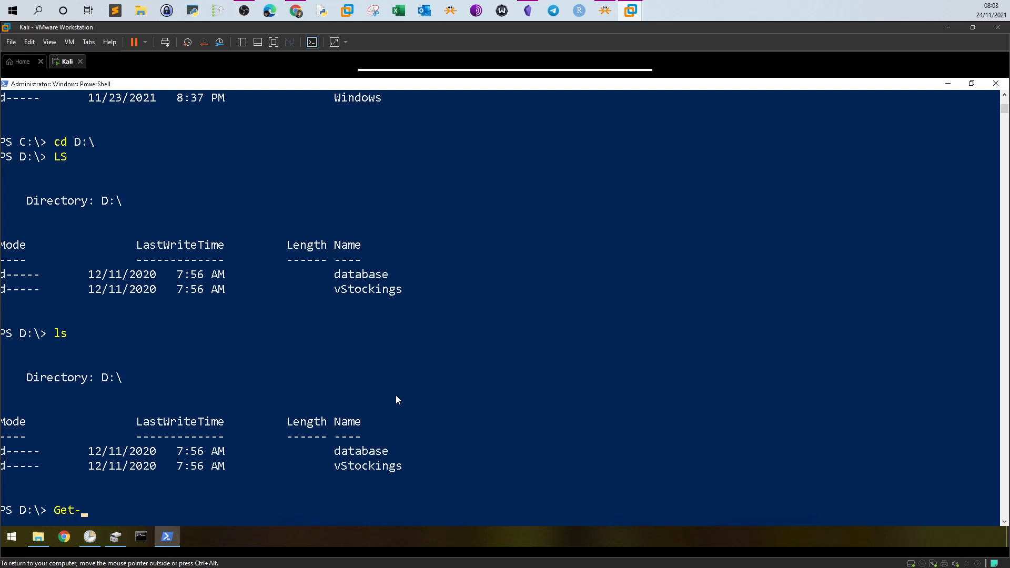
pyautogui.write('Child')
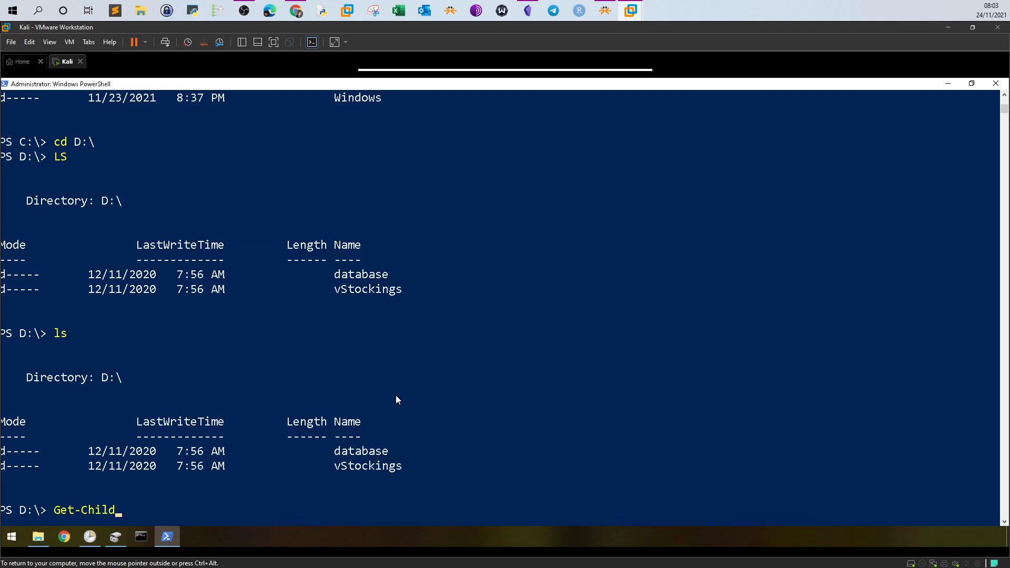
pyautogui.write('It')
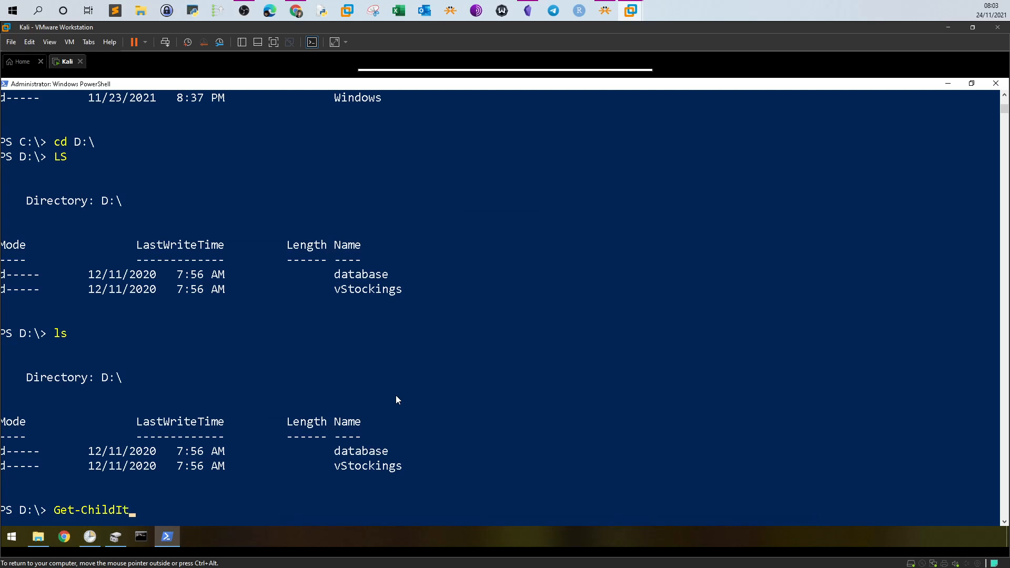
pyautogui.write('em')
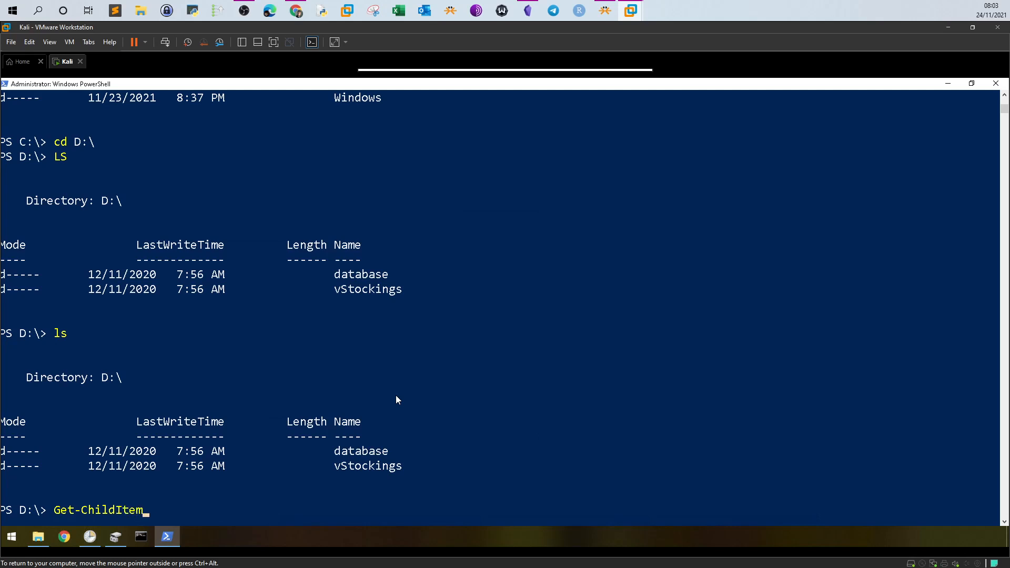
pyautogui.write('-For')
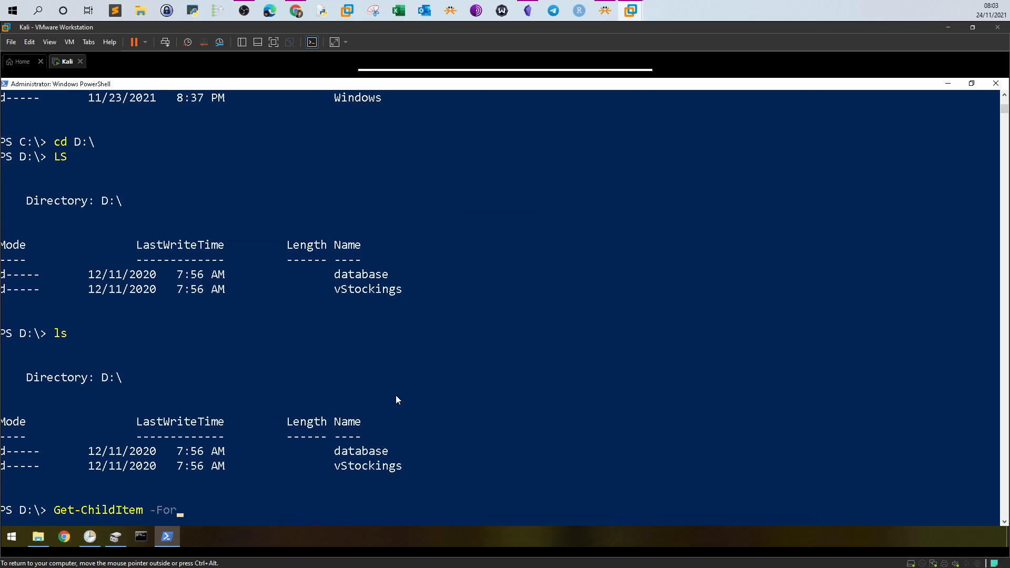
pyautogui.press('Return')
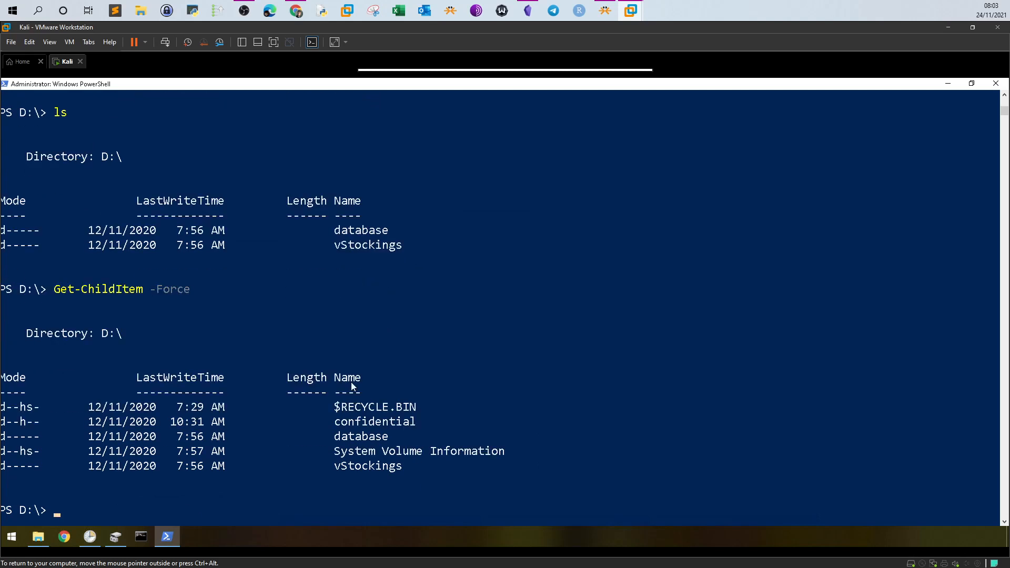
# Step: Run Get-ChildItem with the Hidden switch, review the output and begin a cd command
pyautogui.write('Get-ChildItem -For')
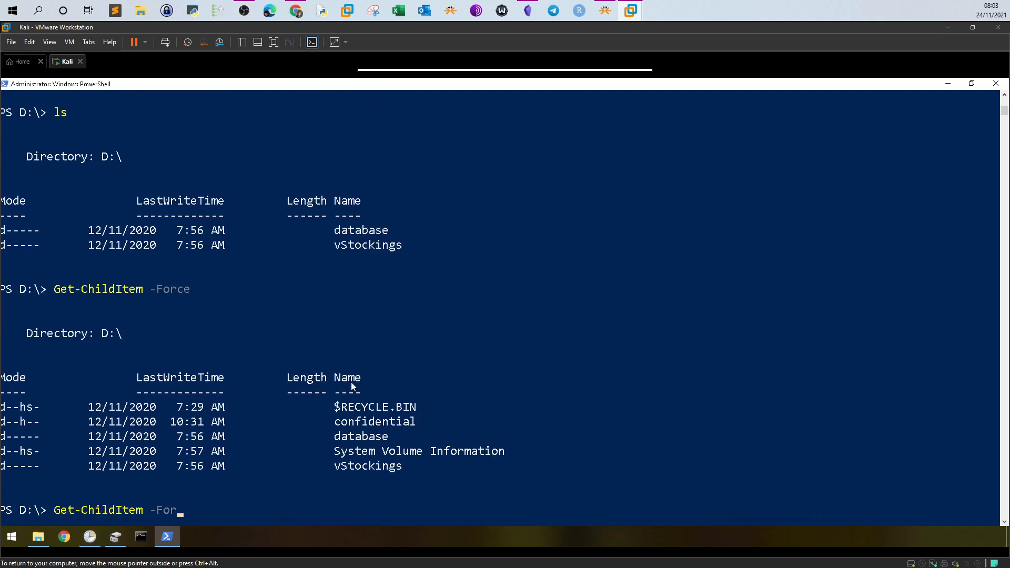
pyautogui.write('Hidden')
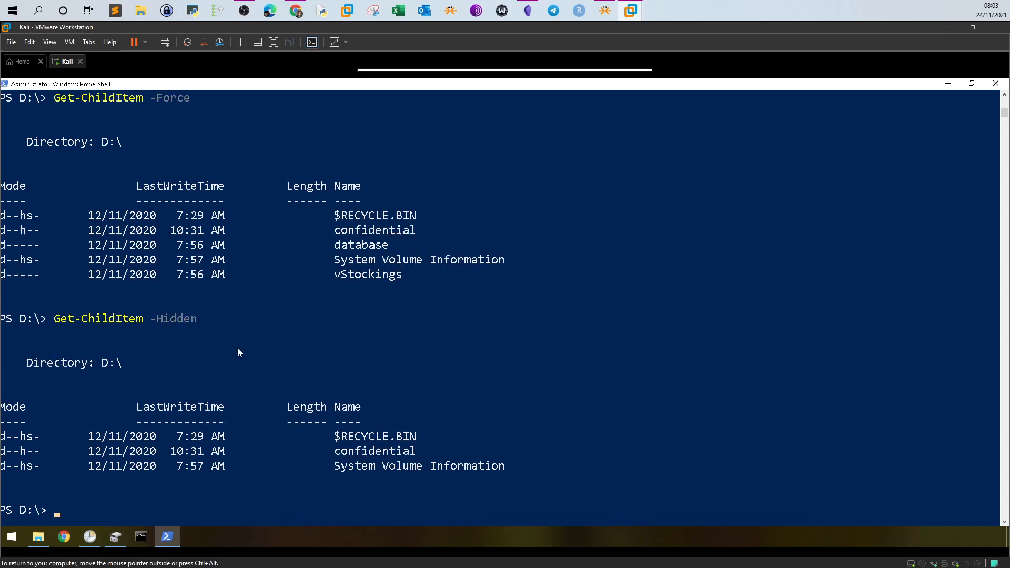
pyautogui.scroll(3)
pyautogui.write('Get-ChildItem -Force')
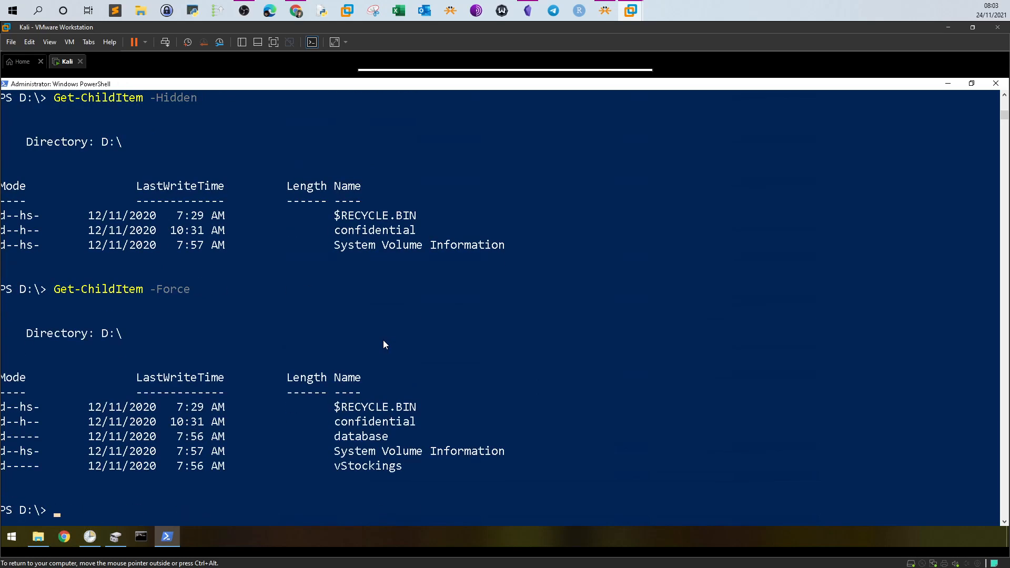
pyautogui.moveTo(373, 418)
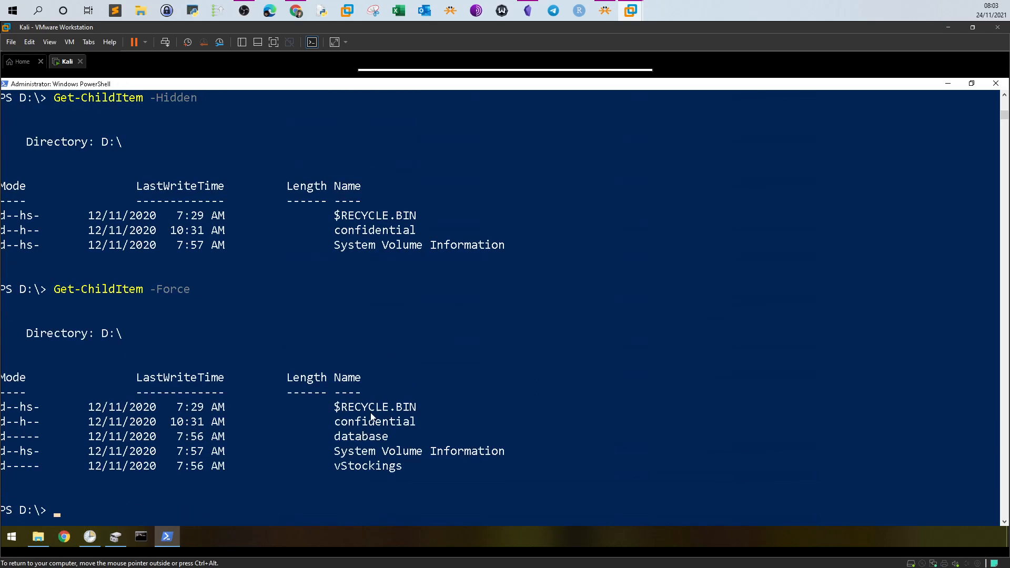
pyautogui.moveTo(409, 515)
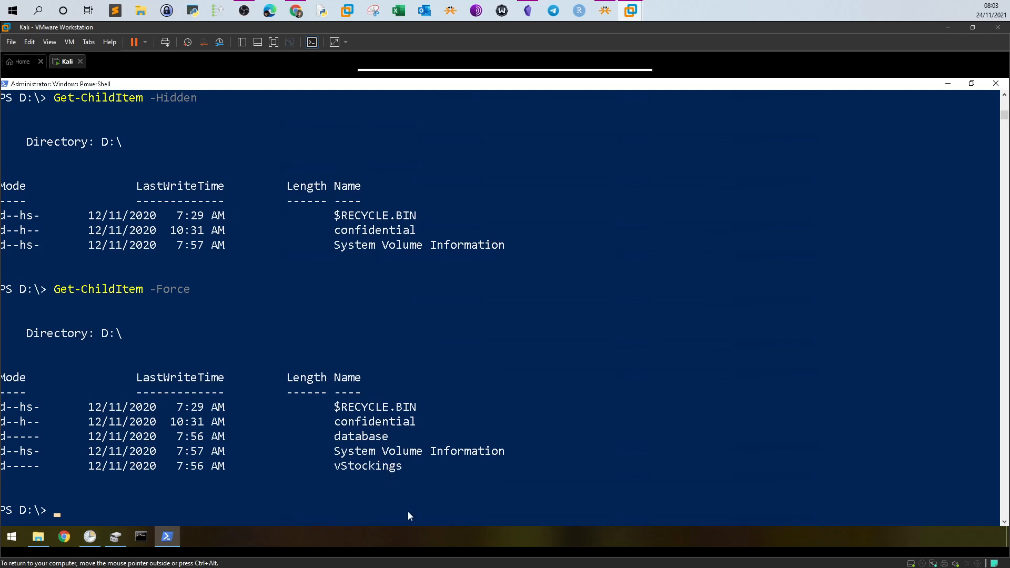
pyautogui.moveTo(340, 425)
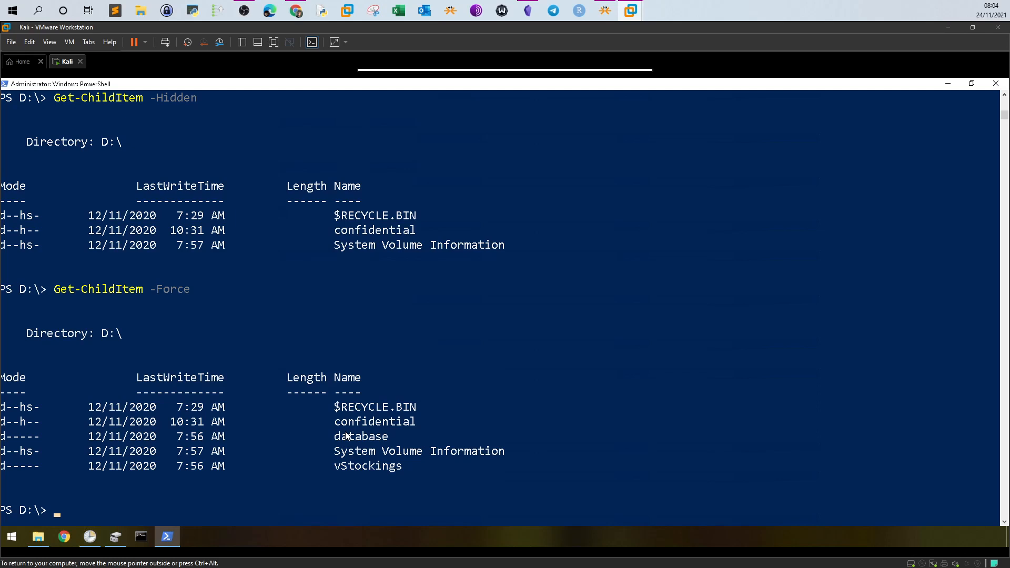
pyautogui.write('cd')
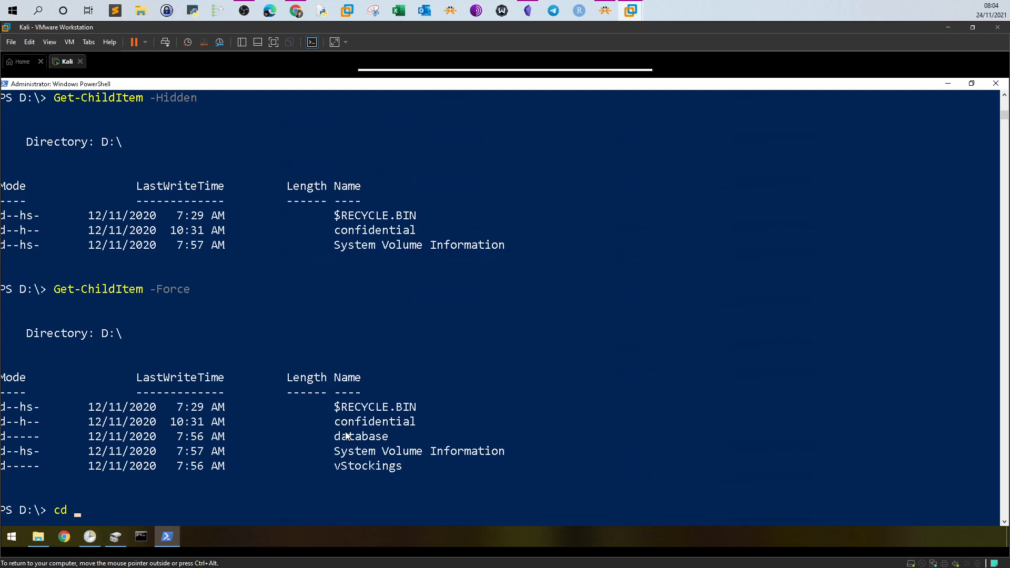
# Step: List D:\confidential with Get-ChildItem -Force, revealing the hidden master-password.txt.grinch file
pyautogui.write('confidential\\')
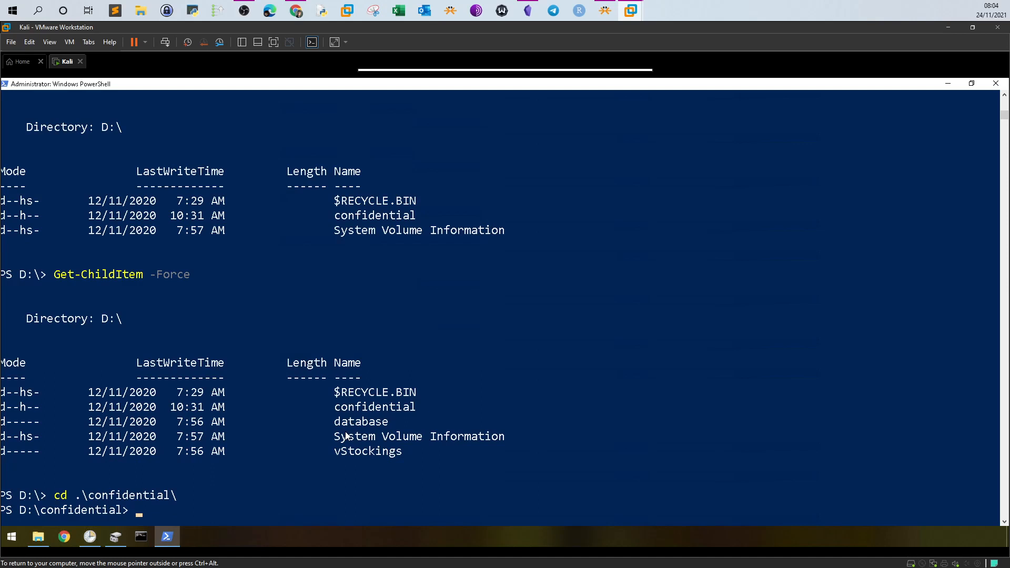
pyautogui.write('Get-ChildItem -Force')
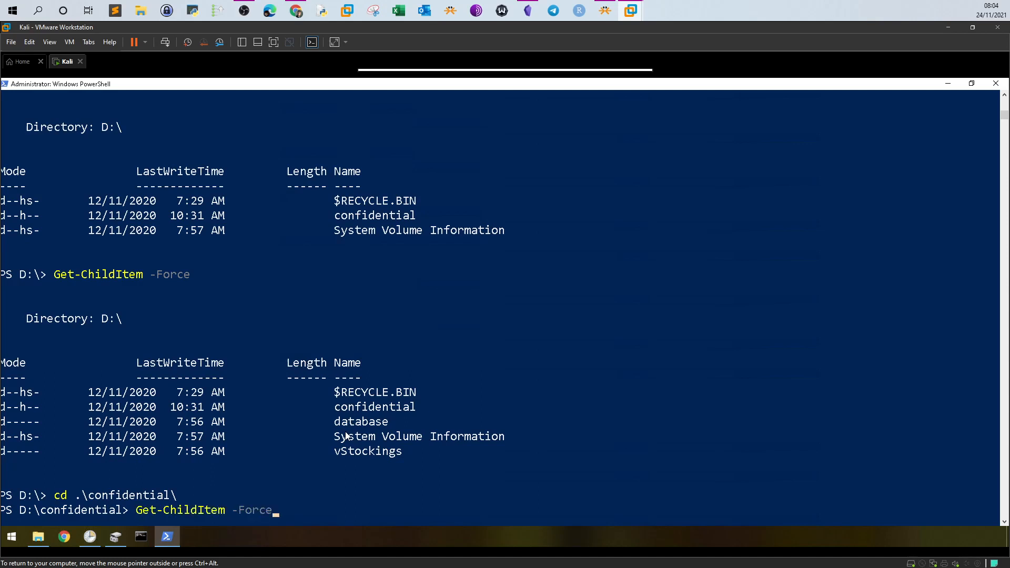
pyautogui.press('Return')
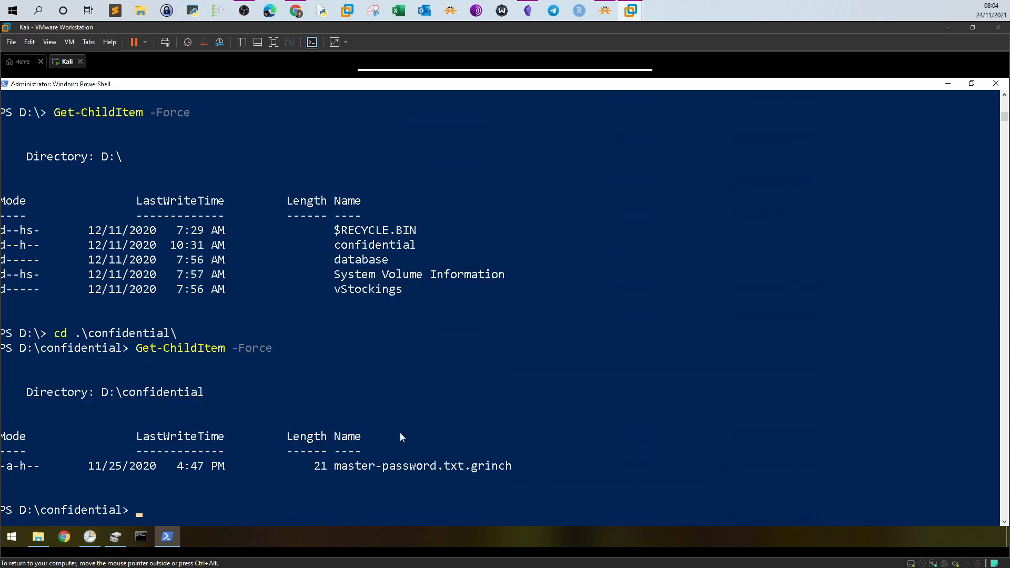
pyautogui.doubleClick(489, 466)
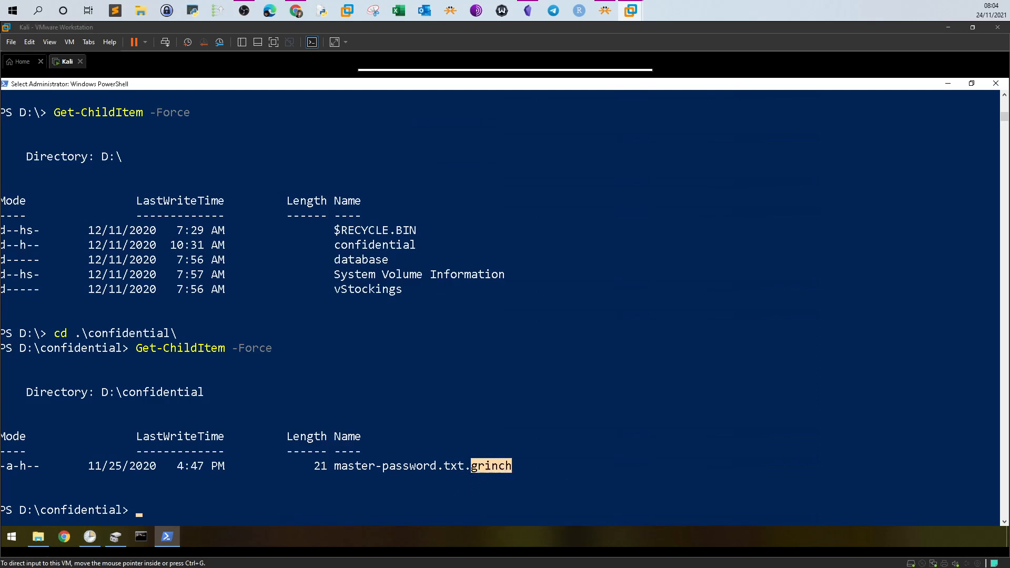
pyautogui.moveTo(389, 468)
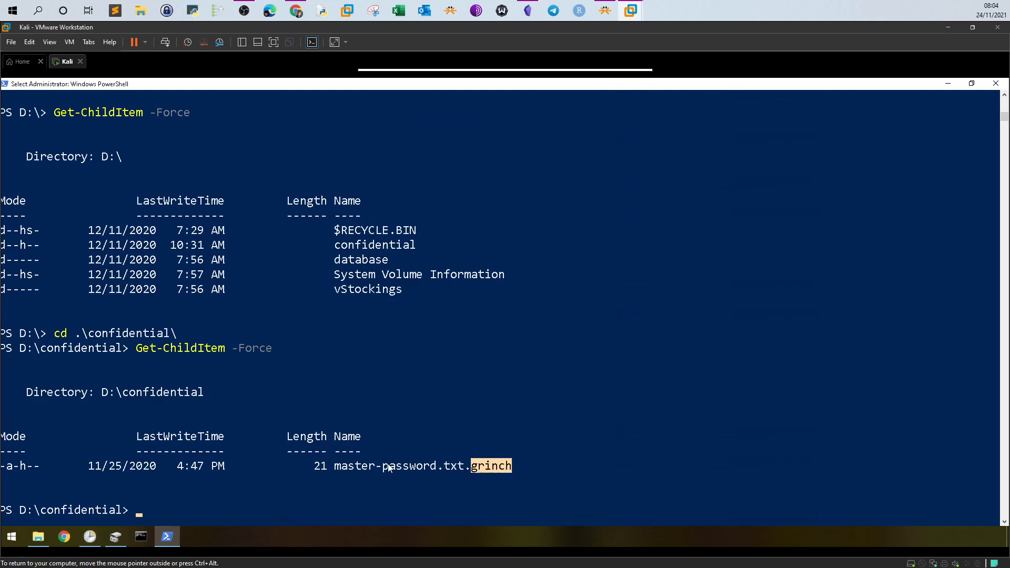
pyautogui.moveTo(469, 433)
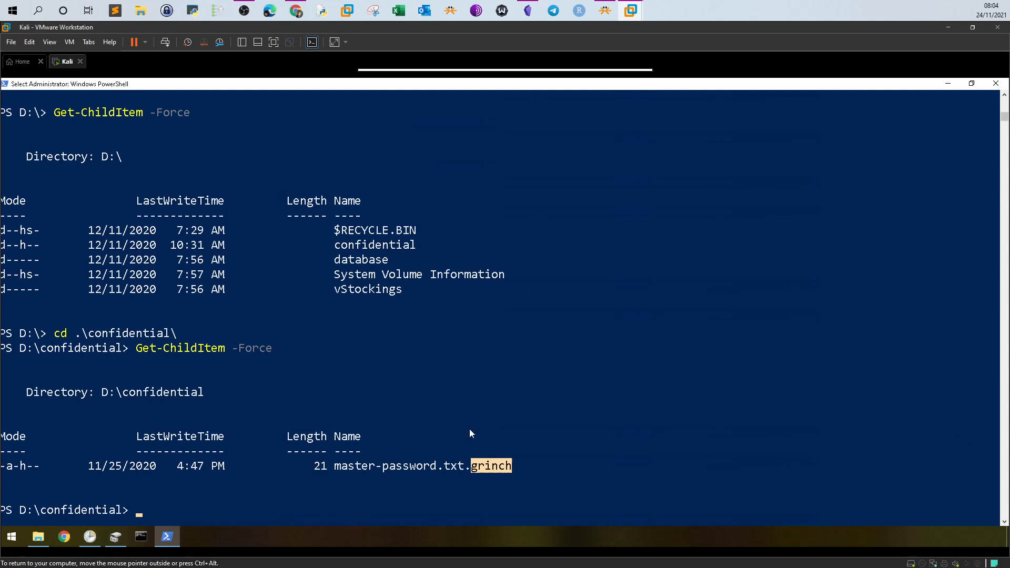
# Step: Print master-password.txt.grinch with Get-Content, showing the readable backup password
pyautogui.write('Ge')
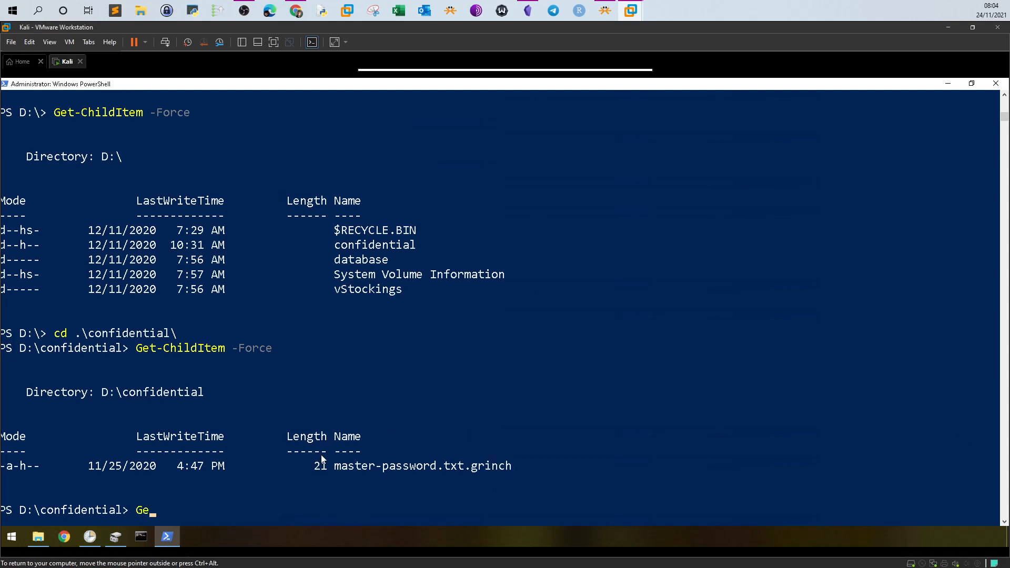
pyautogui.write('t-Con')
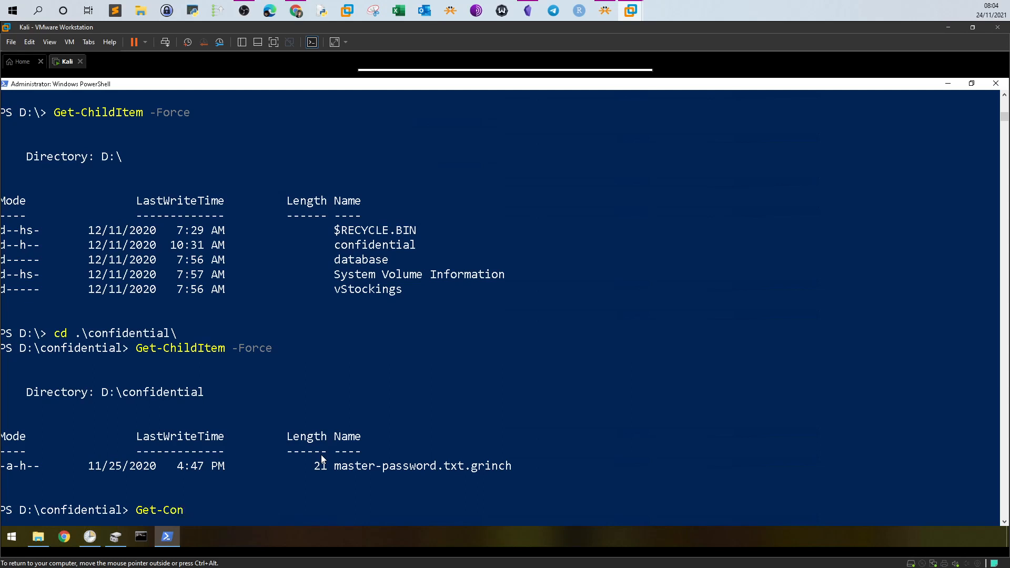
pyautogui.press('Return')
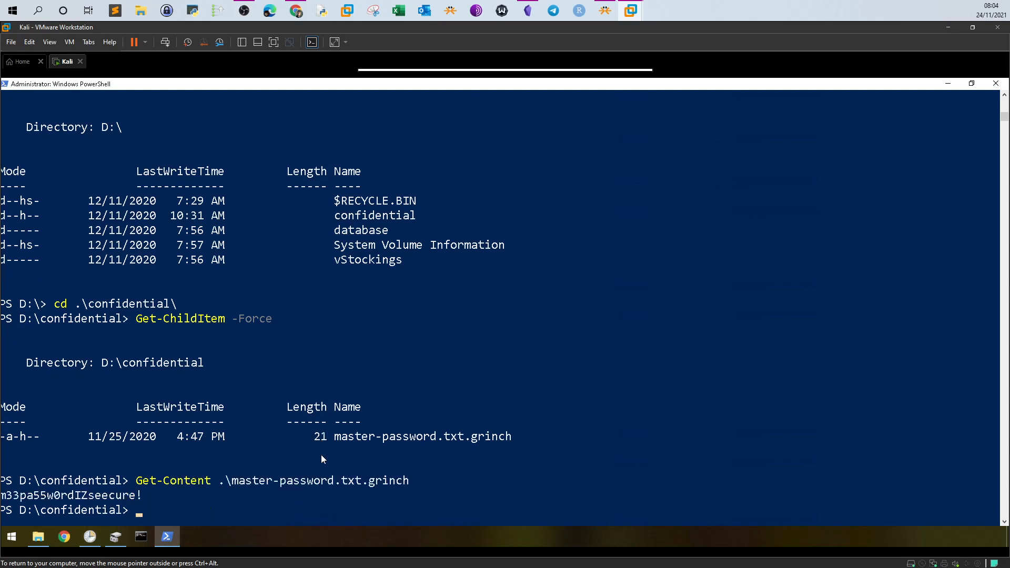
pyautogui.moveTo(341, 467)
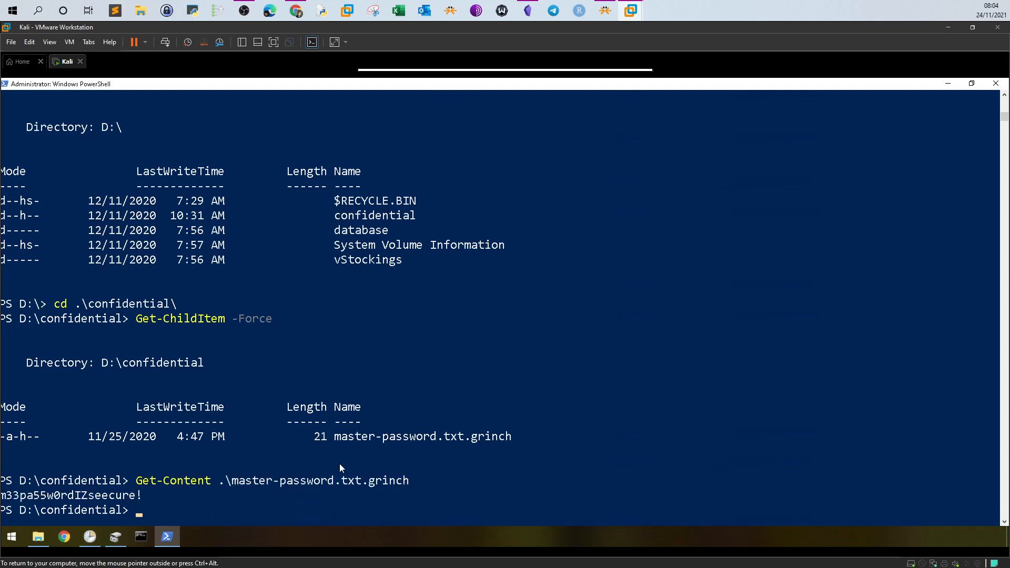
pyautogui.moveTo(345, 486)
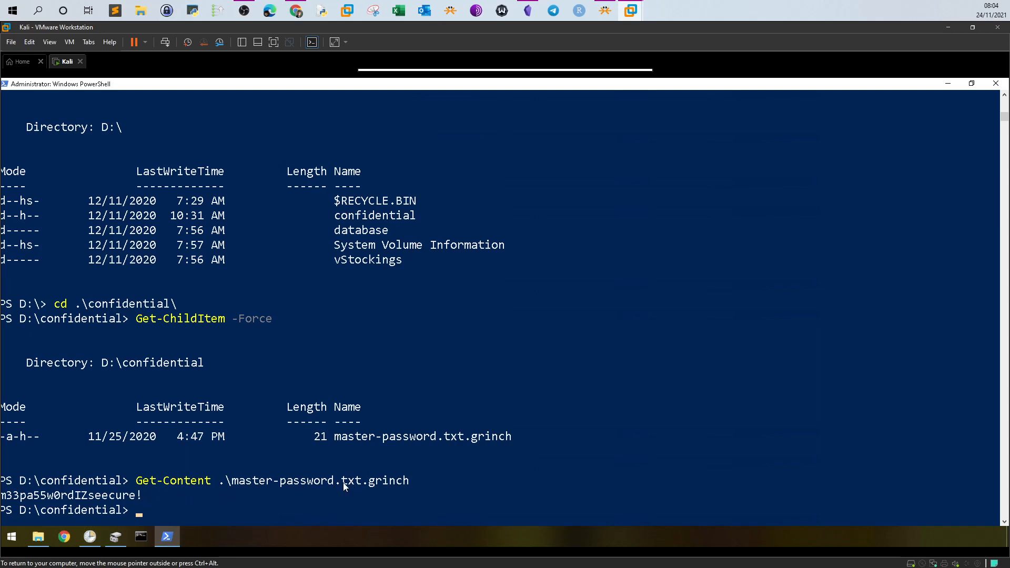
pyautogui.moveTo(354, 483)
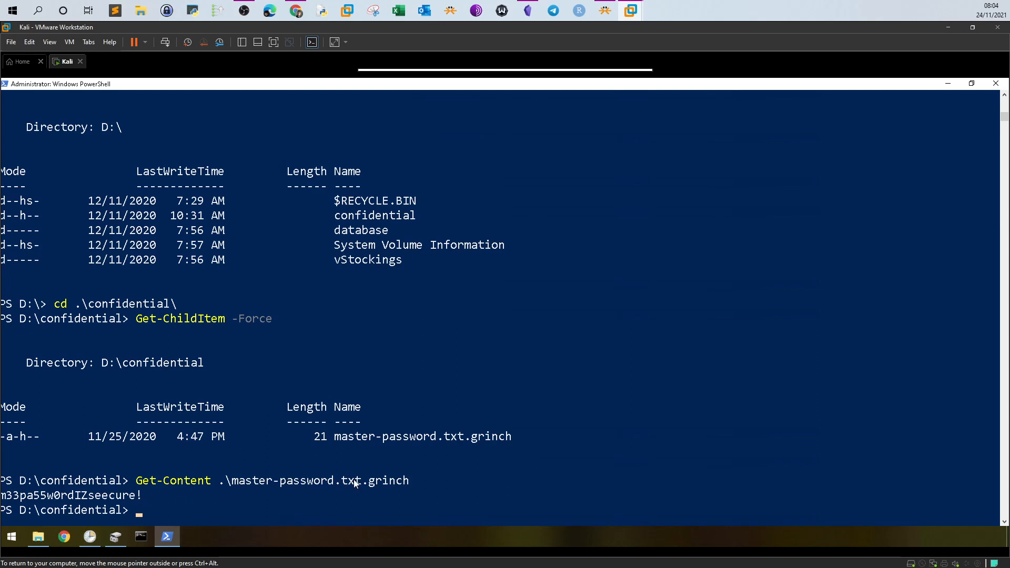
# Step: Browse into Documents\confidential in File Explorer, then return to the PowerShell console
pyautogui.click(38, 536)
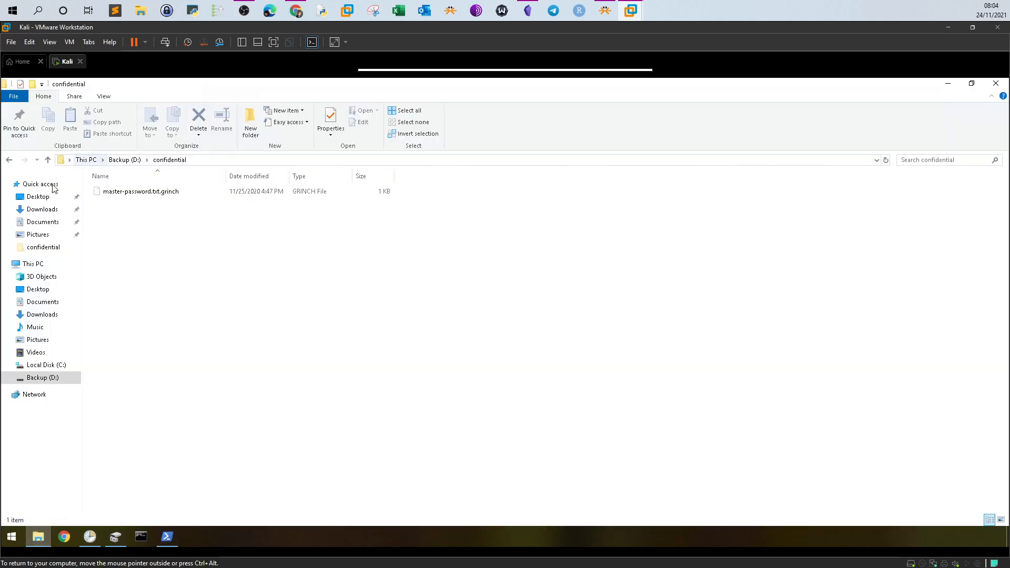
pyautogui.click(43, 222)
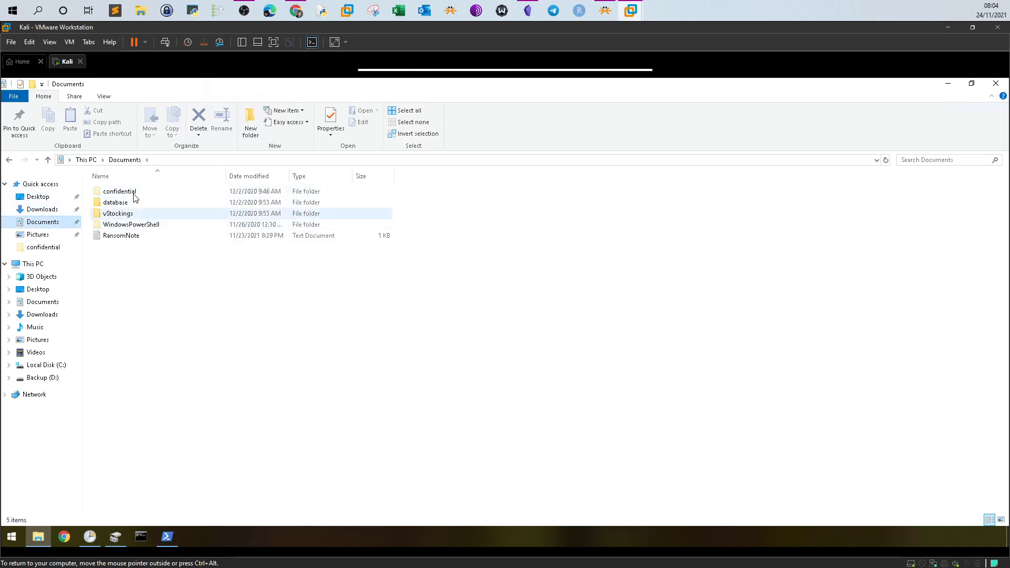
pyautogui.doubleClick(118, 191)
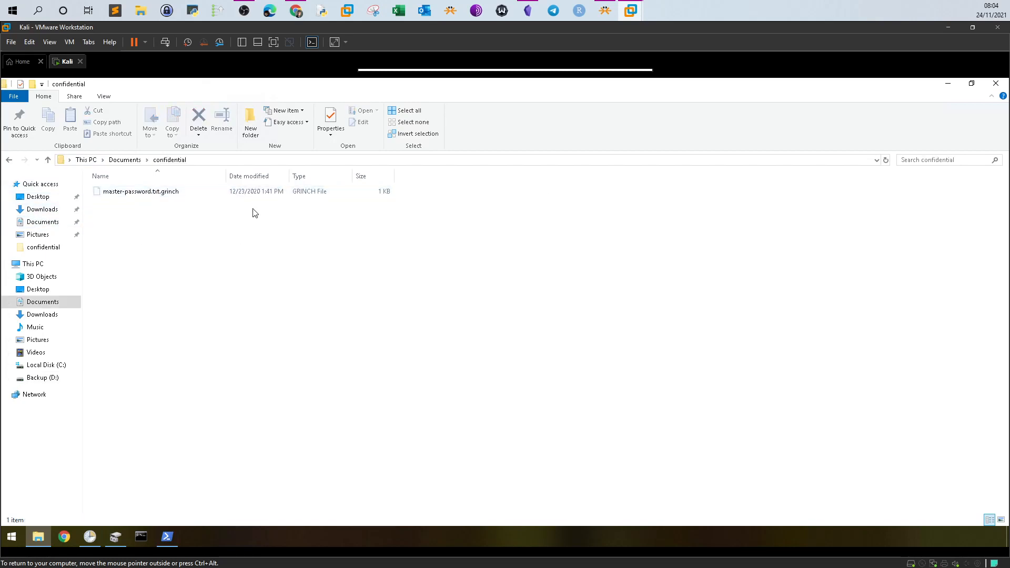
pyautogui.click(166, 537)
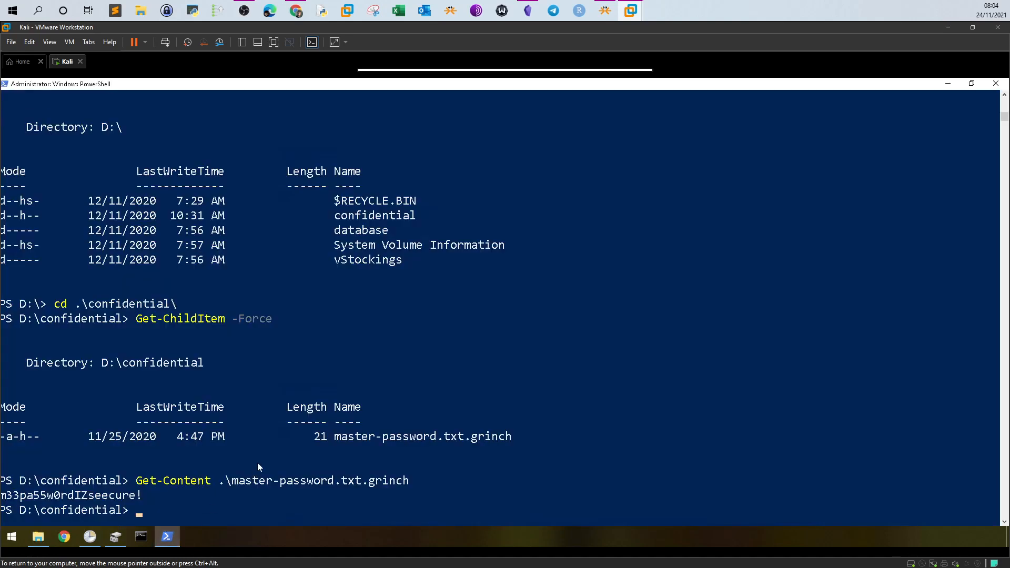
# Step: Move to C:\Users\Administrator\Documents and list all items including hidden ones
pyautogui.write('cd C:\\')
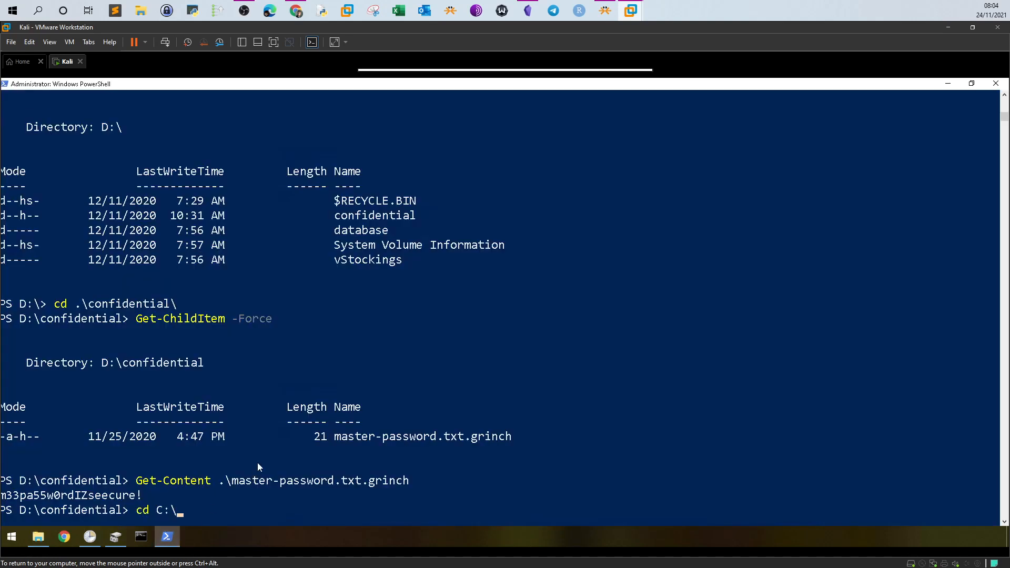
pyautogui.press('Return')
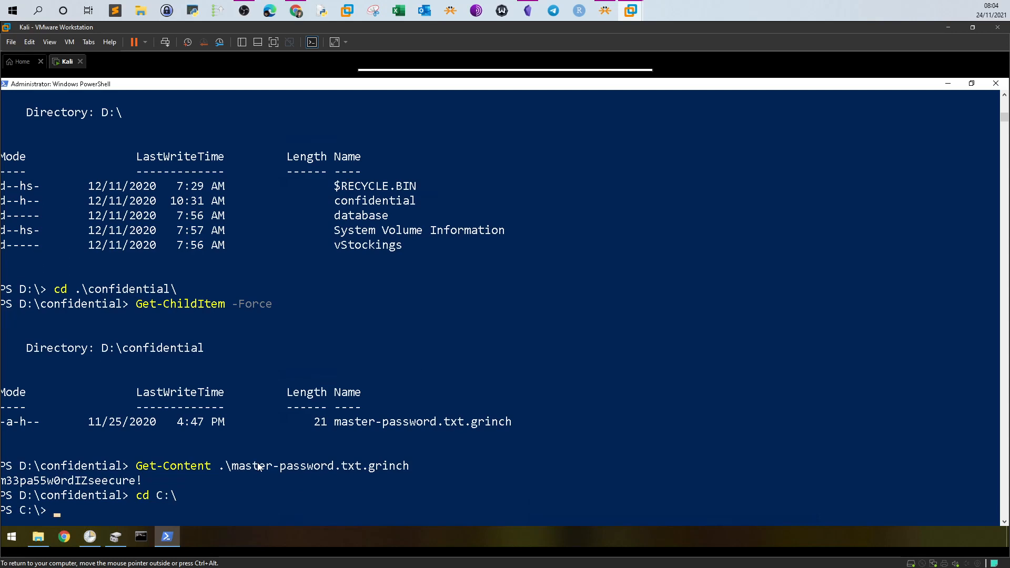
pyautogui.write('cd Users')
pyautogui.write('ls')
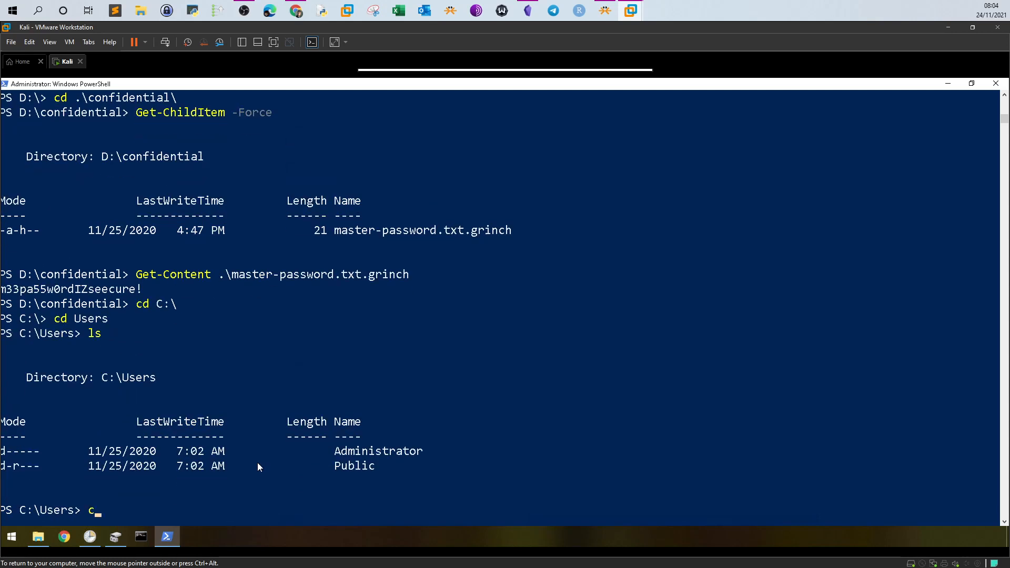
pyautogui.write('cd .\\Administrator\\')
pyautogui.write('cd .\\Documents\\')
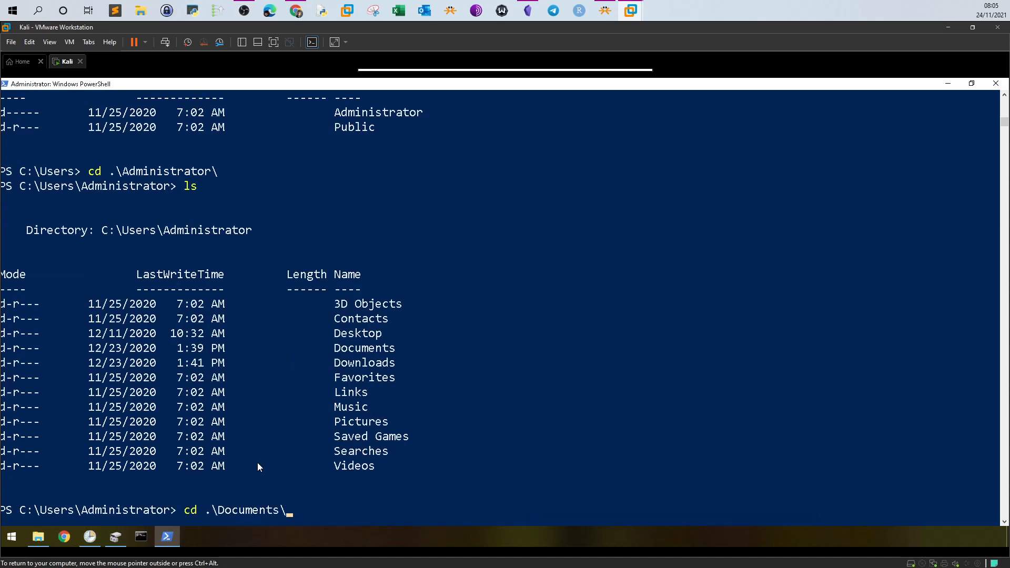
pyautogui.press('Return')
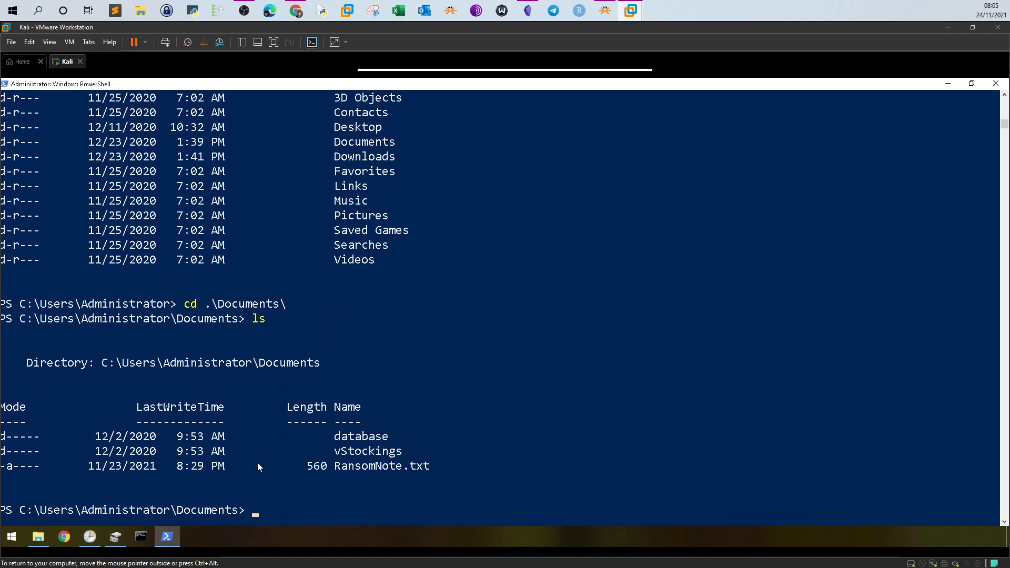
pyautogui.write('Get-Content .\\master-password.txt.grinch')
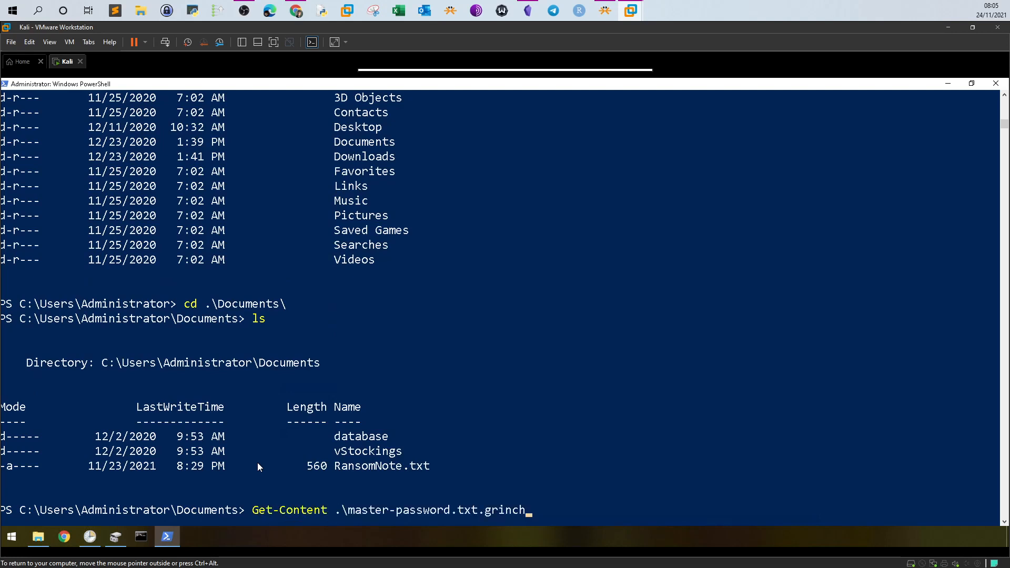
pyautogui.press('Return')
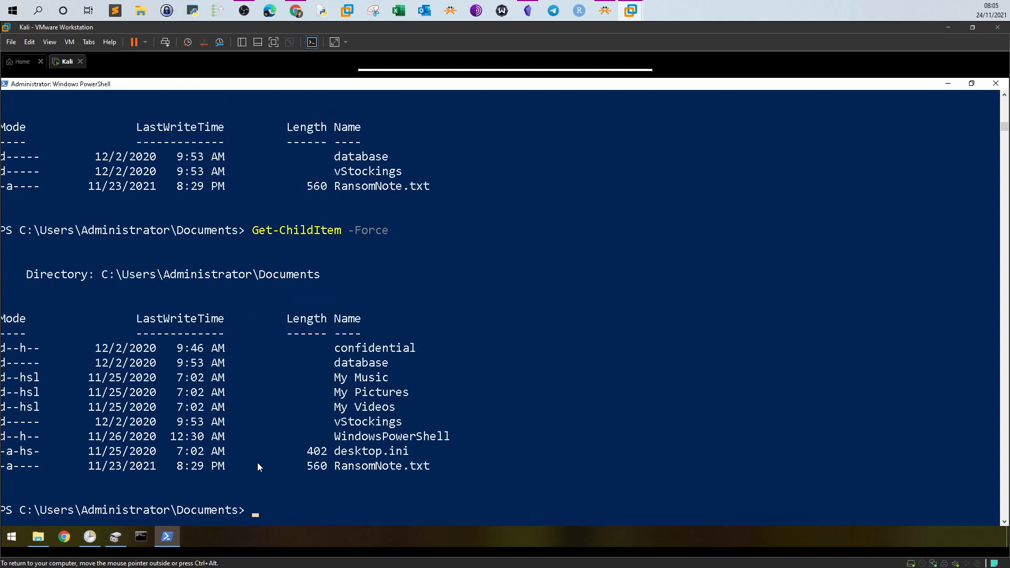
# Step: Enter the hidden confidential folder and print master-password.txt.grinch as garbled encrypted text
pyautogui.write('cd c')
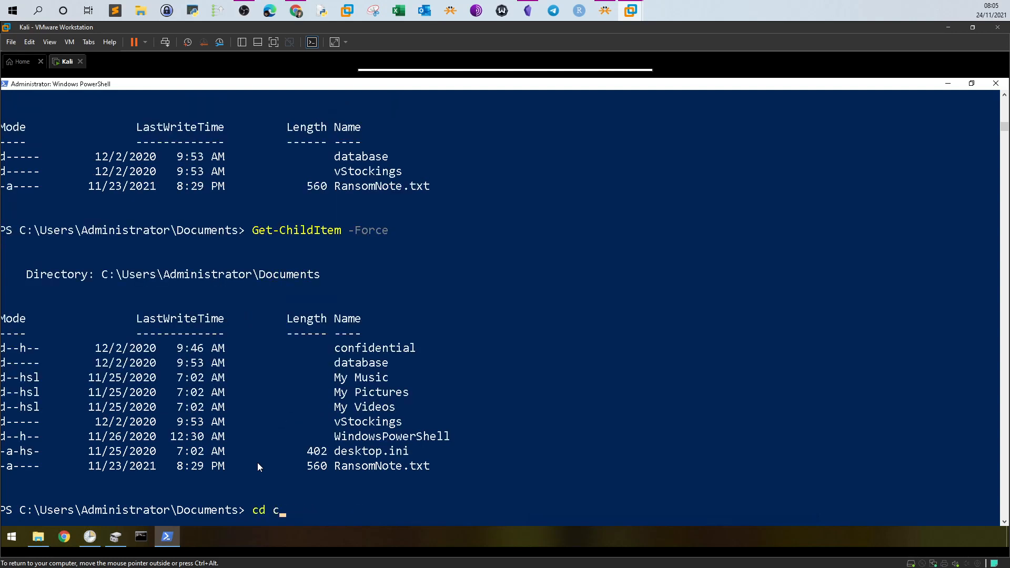
pyautogui.press('Return')
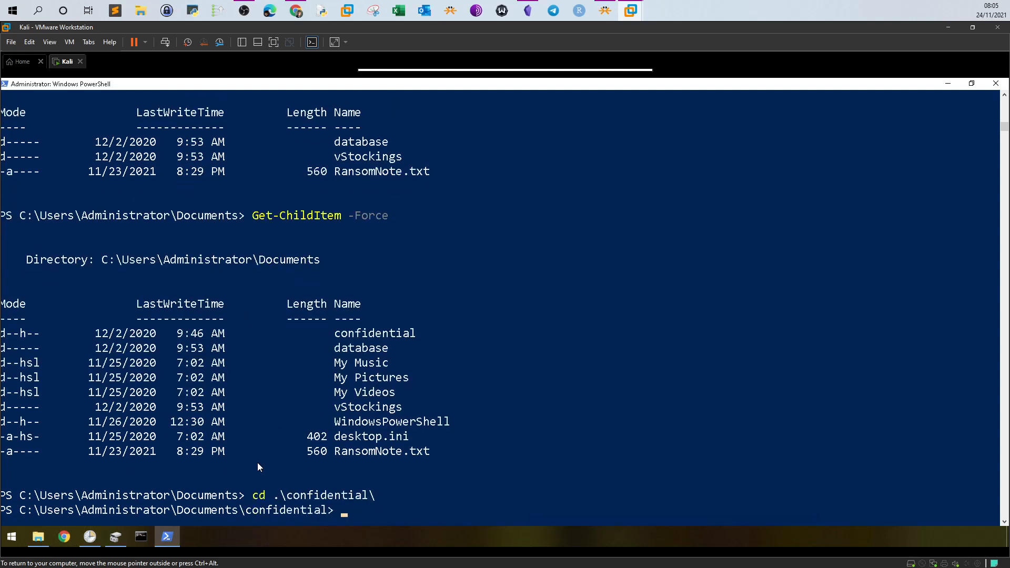
pyautogui.press('Return')
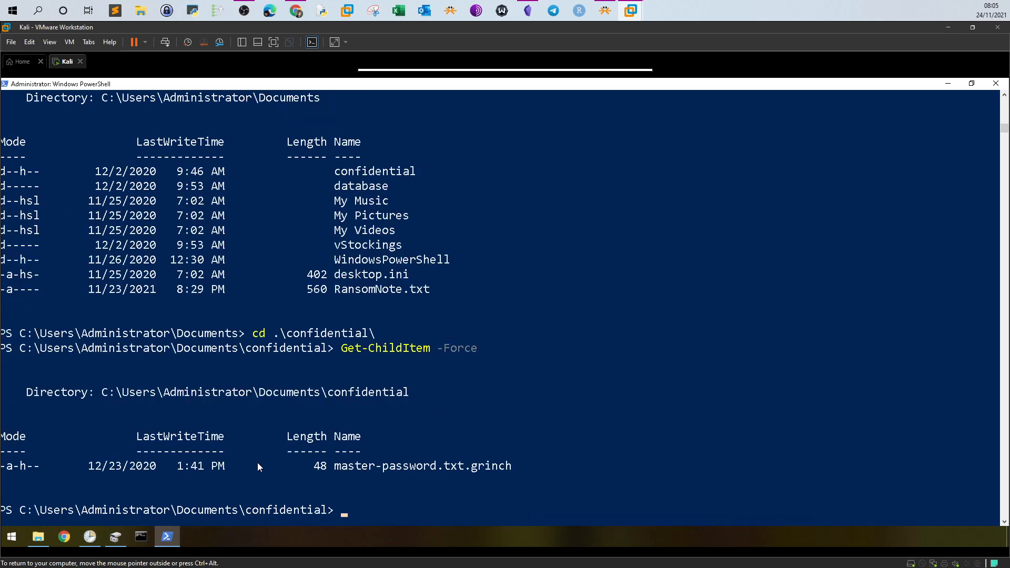
pyautogui.write('cd .\\Administrator\\')
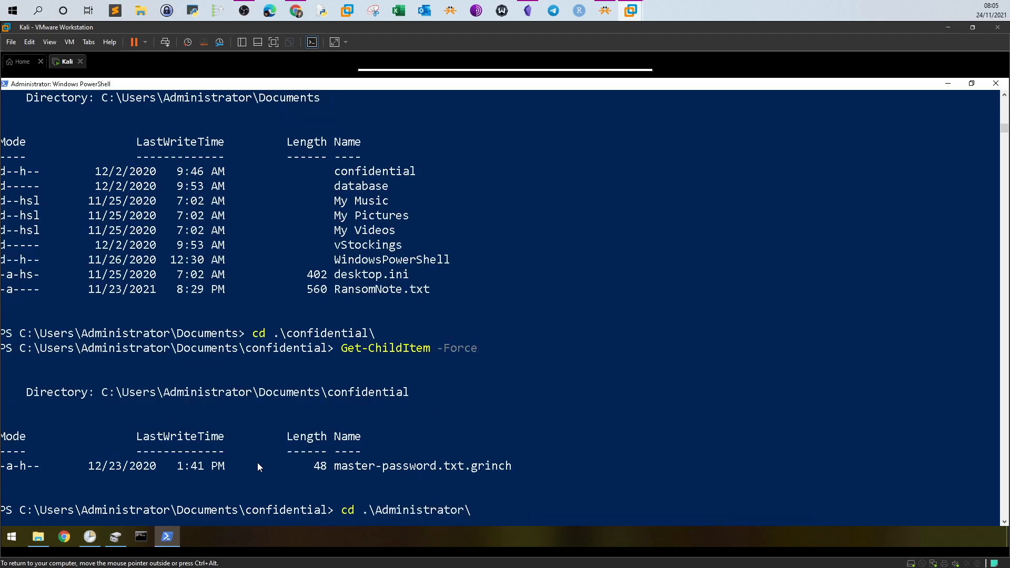
pyautogui.write('LS')
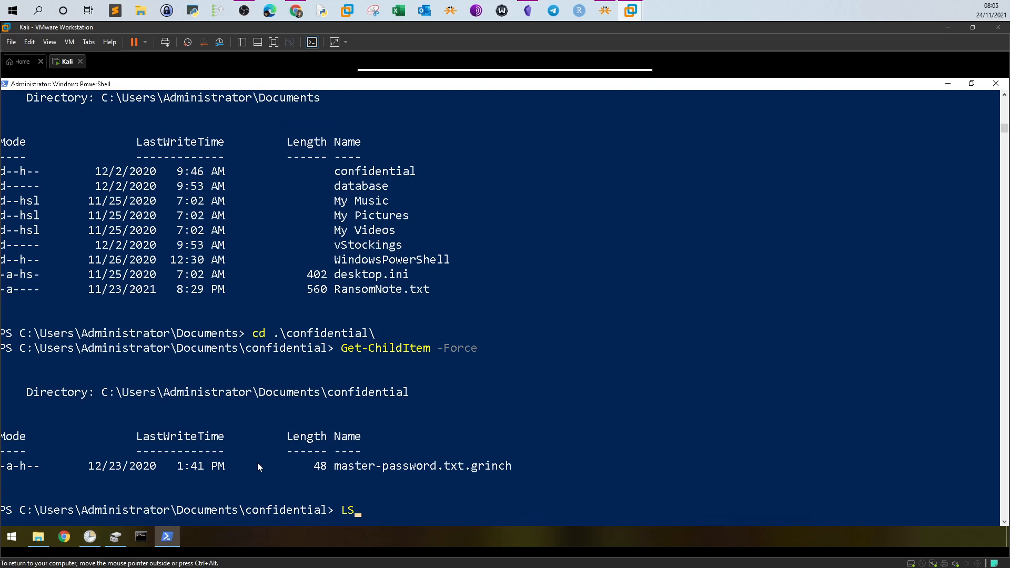
pyautogui.write('cd ..')
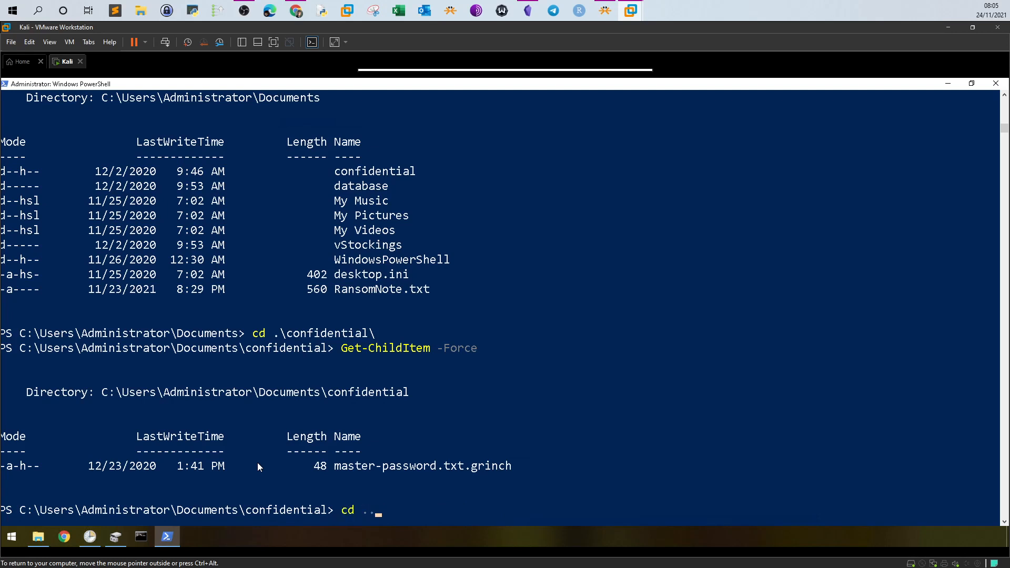
pyautogui.write('Ge')
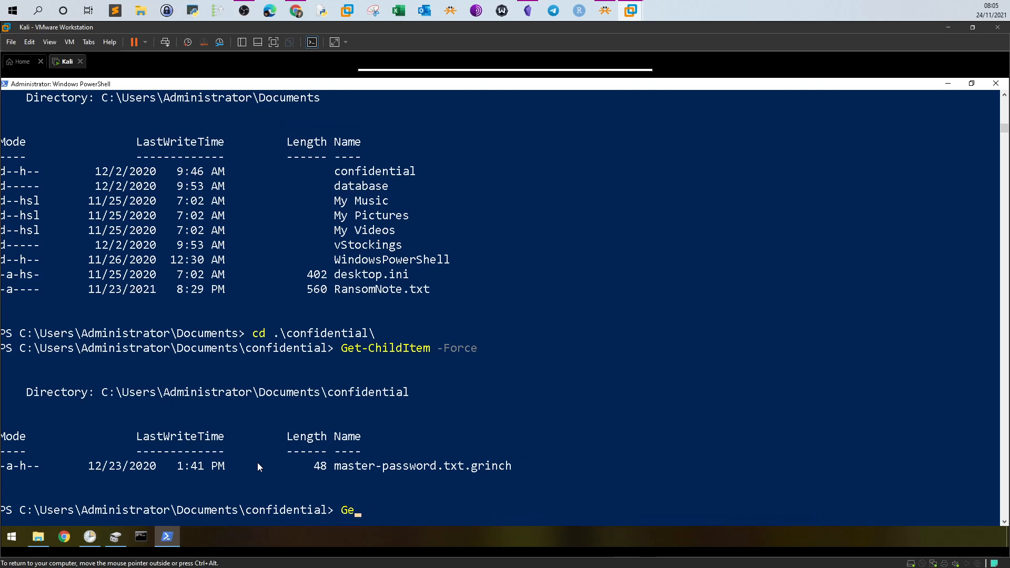
pyautogui.write('t-Content')
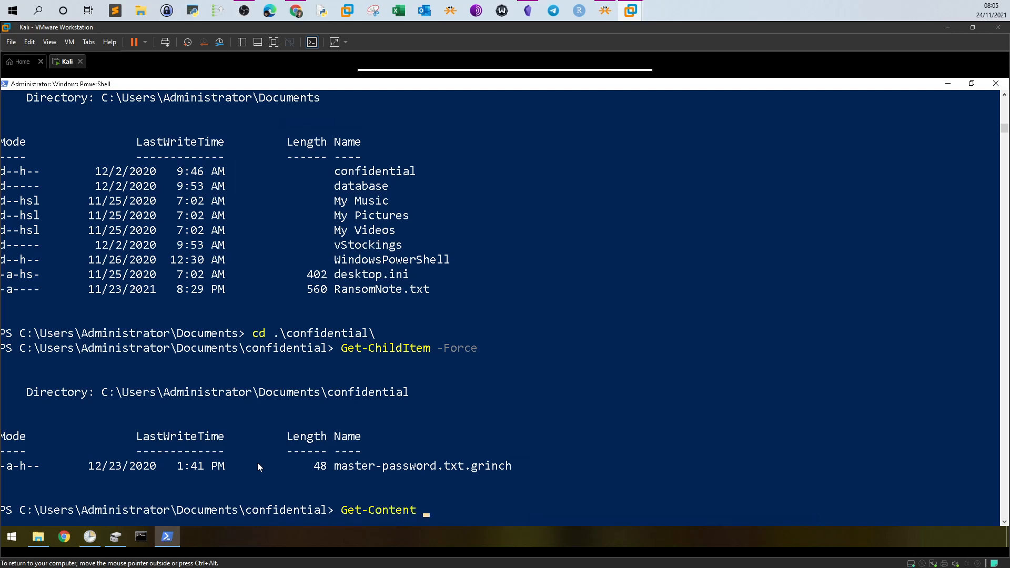
pyautogui.press('Return')
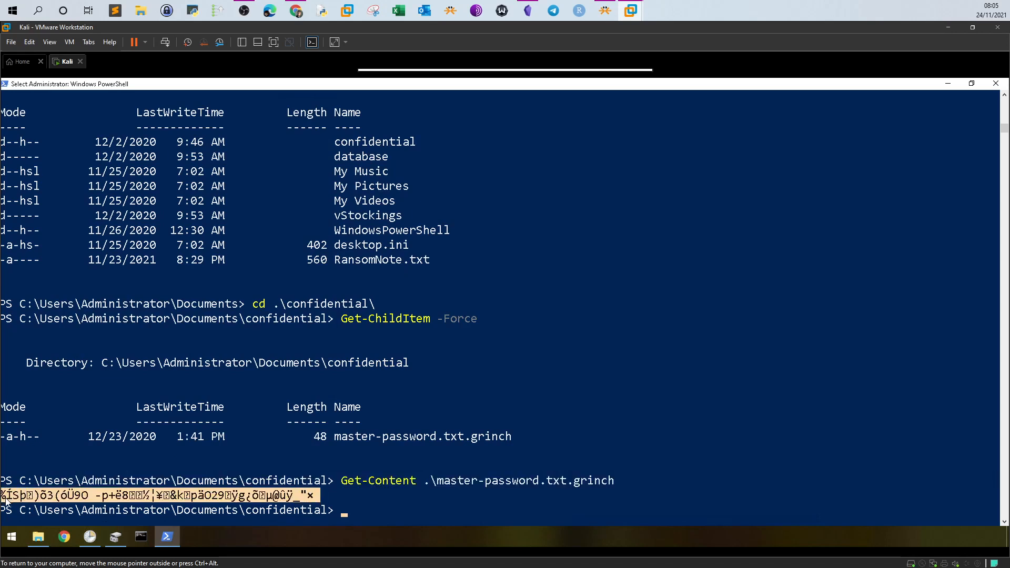
# Step: Bring File Explorer back showing Documents\confidential with the 1 KB master-password.txt.grinch file
pyautogui.click(37, 537)
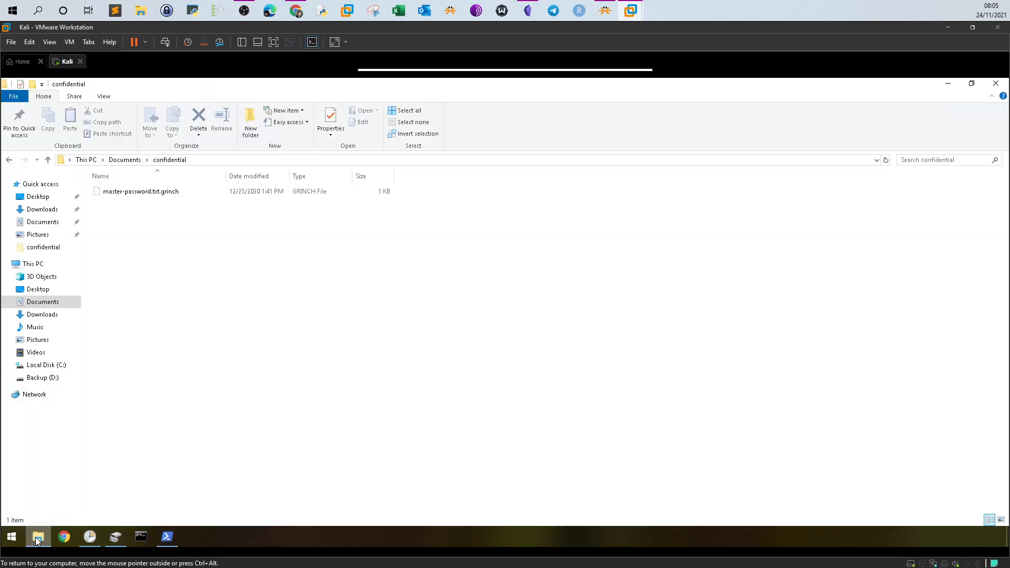
pyautogui.moveTo(315, 222)
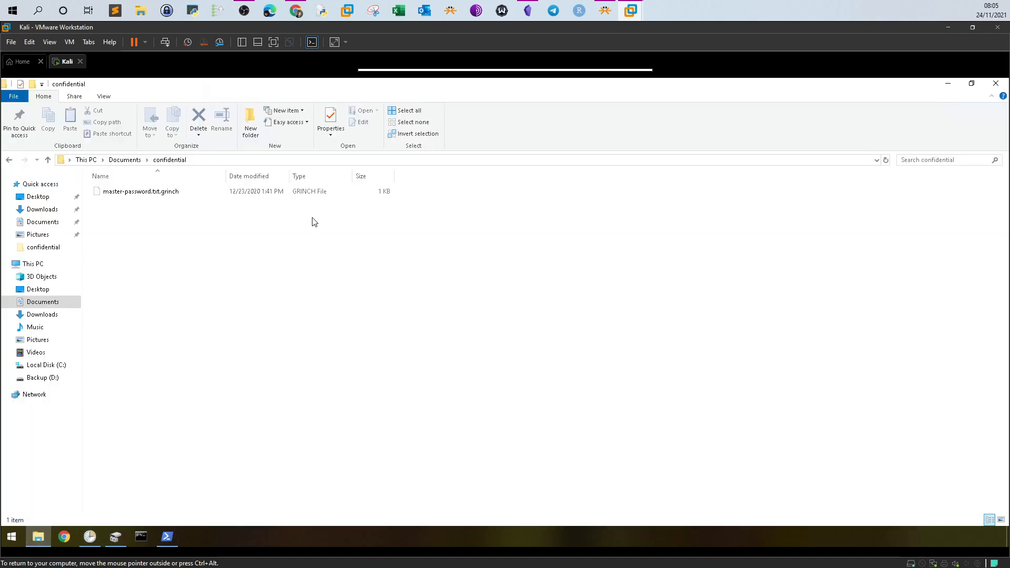
pyautogui.moveTo(297, 256)
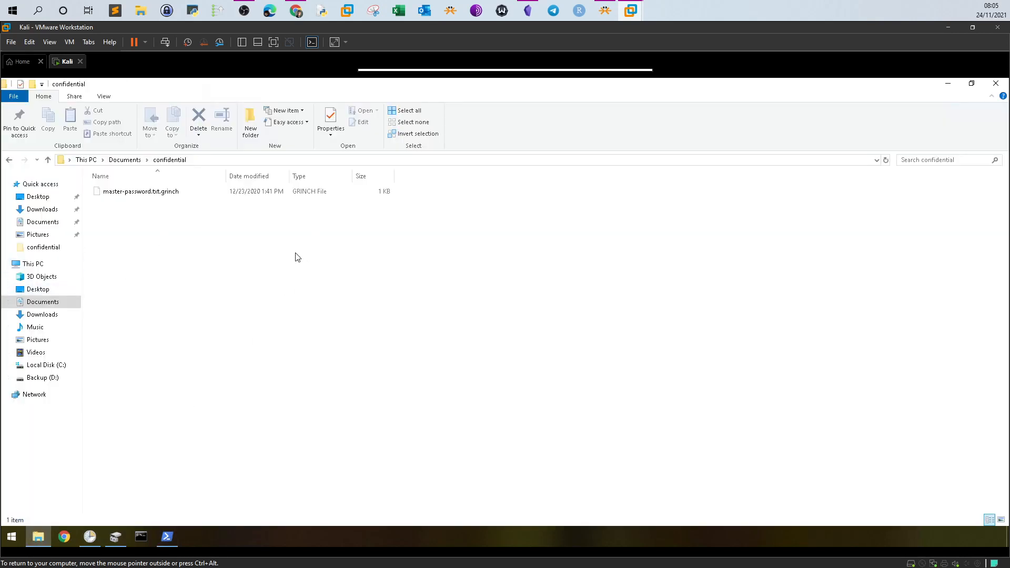
pyautogui.moveTo(289, 292)
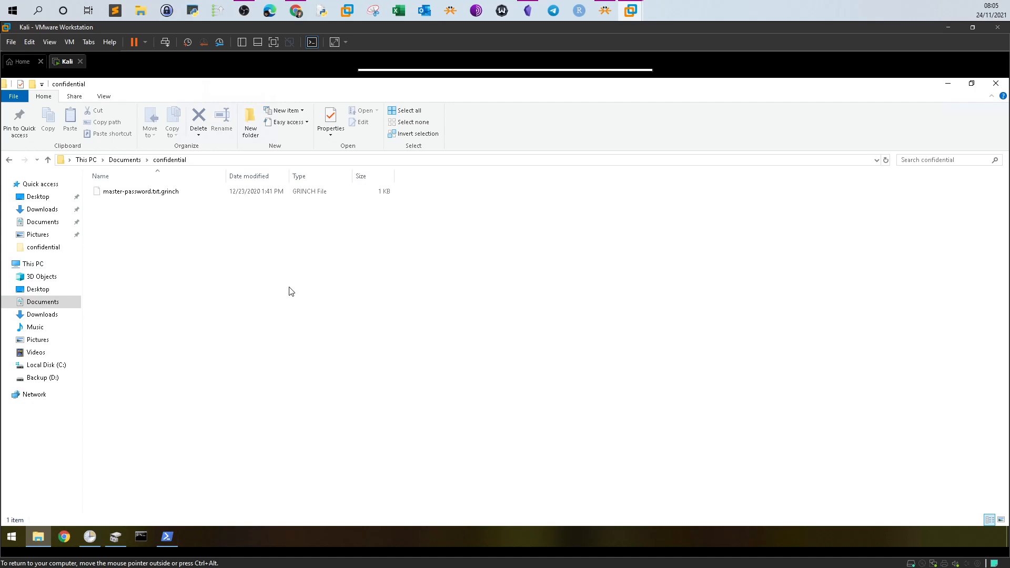
pyautogui.moveTo(278, 298)
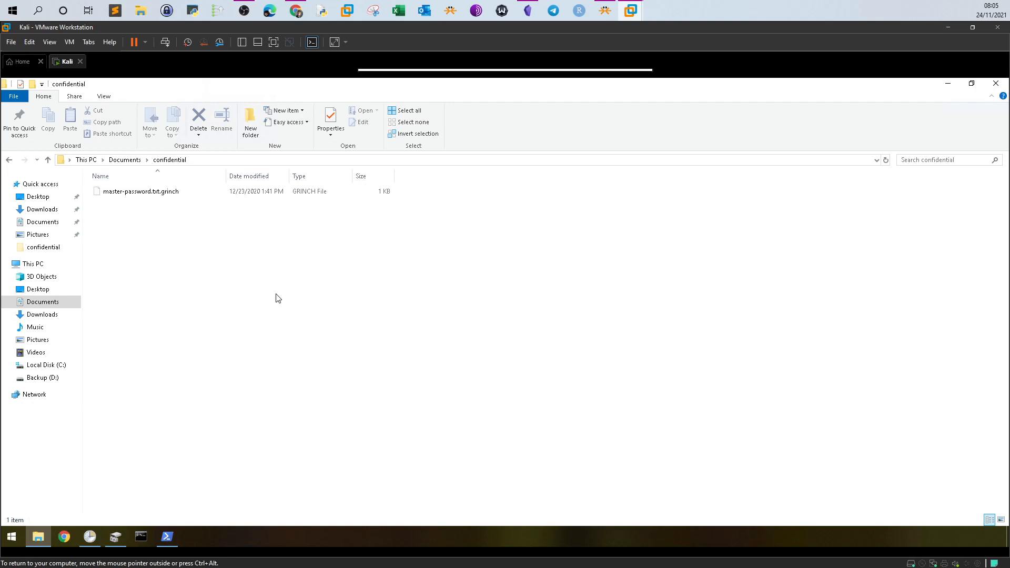
pyautogui.moveTo(142, 523)
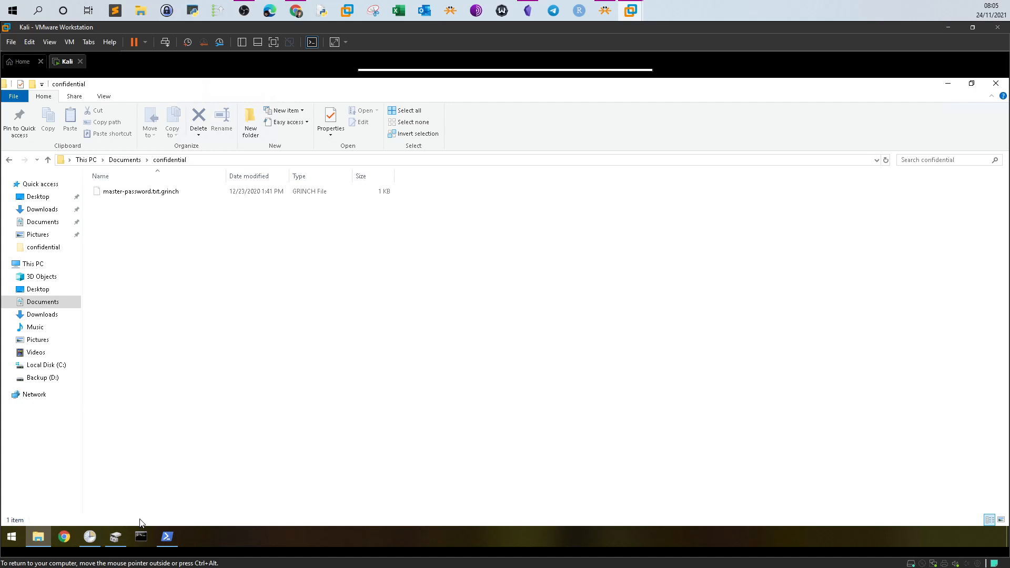
# Step: Show the Task Scheduler Library listing the odd opidsfsdf task set to run at Administrator logon
pyautogui.click(89, 536)
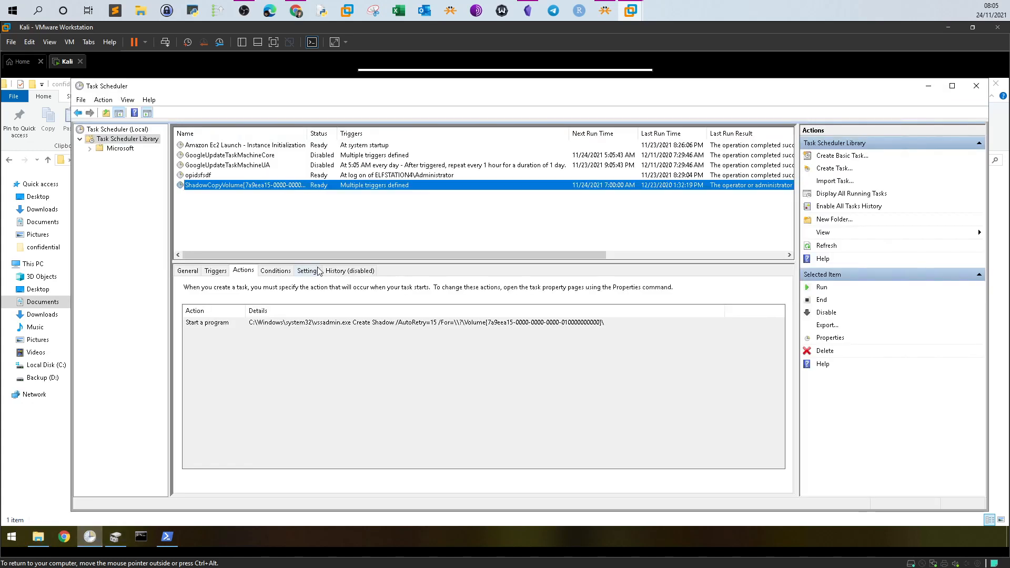
pyautogui.moveTo(359, 214)
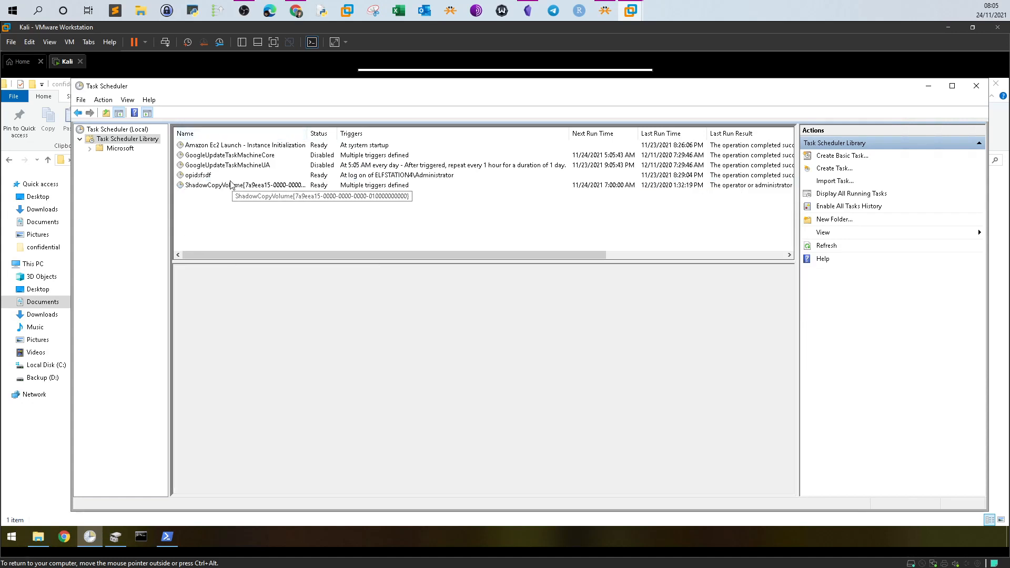
pyautogui.moveTo(237, 179)
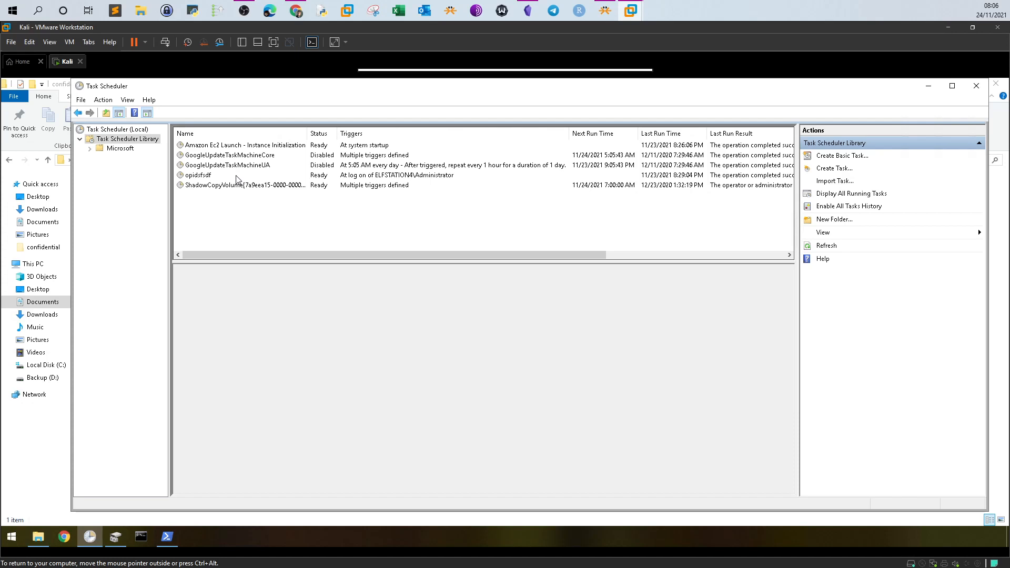
pyautogui.moveTo(212, 4)
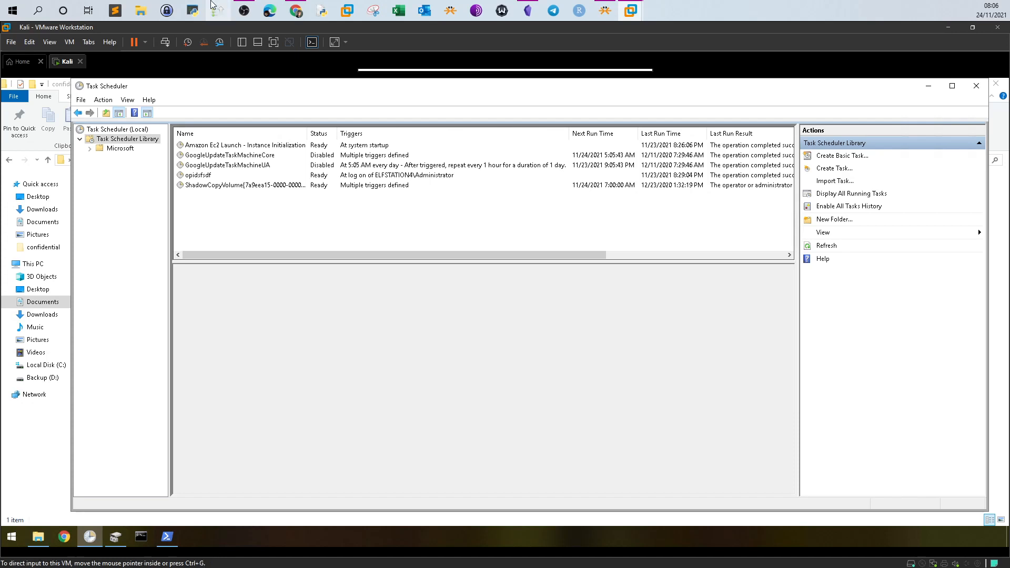
pyautogui.moveTo(461, 200)
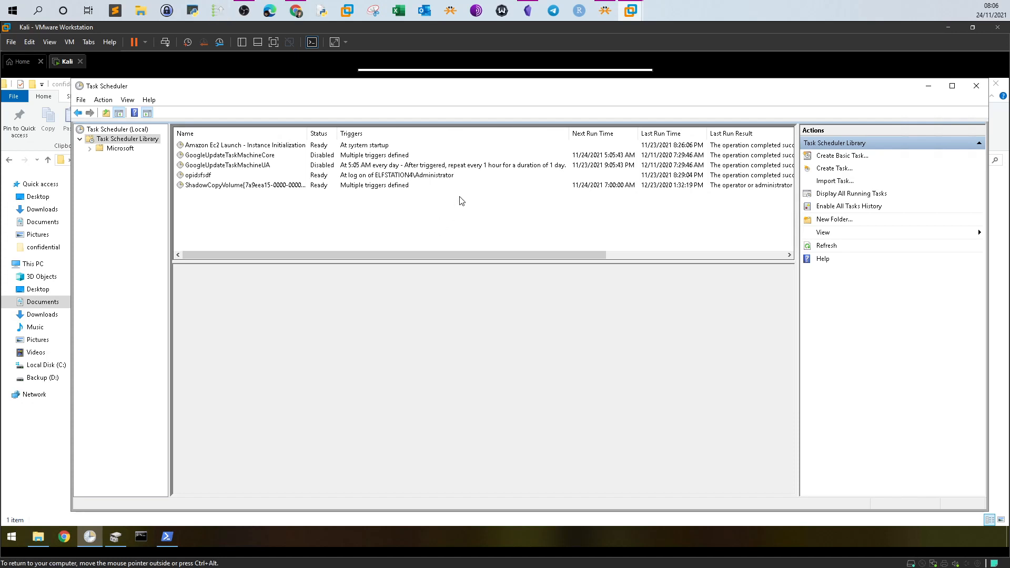
pyautogui.moveTo(237, 191)
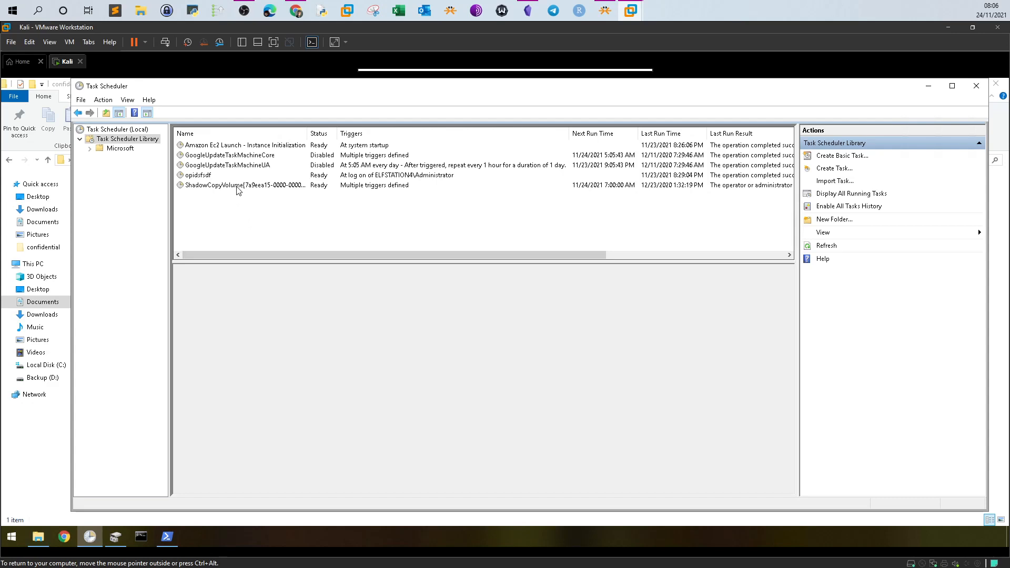
pyautogui.click(245, 185)
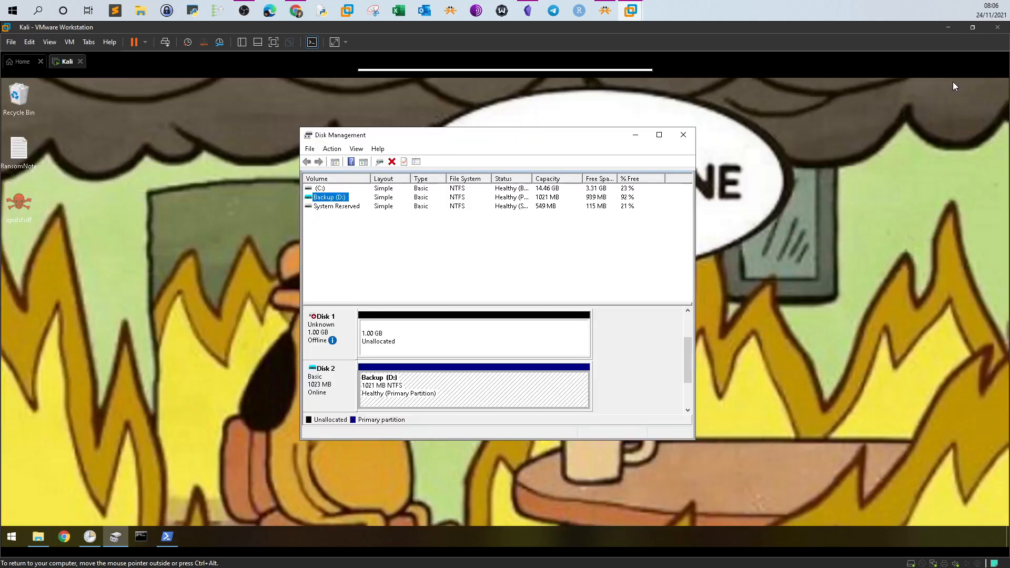
# Step: Close Disk Management, read the desktop RansomNote in Notepad and select its bitcoin address
pyautogui.click(683, 134)
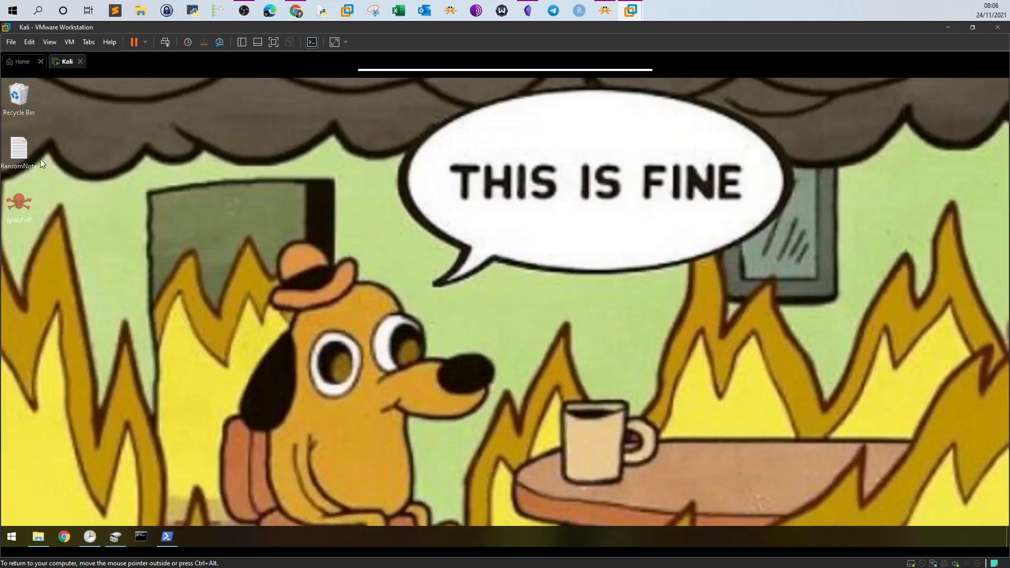
pyautogui.doubleClick(19, 150)
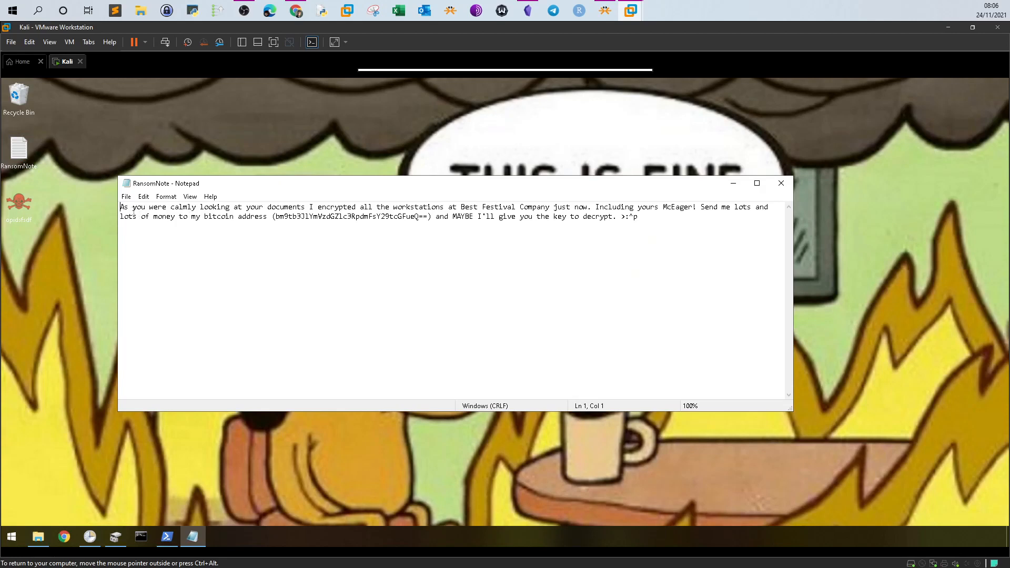
pyautogui.moveTo(315, 221)
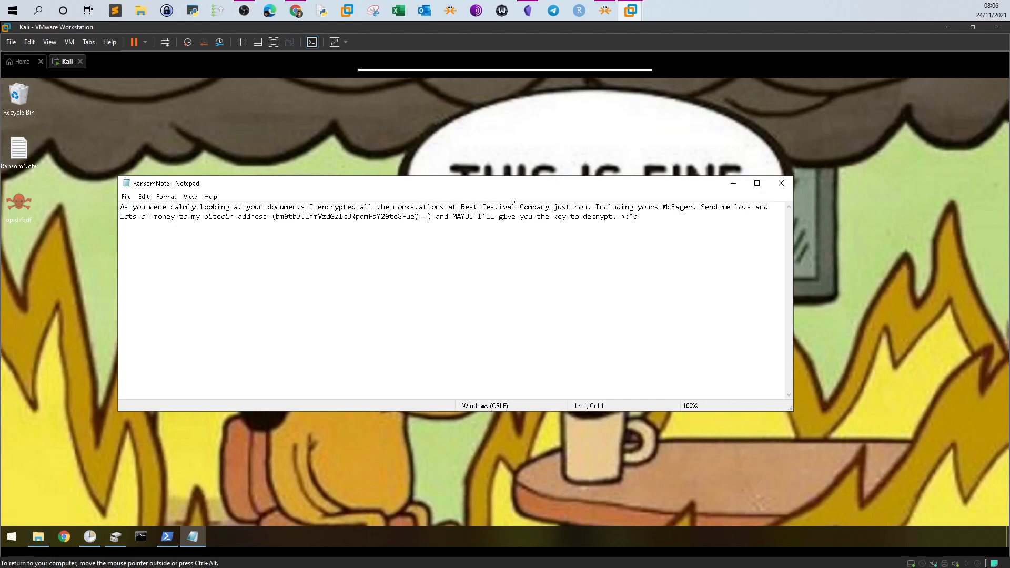
pyautogui.moveTo(712, 196)
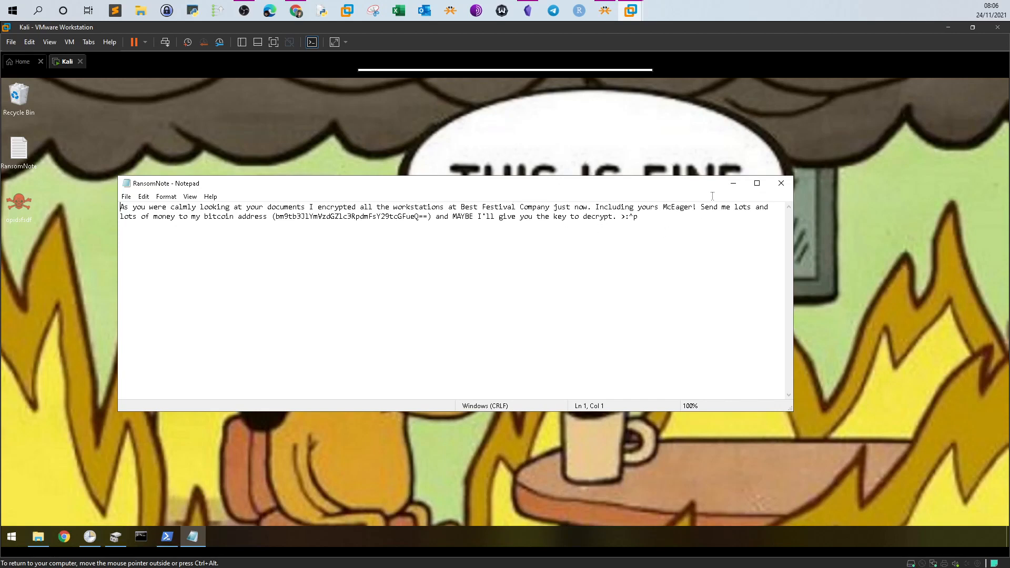
pyautogui.moveTo(766, 225)
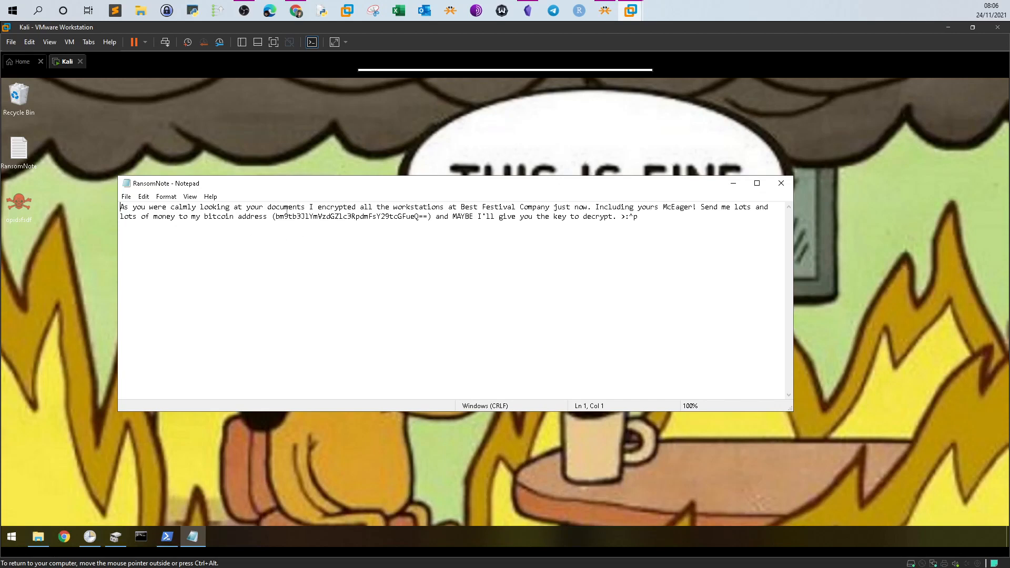
pyautogui.click(276, 217)
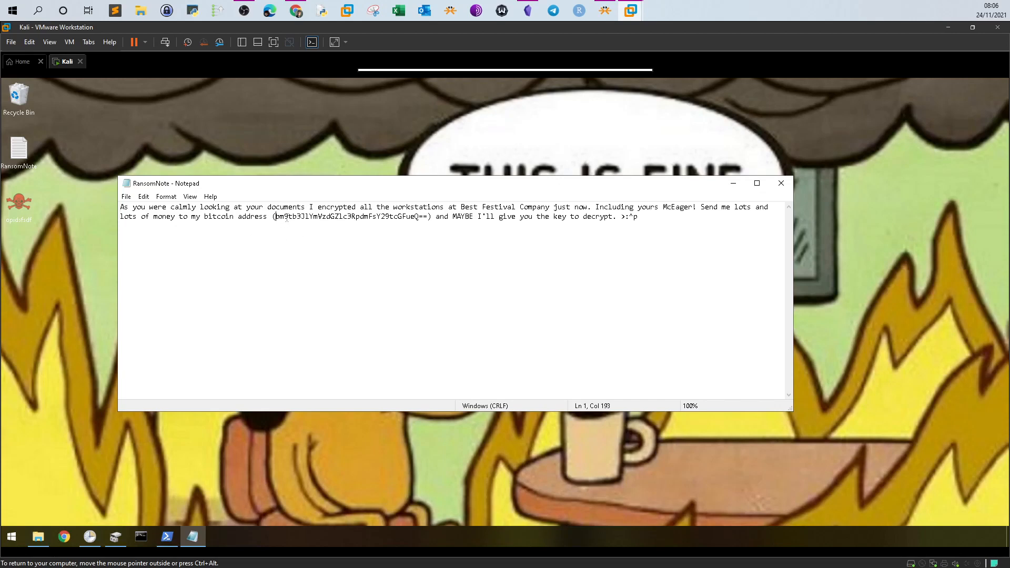
pyautogui.moveTo(276, 217); pyautogui.dragTo(429, 216)
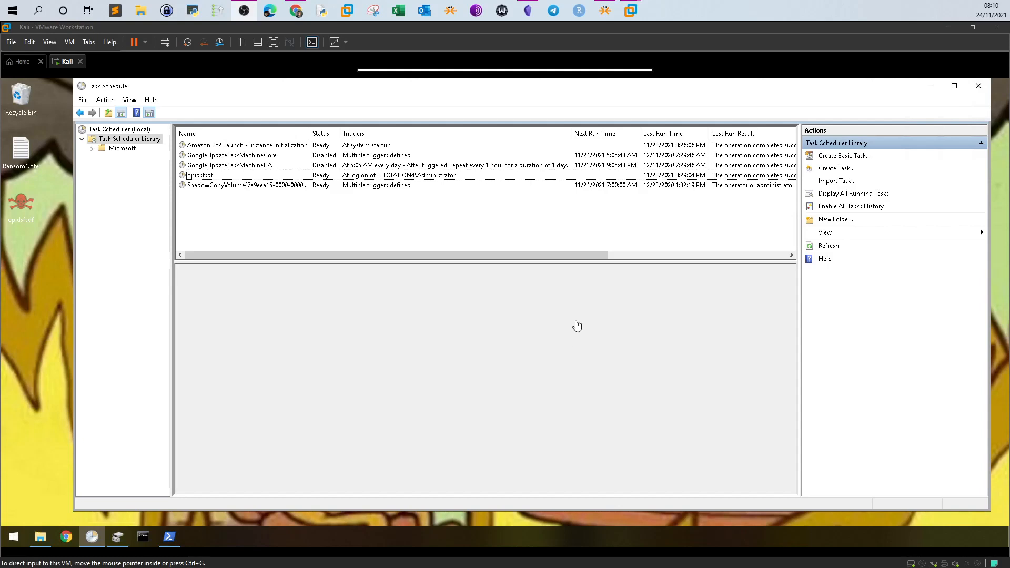
pyautogui.moveTo(271, 255)
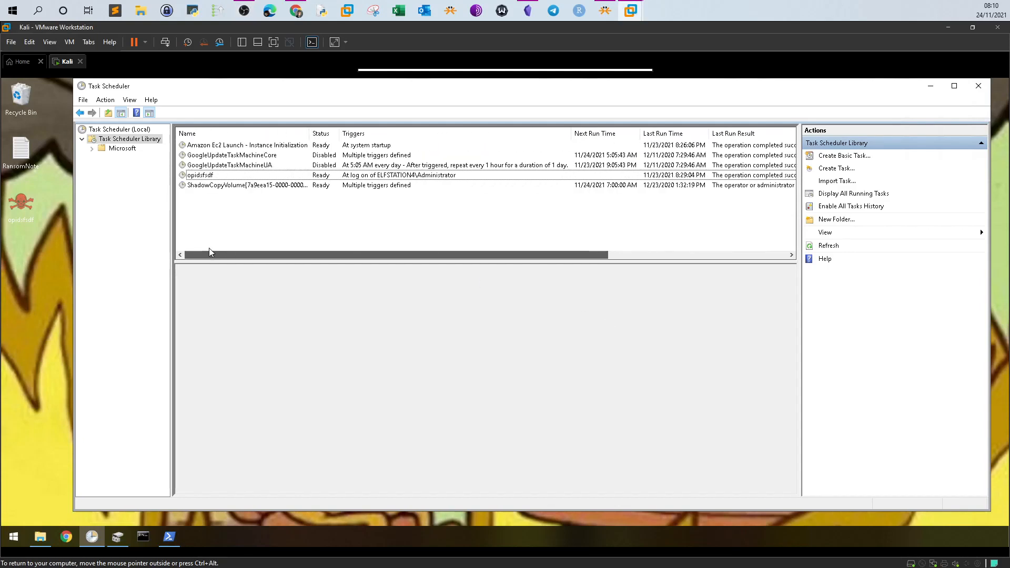
# Step: Review the opidsfsdf task's action running Desktop\opidsfdf.exe and its Administrator logon trigger
pyautogui.click(200, 175)
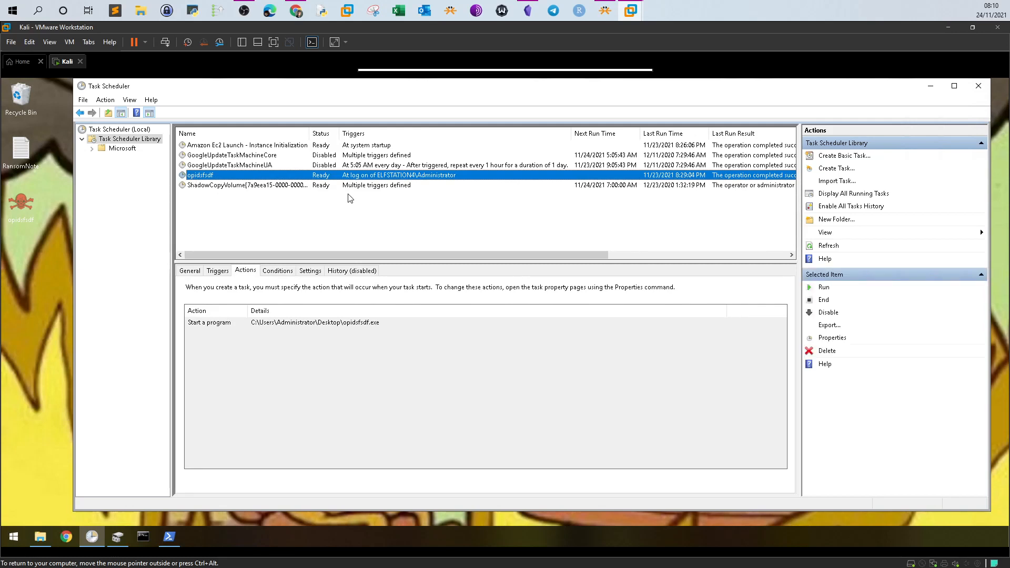
pyautogui.moveTo(244, 208)
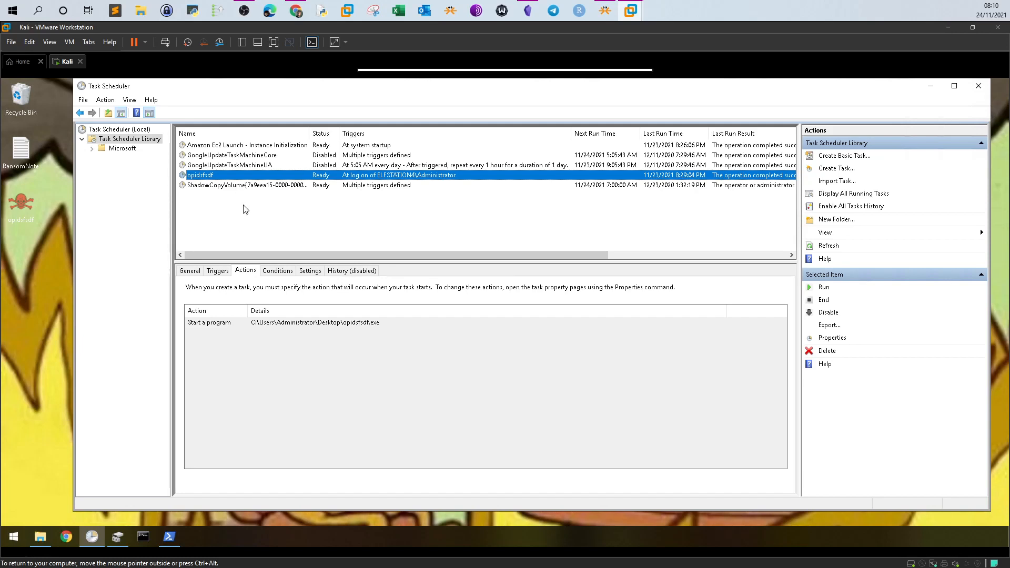
pyautogui.moveTo(209, 179)
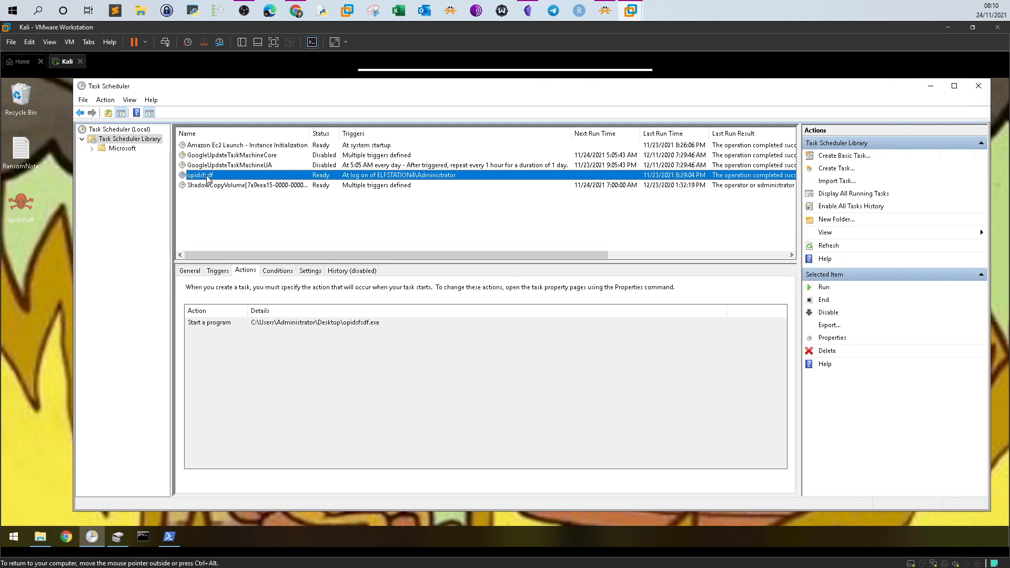
pyautogui.click(217, 270)
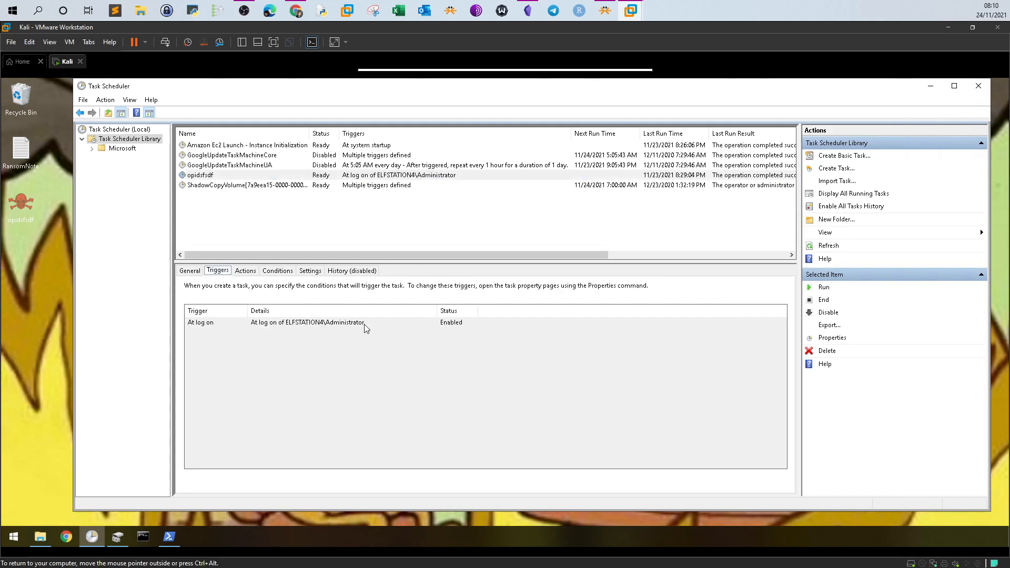
pyautogui.moveTo(225, 312)
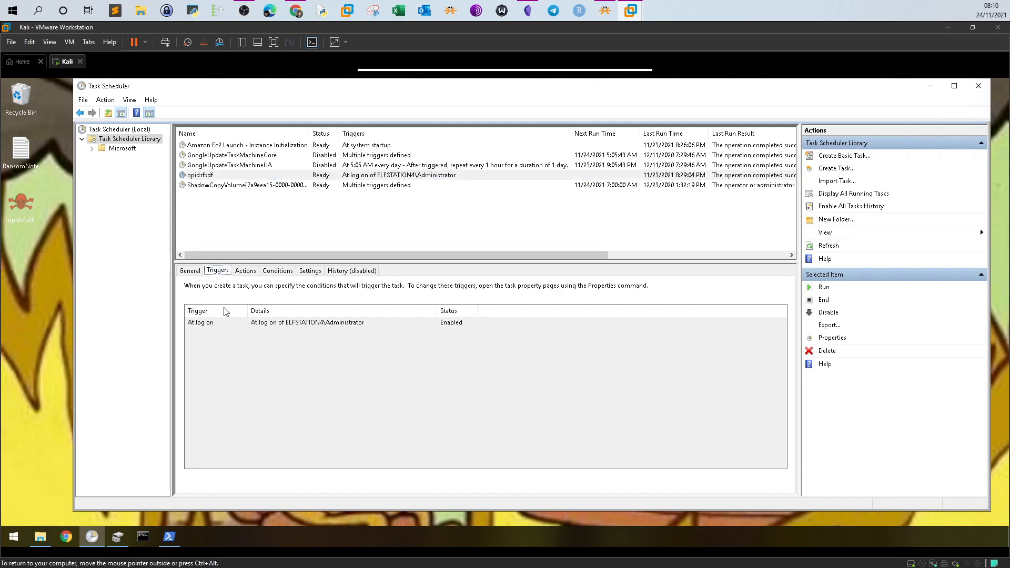
pyautogui.moveTo(348, 335)
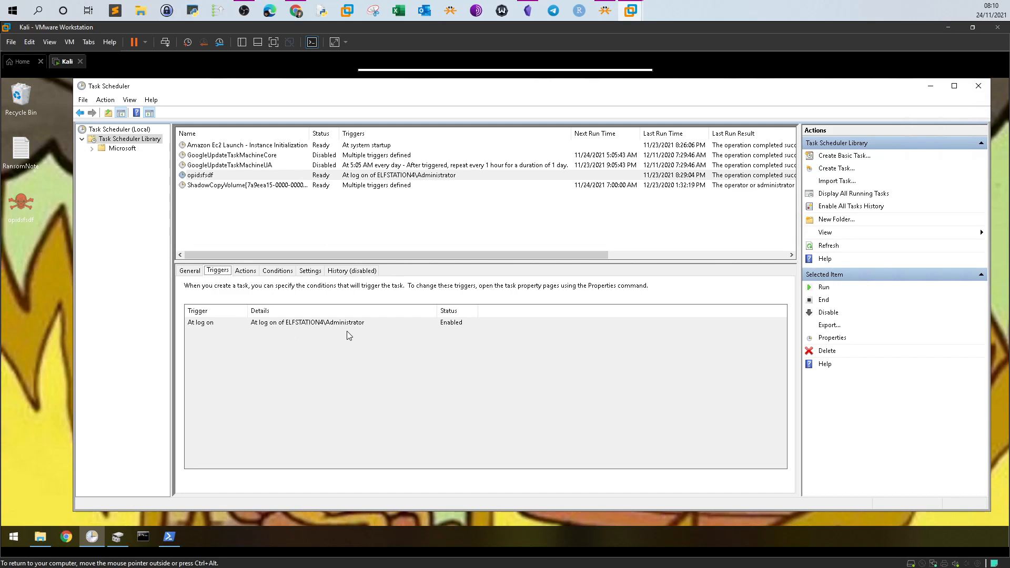
pyautogui.moveTo(357, 339)
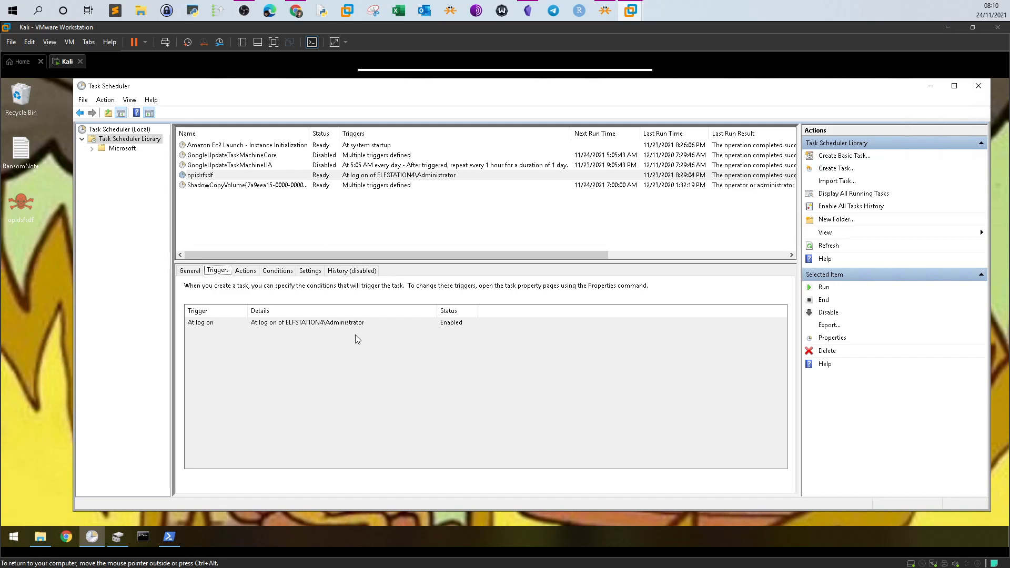
pyautogui.click(200, 175)
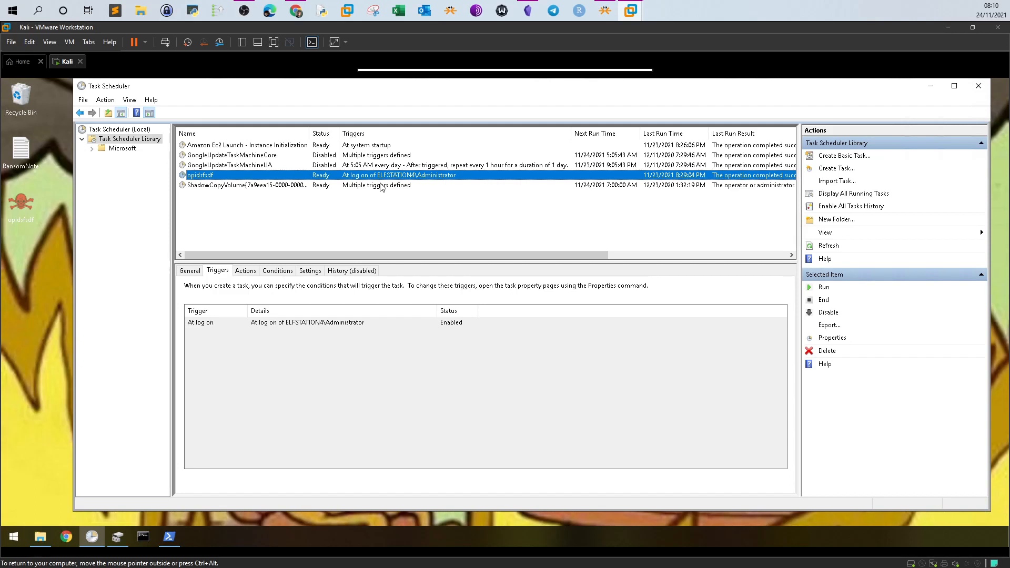
pyautogui.moveTo(930, 85)
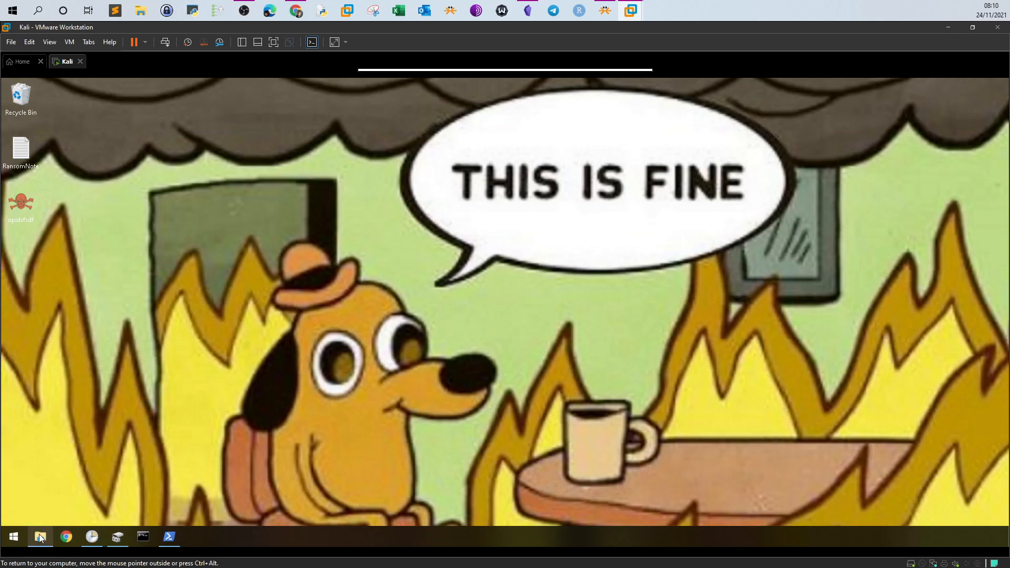
# Step: View the Previous Versions of Backup (D:) from its properties under This PC
pyautogui.click(40, 536)
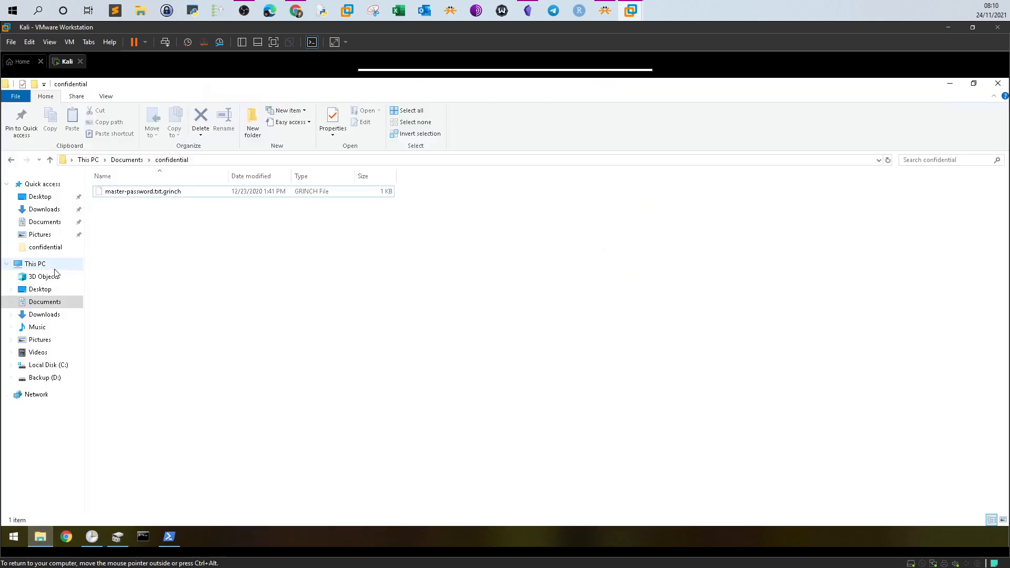
pyautogui.click(35, 263)
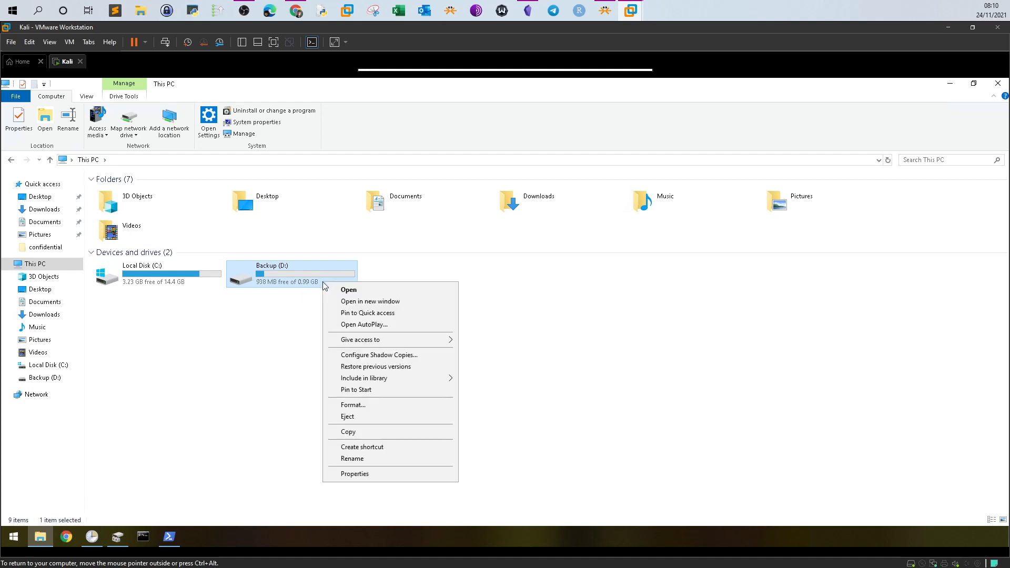
pyautogui.click(355, 473)
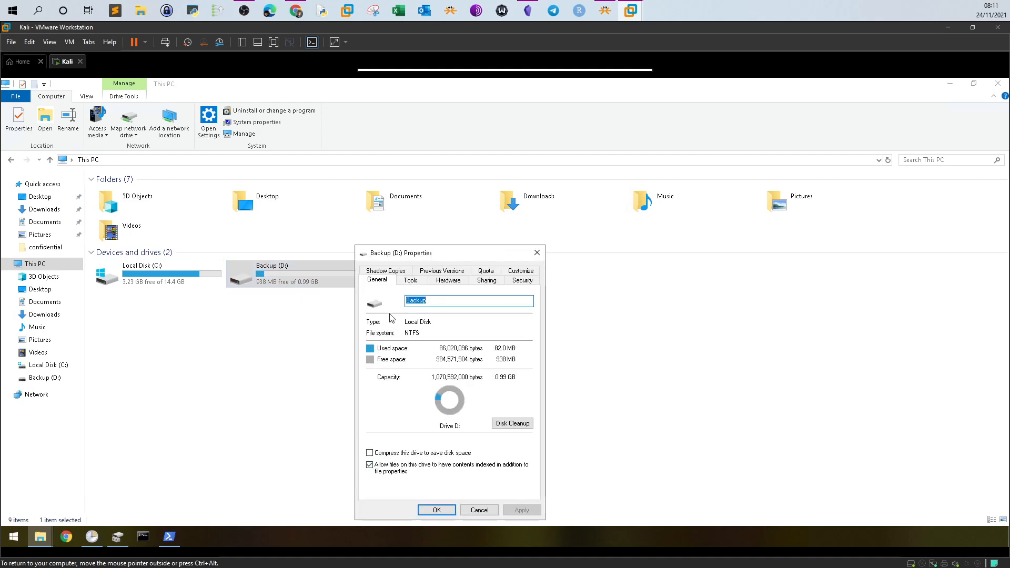
pyautogui.click(441, 271)
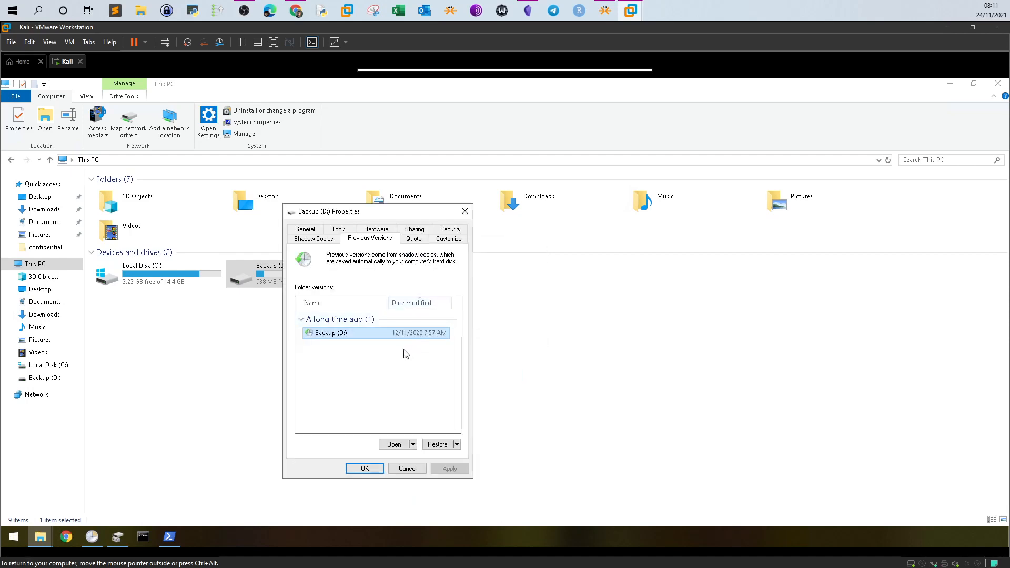
pyautogui.moveTo(398, 343)
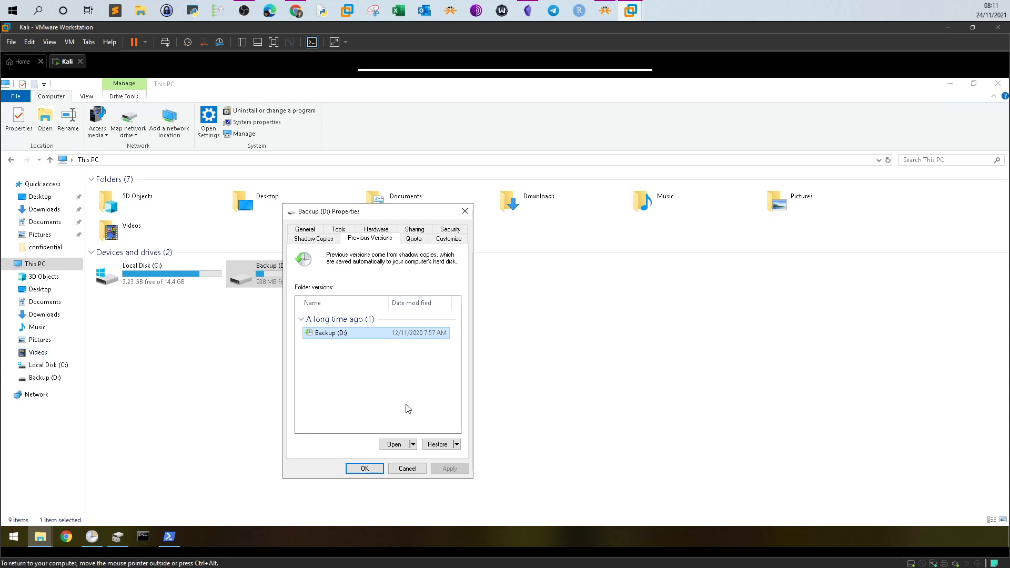
# Step: Start restoring the December 11, 2020 version, then cancel and close the properties
pyautogui.click(437, 444)
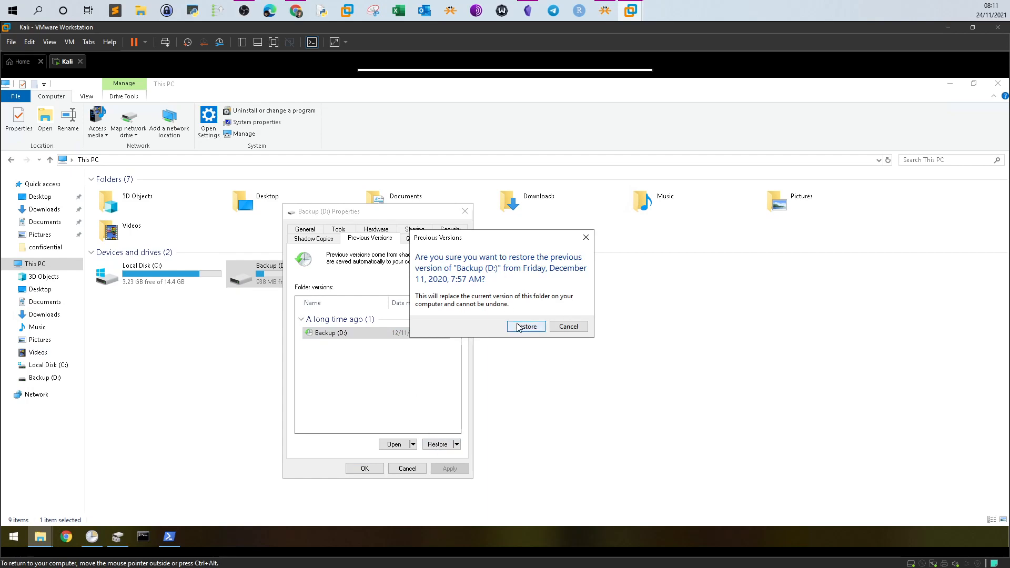
pyautogui.moveTo(465, 312)
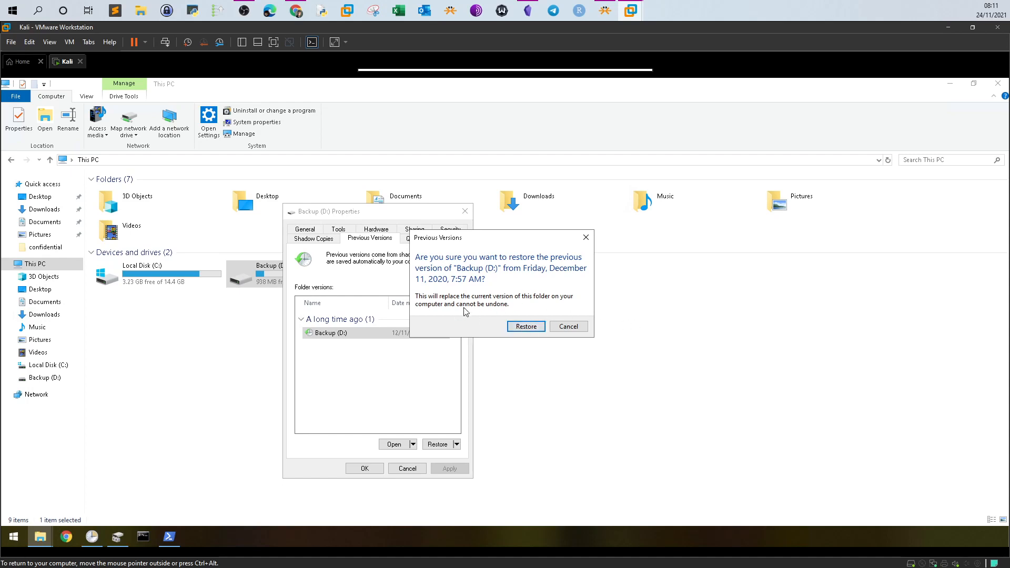
pyautogui.click(567, 326)
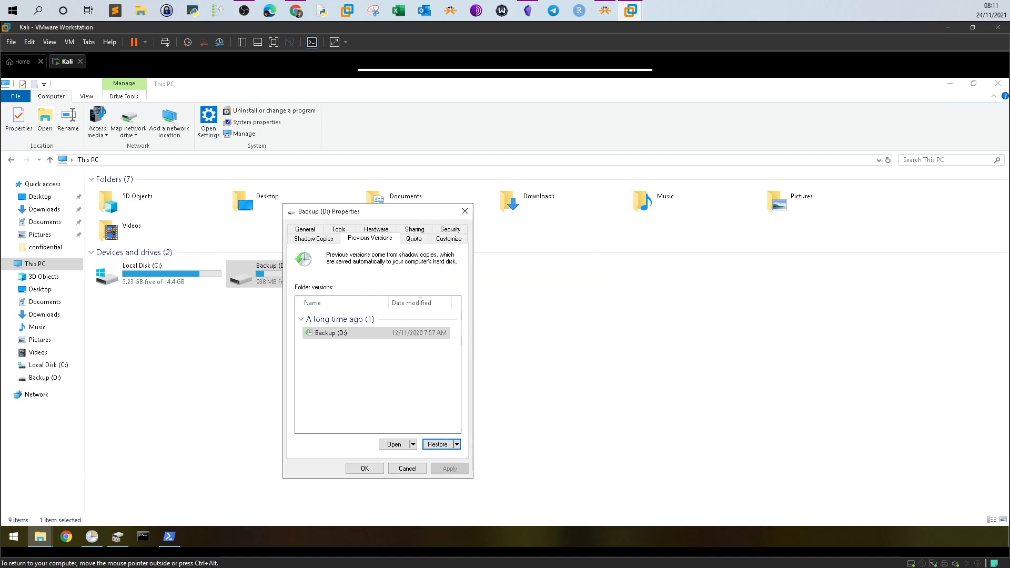
pyautogui.click(407, 468)
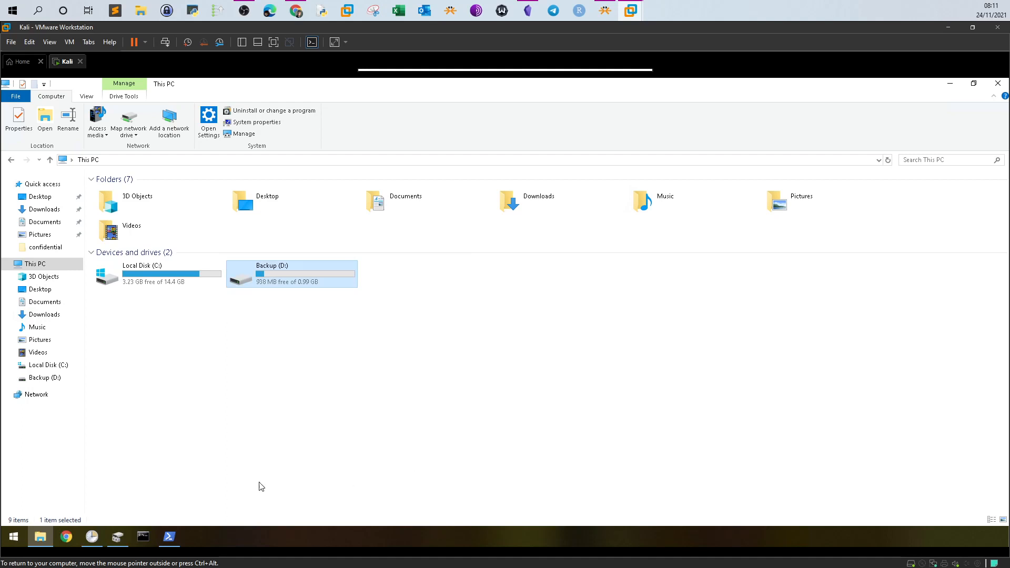
pyautogui.moveTo(514, 370)
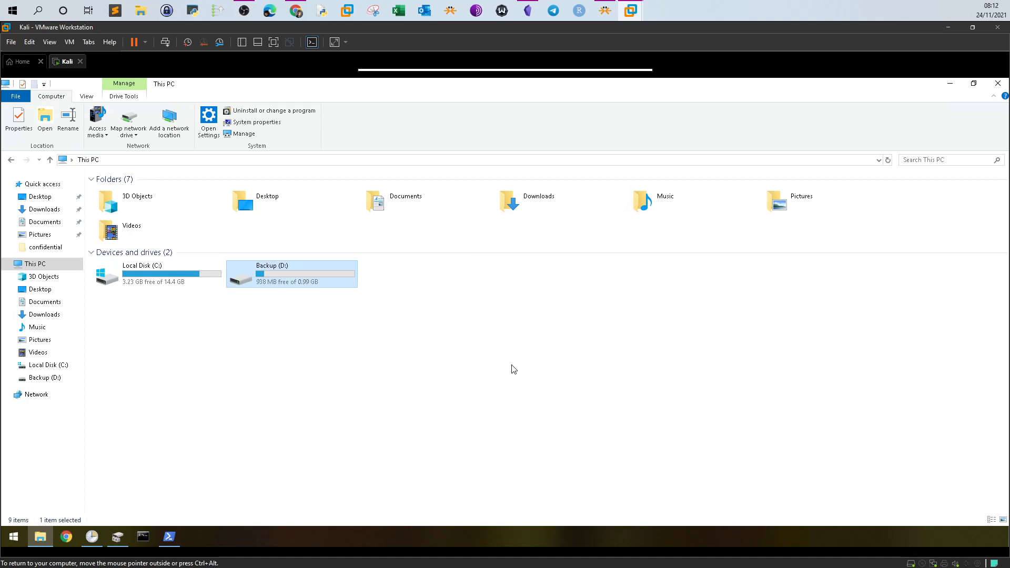